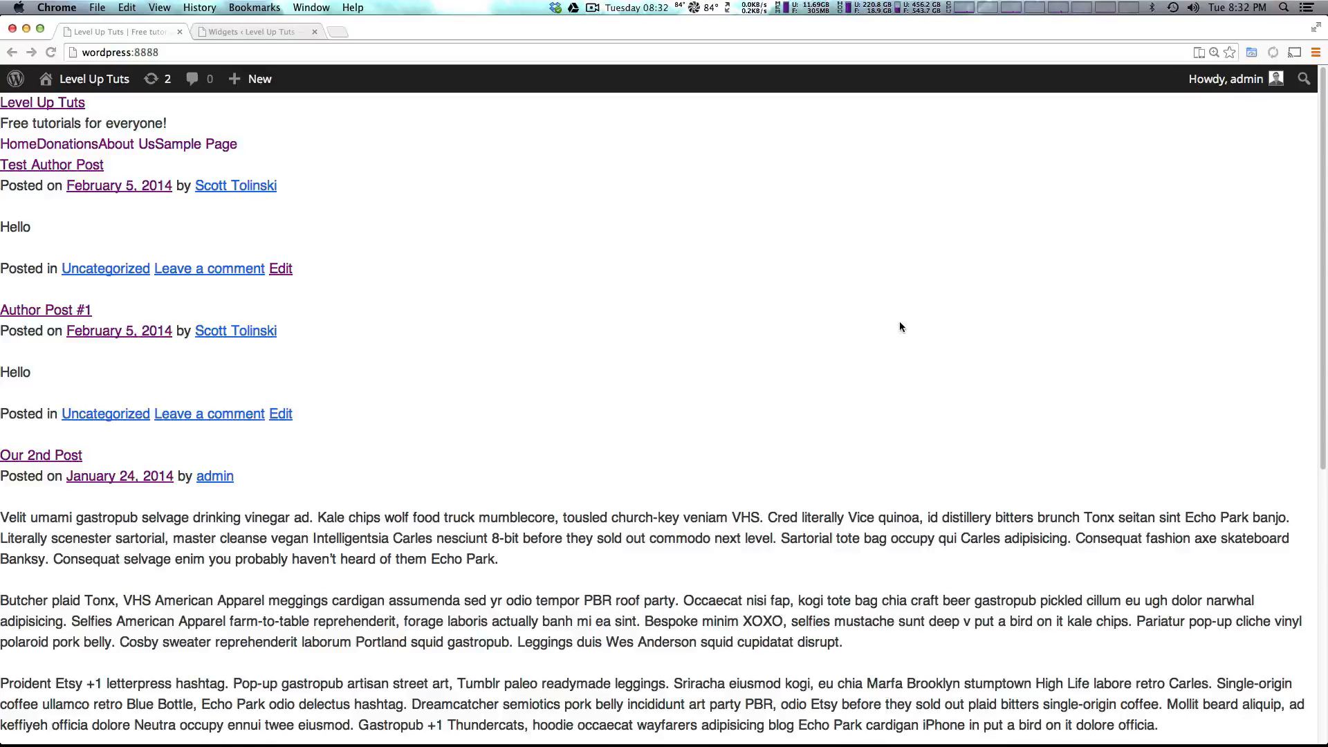
mouse_move(661, 301)
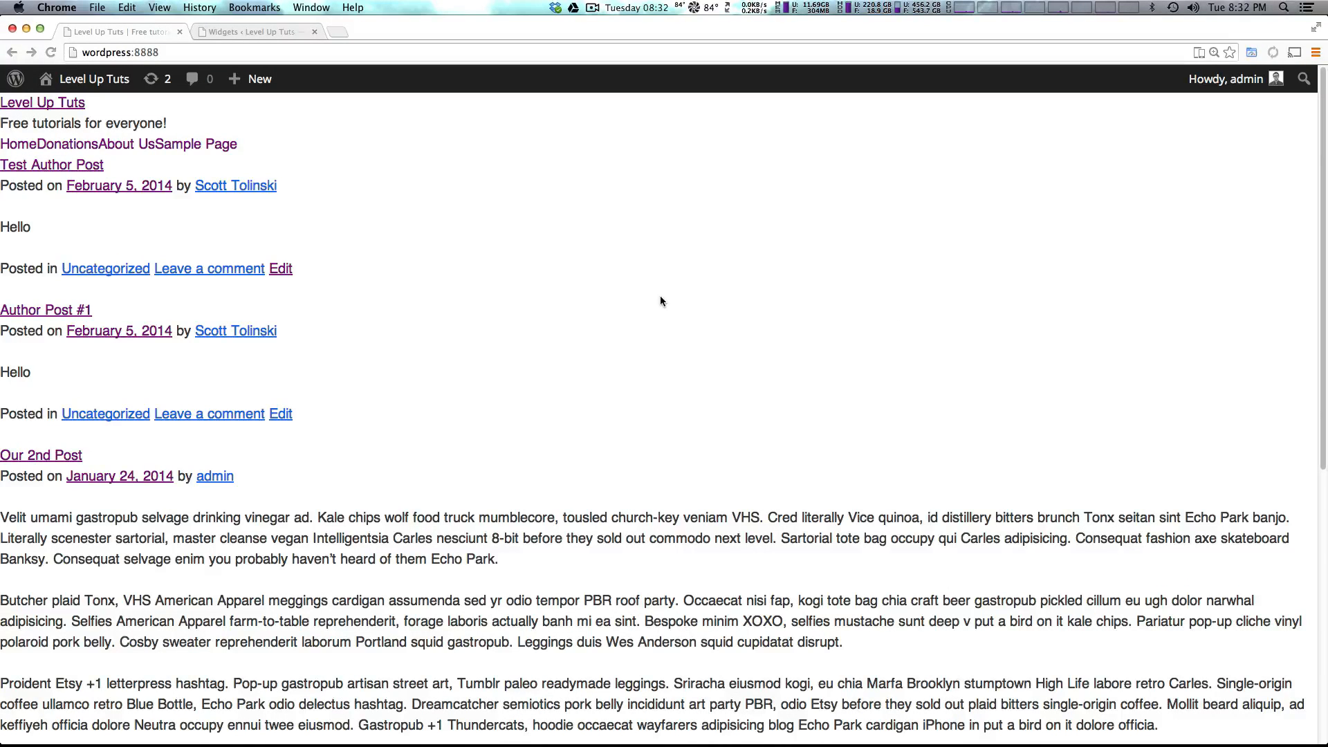
mouse_move(562, 276)
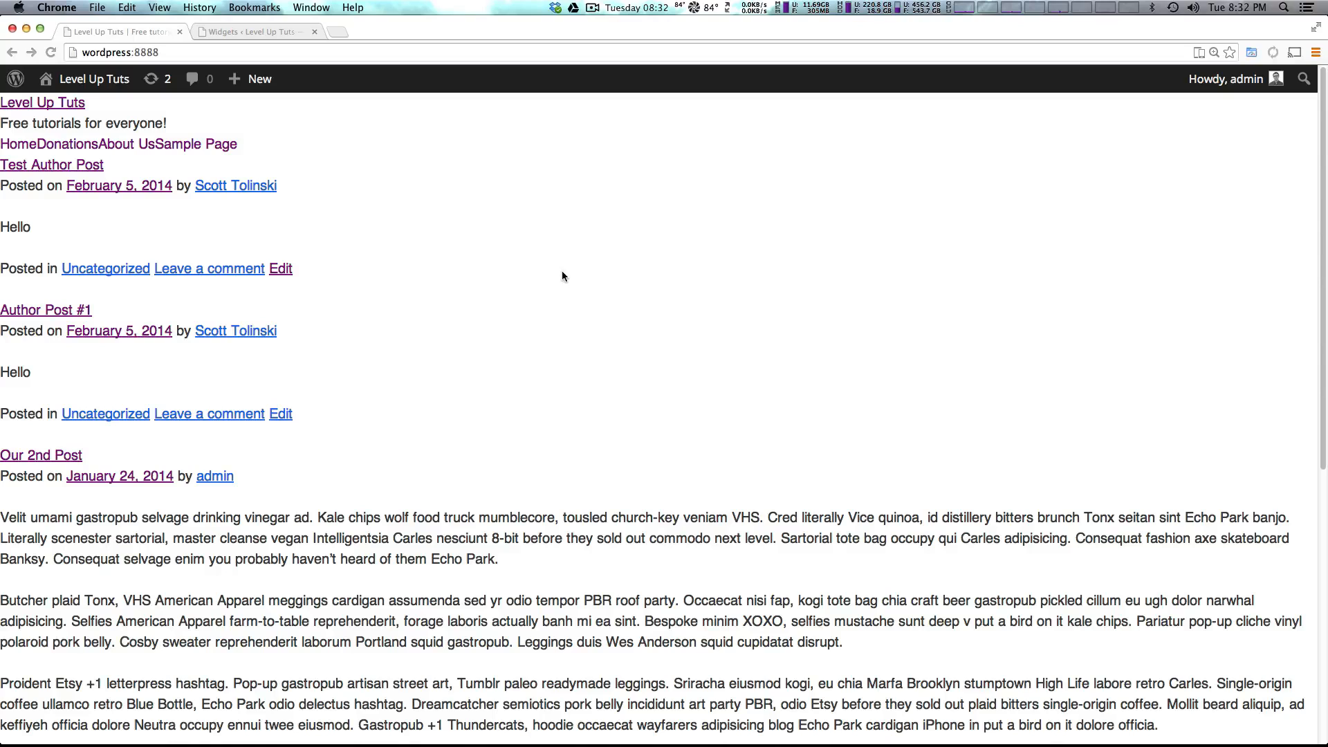
mouse_move(1208, 350)
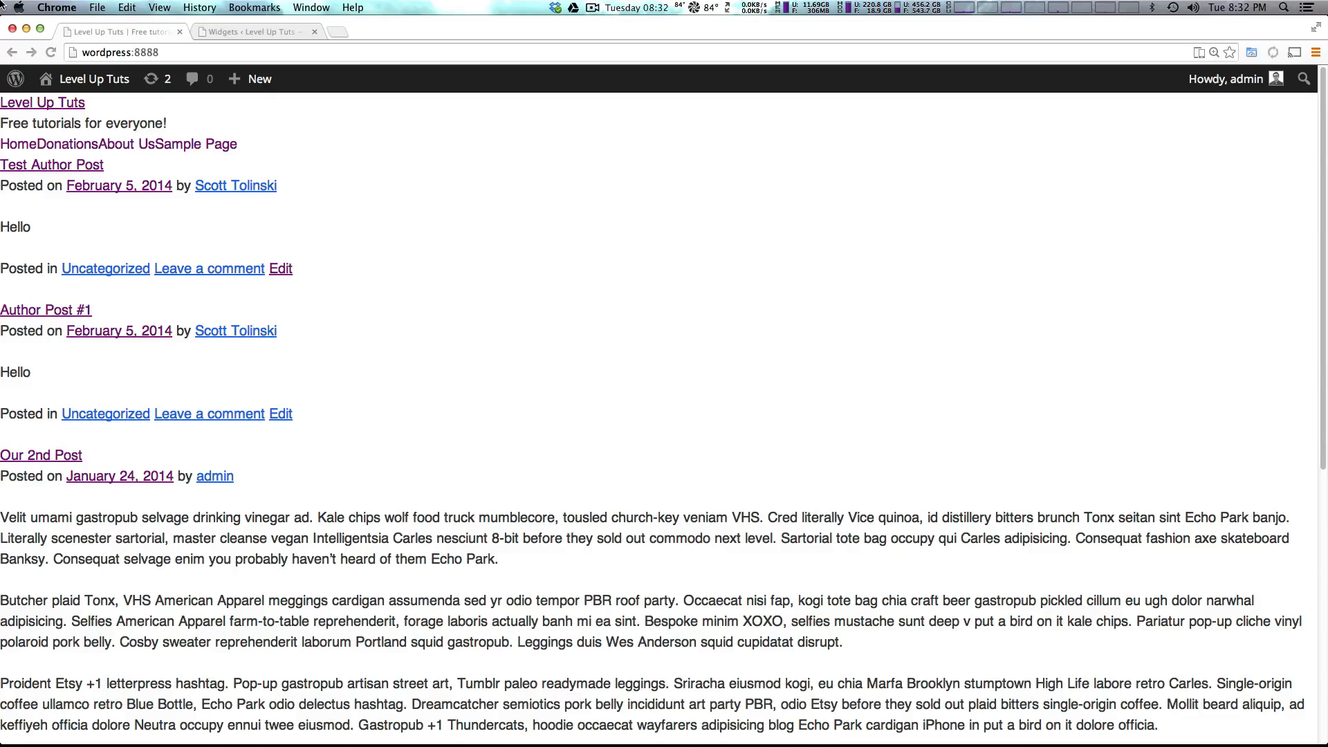
mouse_move(286, 166)
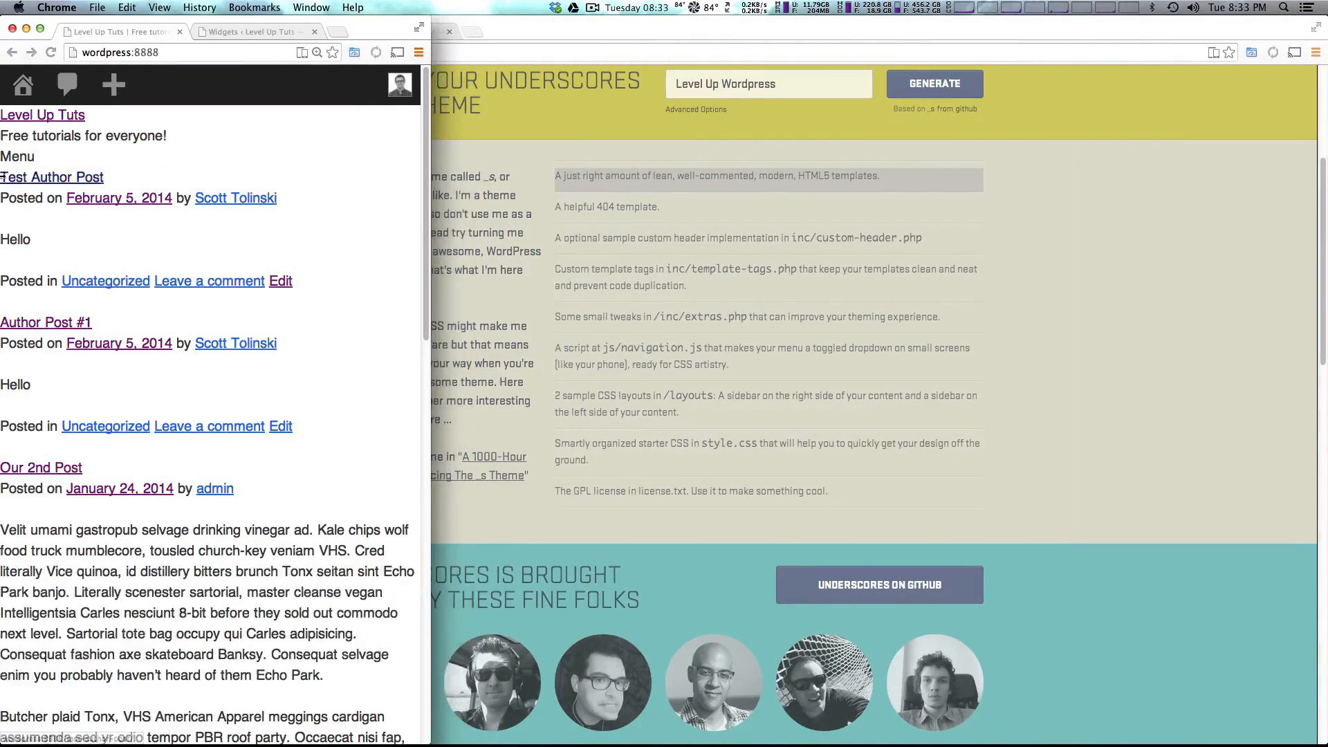
mouse_move(51, 166)
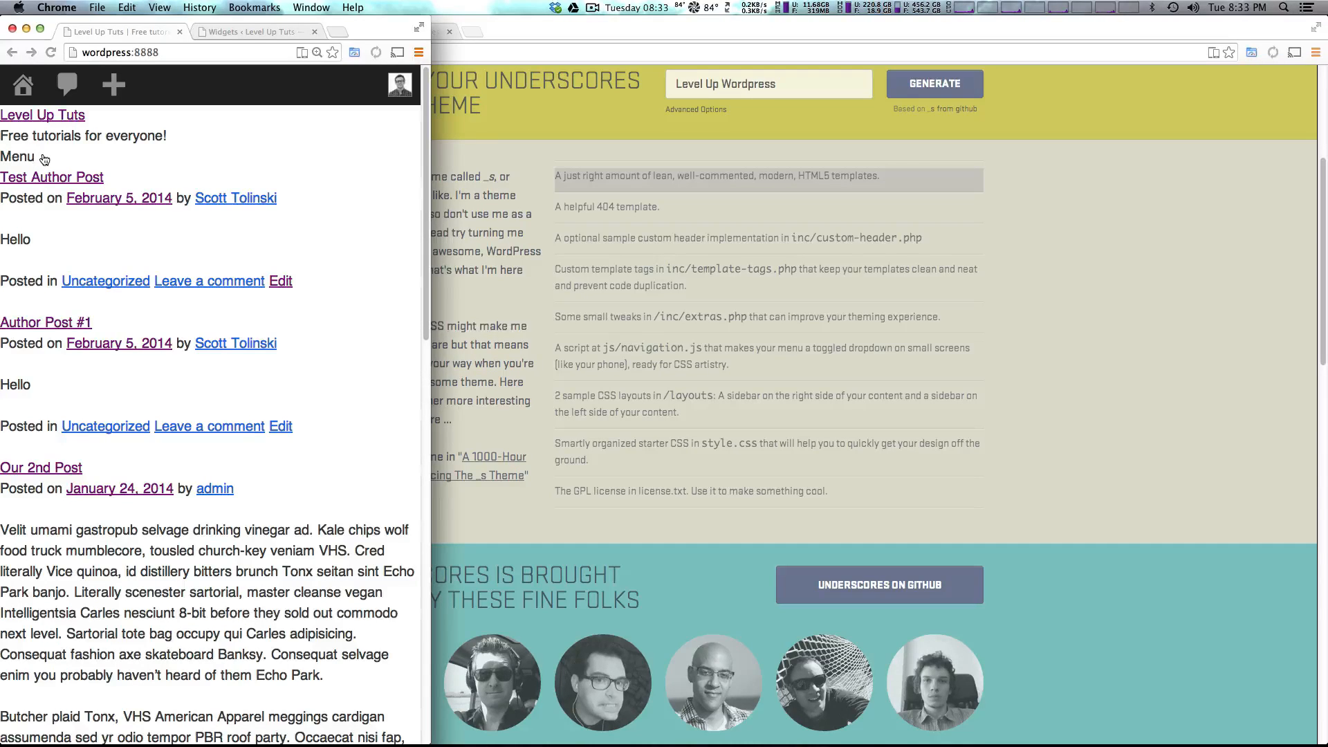
- Try the site's collapsed navigation menu, scroll down, and focus the search box
click(16, 157)
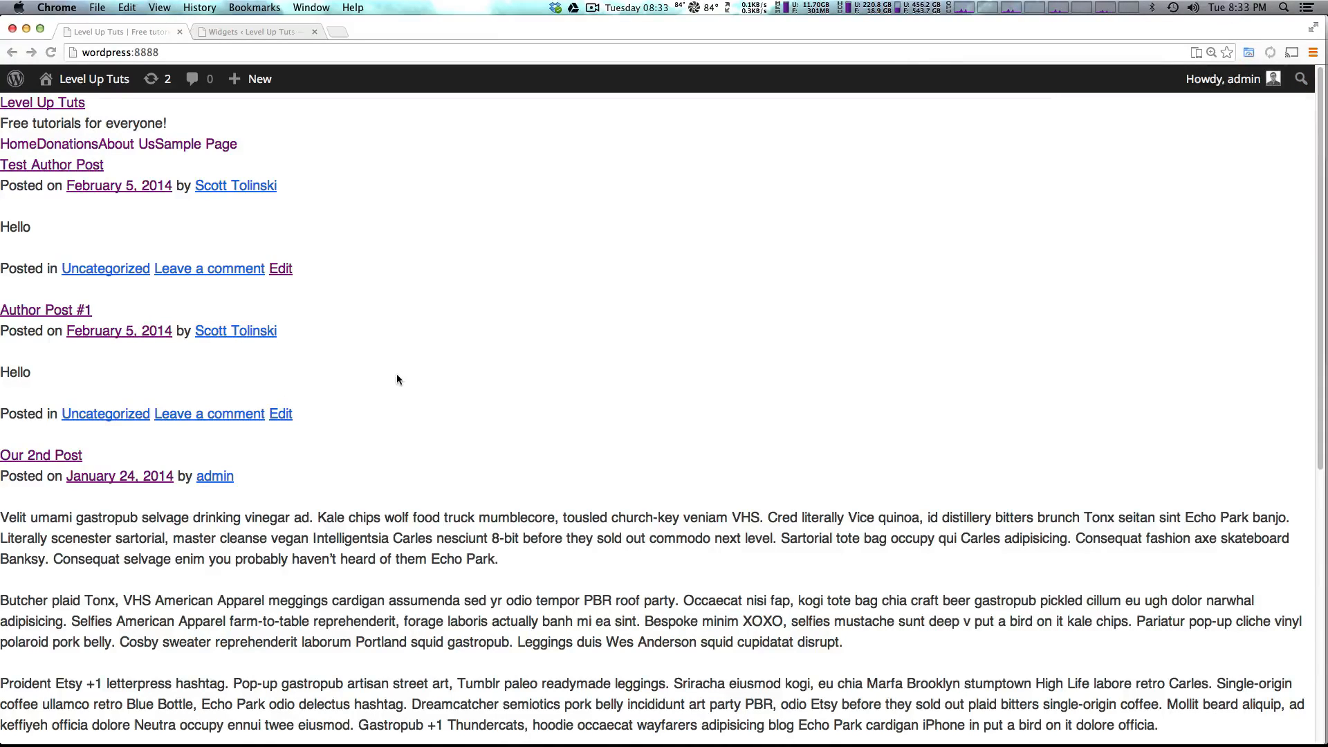
mouse_move(162, 162)
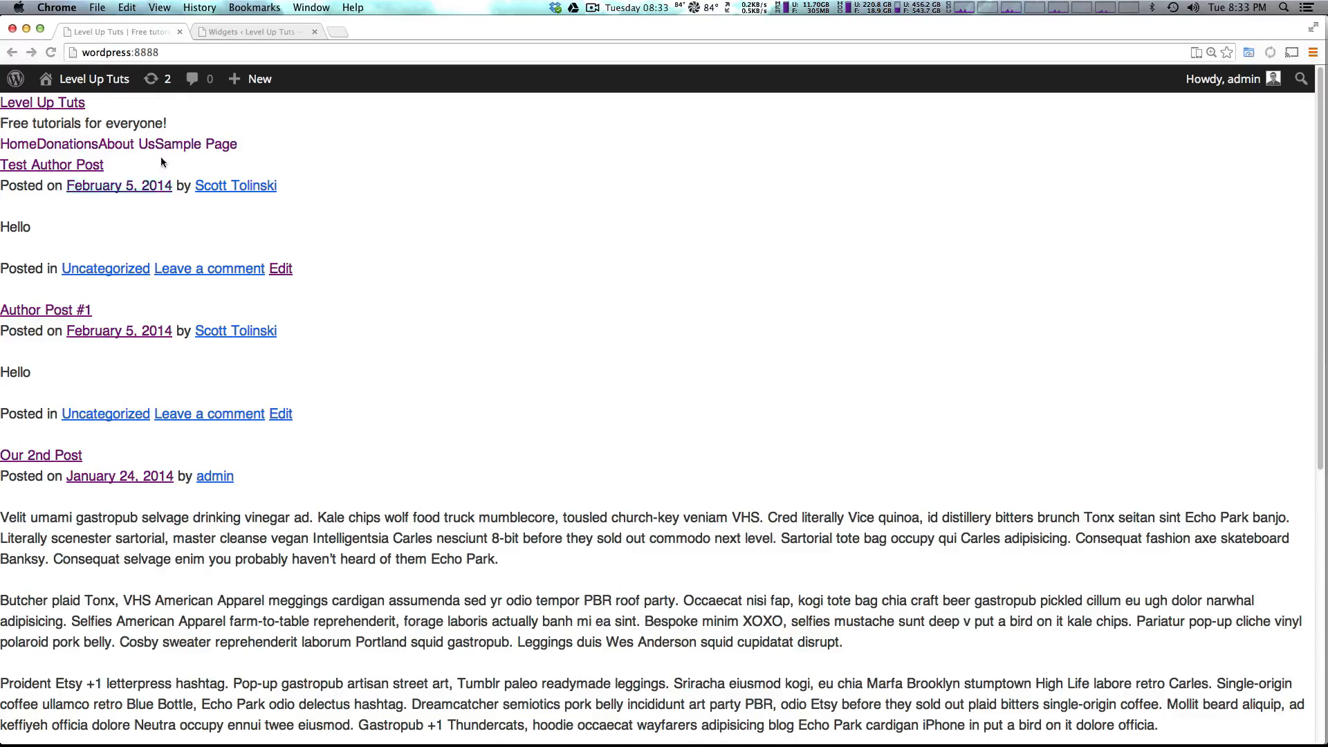
mouse_move(406, 166)
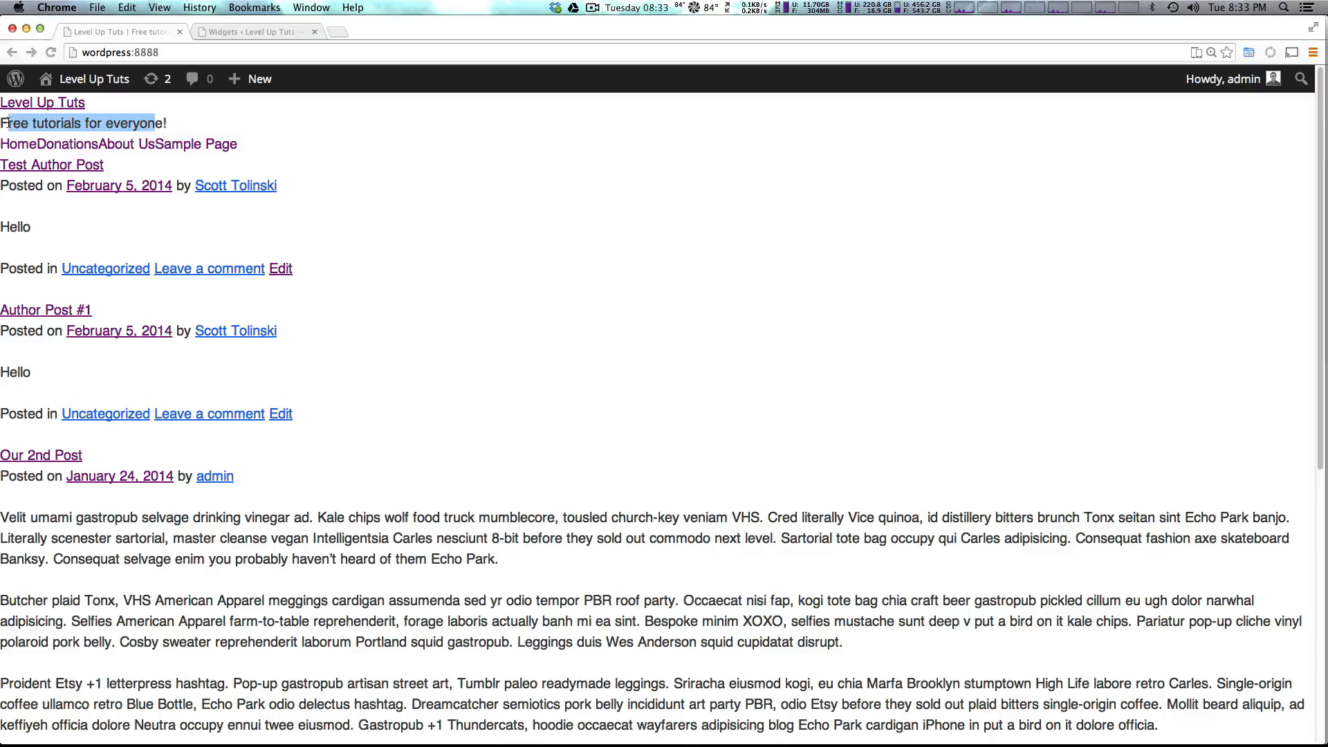
mouse_move(82, 143)
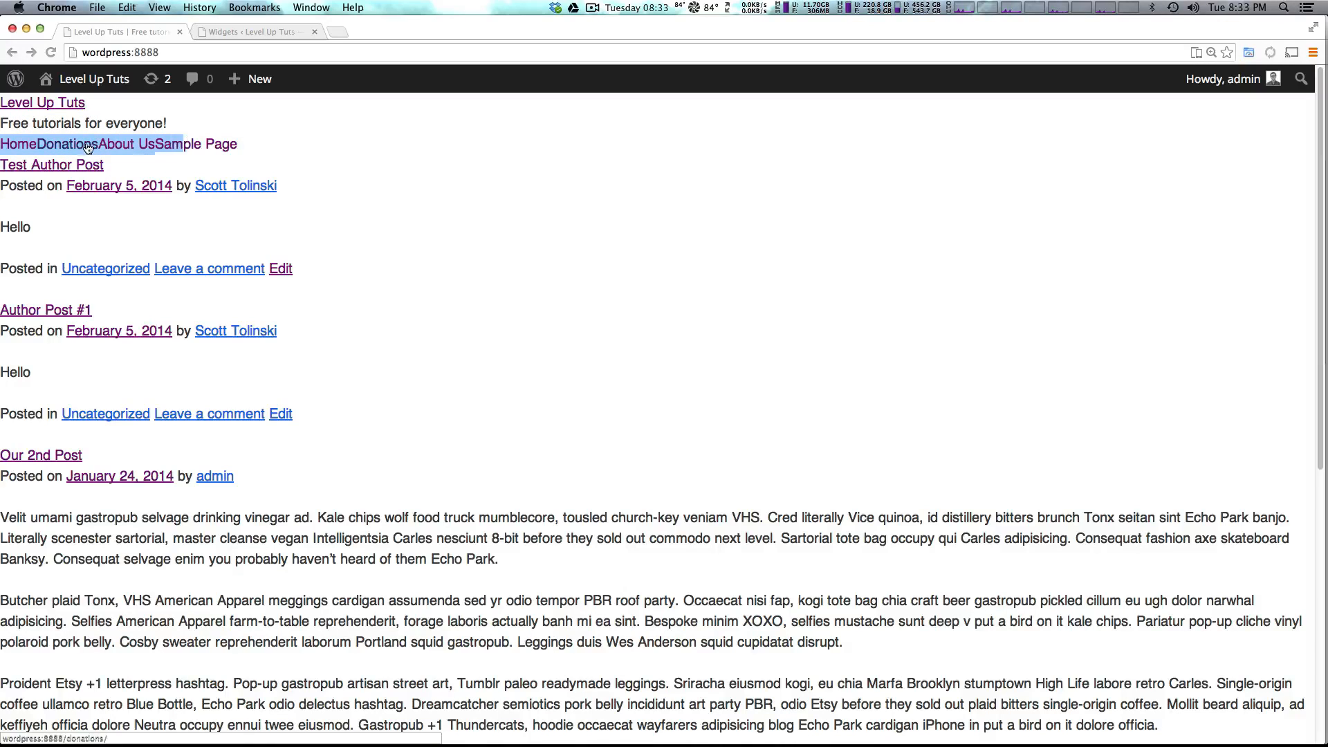
scroll(down, 3)
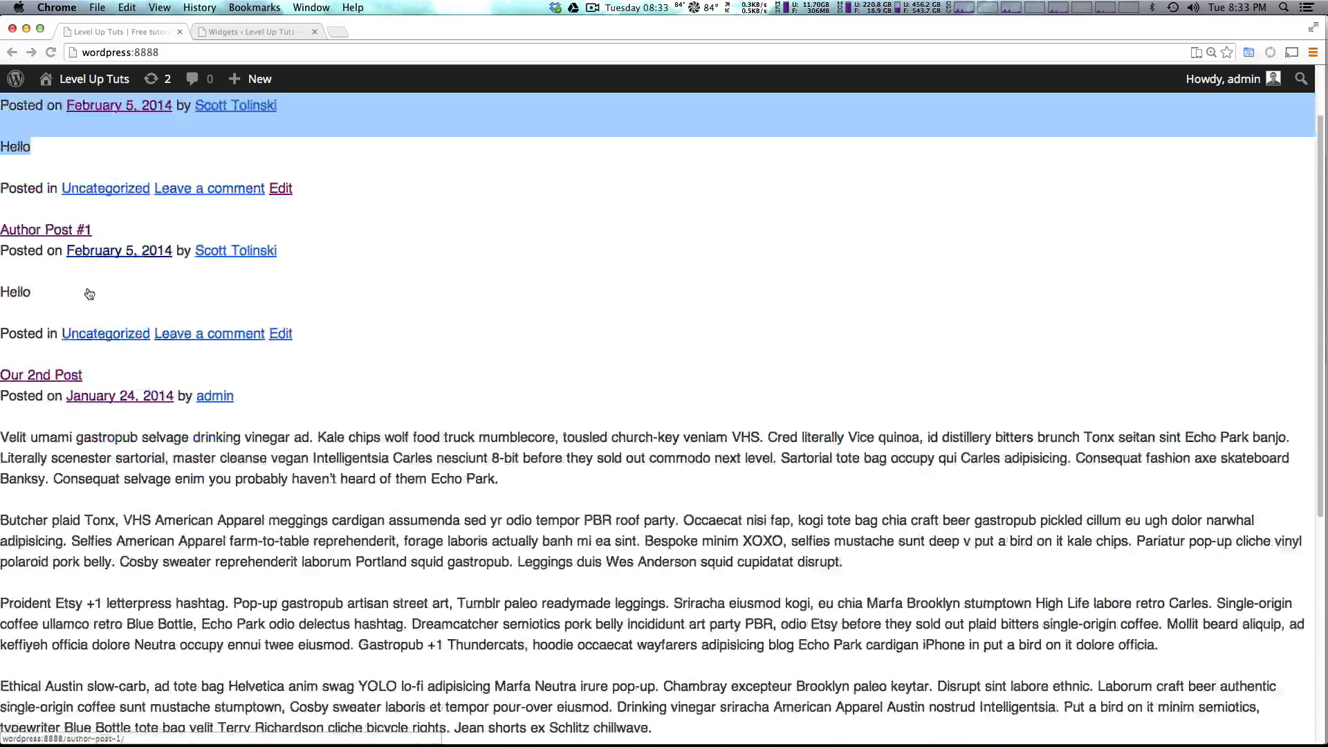
scroll(down, 3)
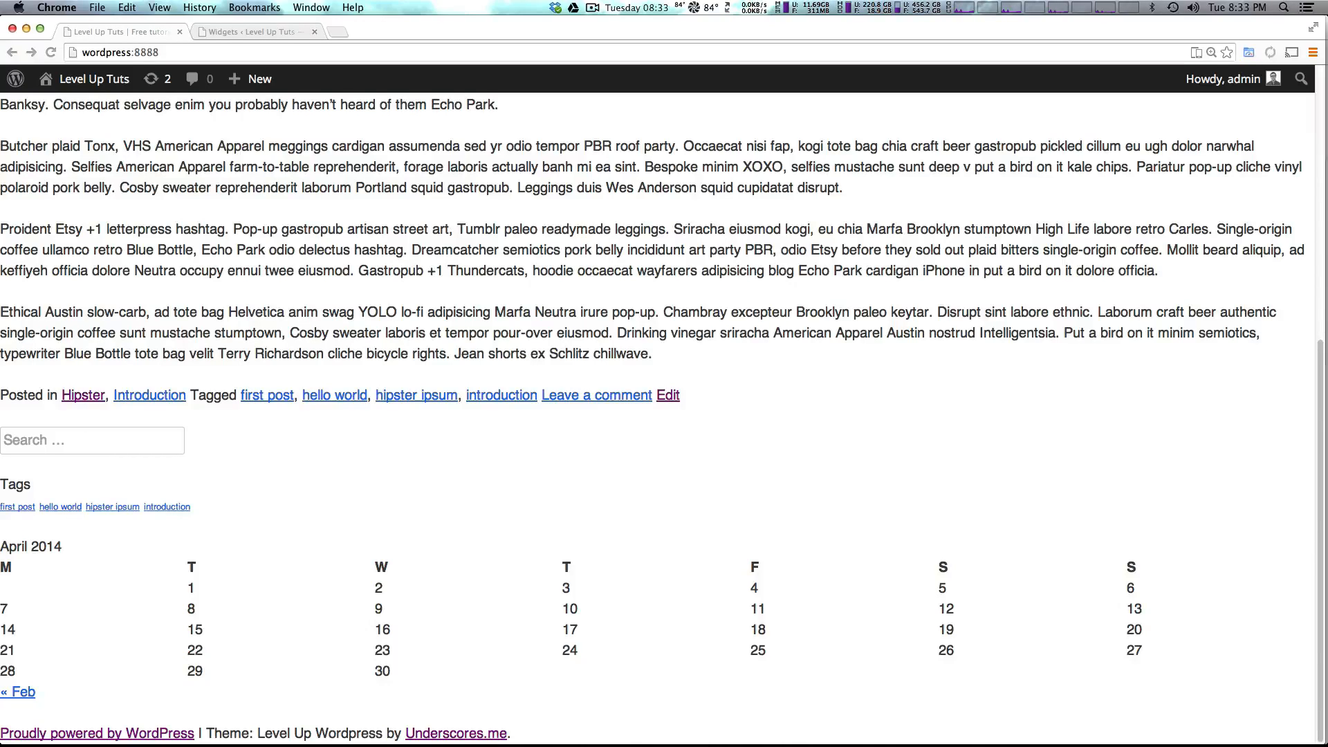
click(92, 440)
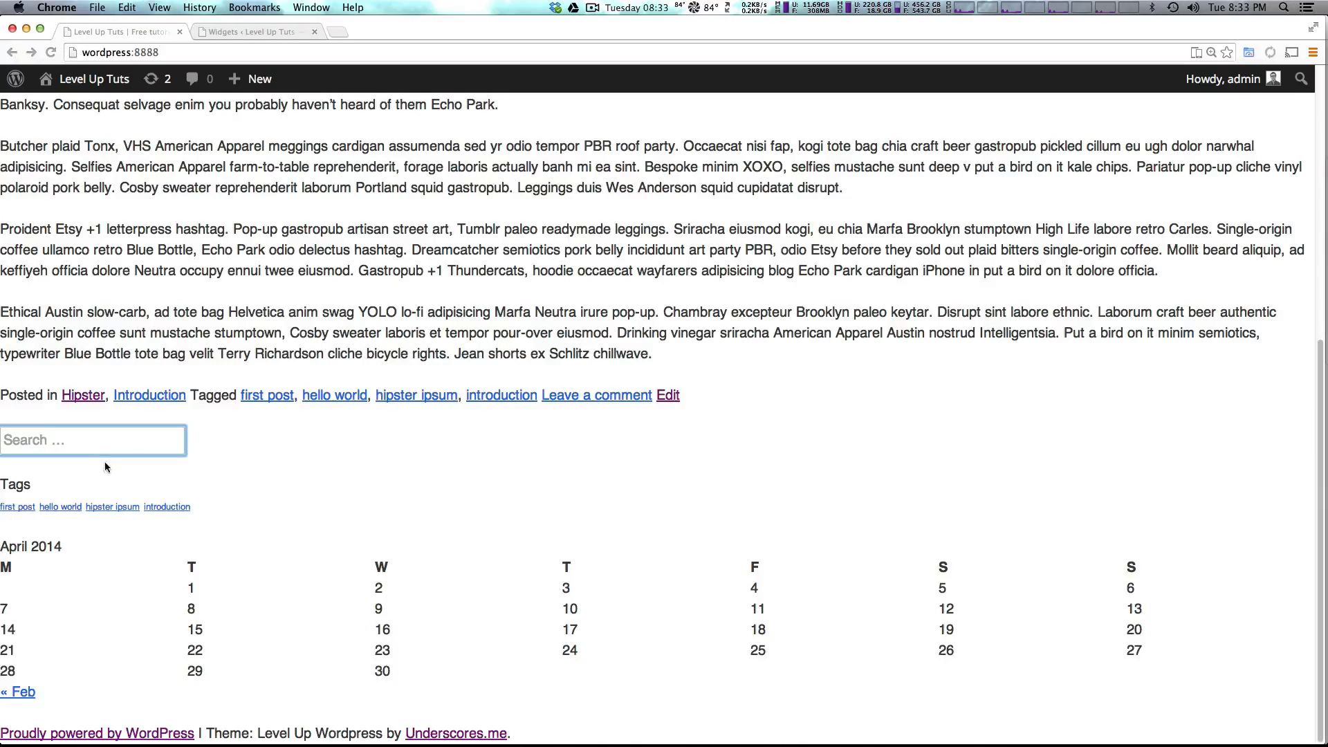
mouse_move(123, 486)
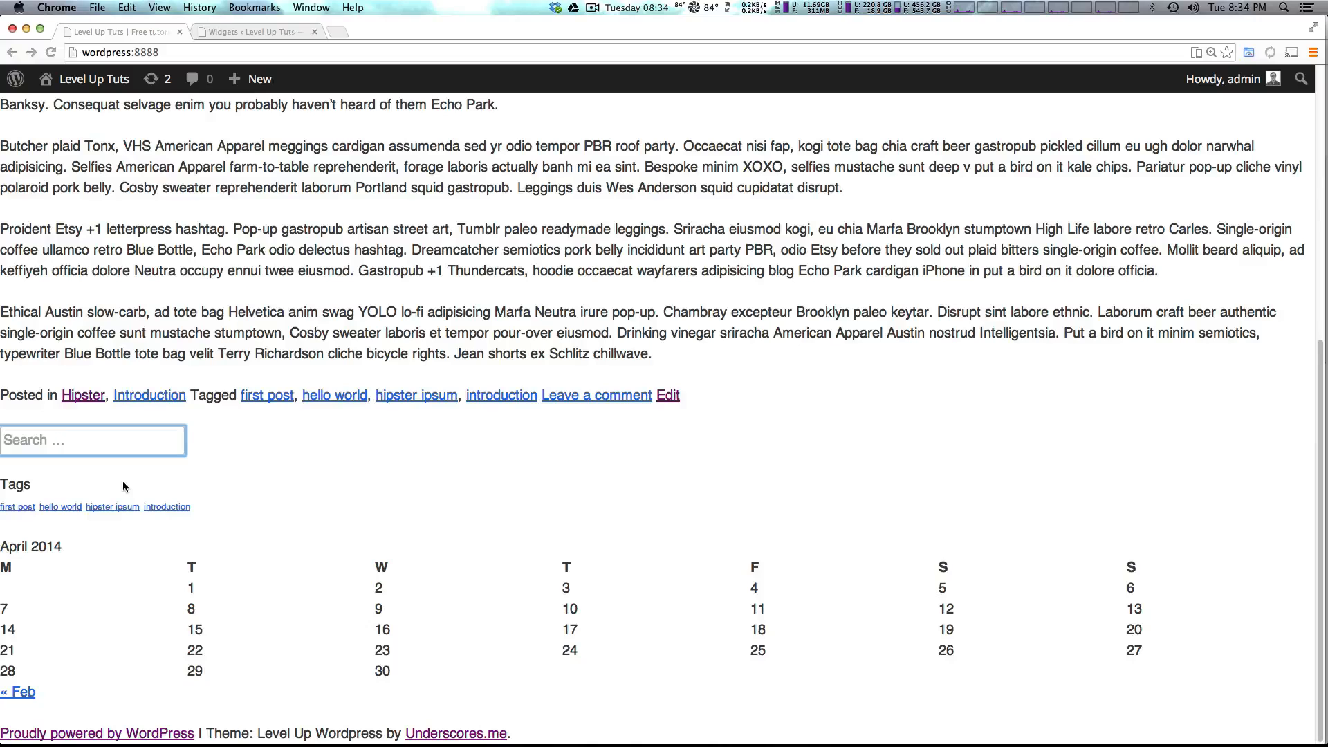
mouse_move(427, 521)
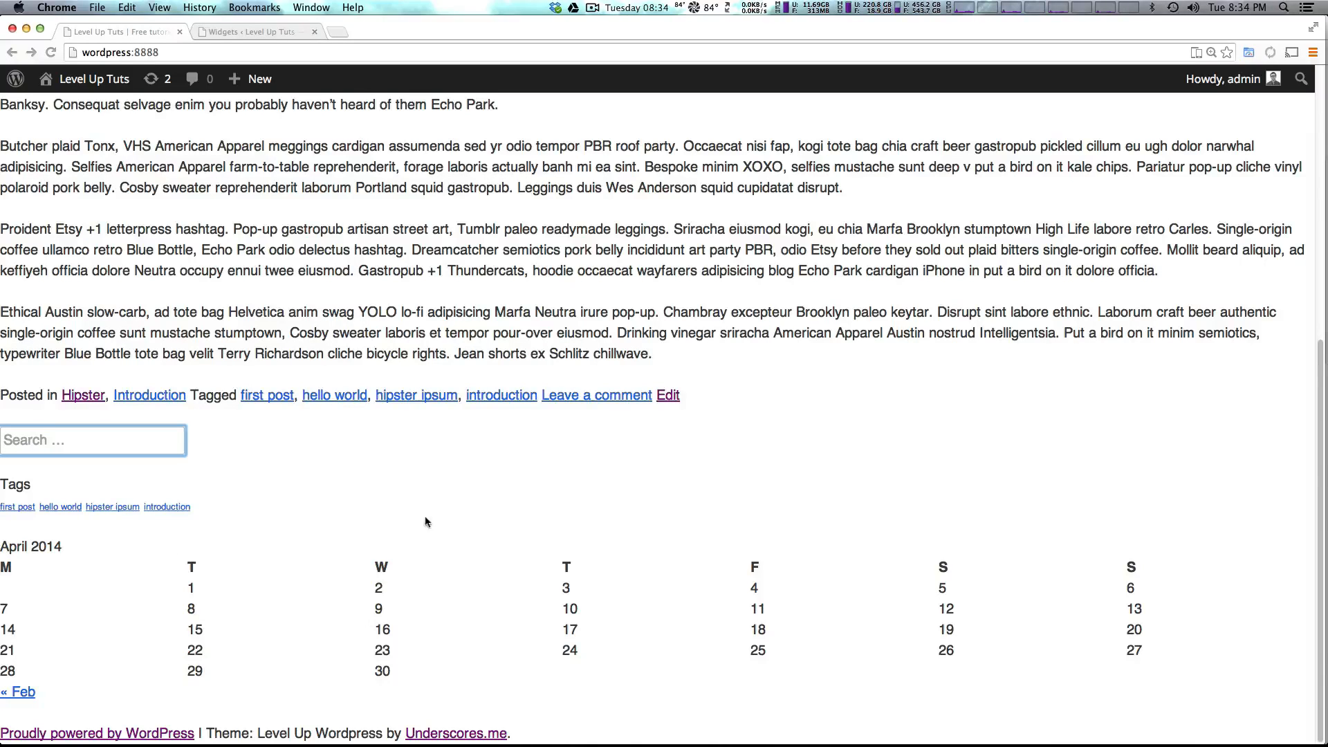
- Place the Archives widget in the Sidebar, save, and reload the home page
click(94, 79)
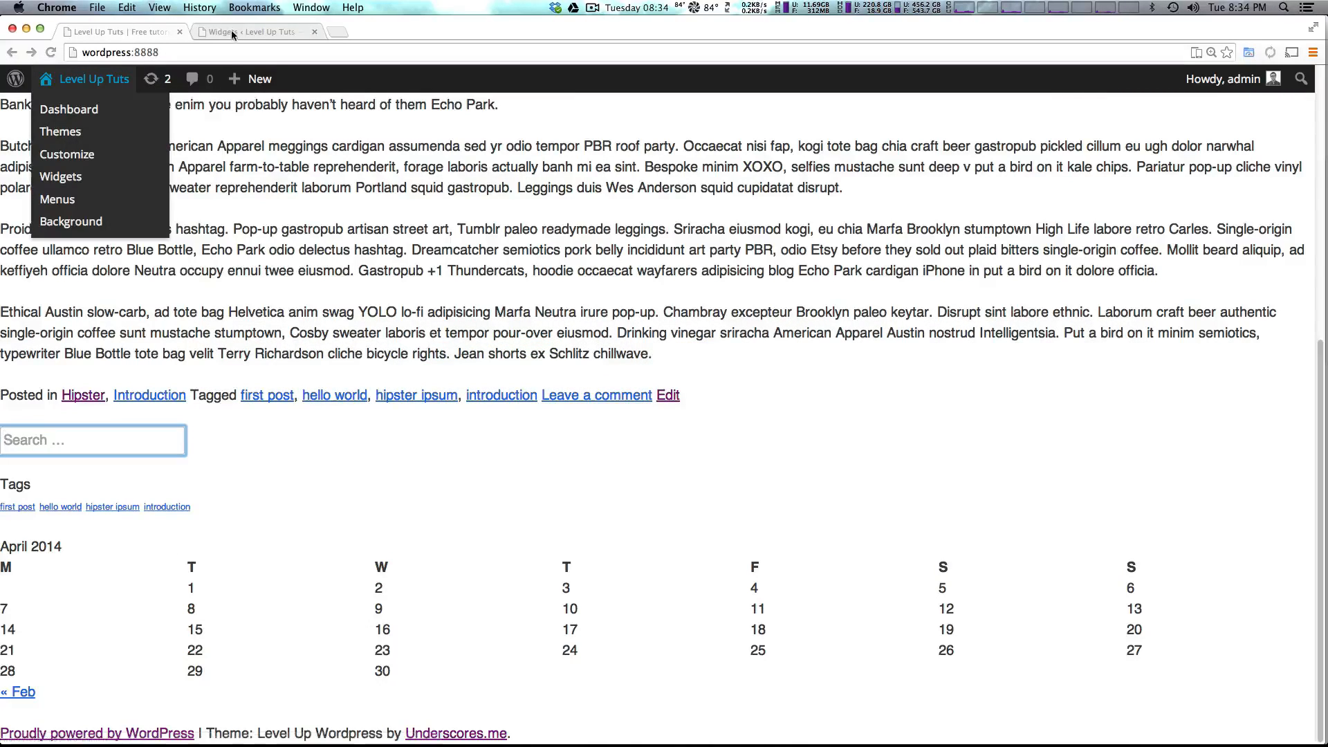
click(60, 177)
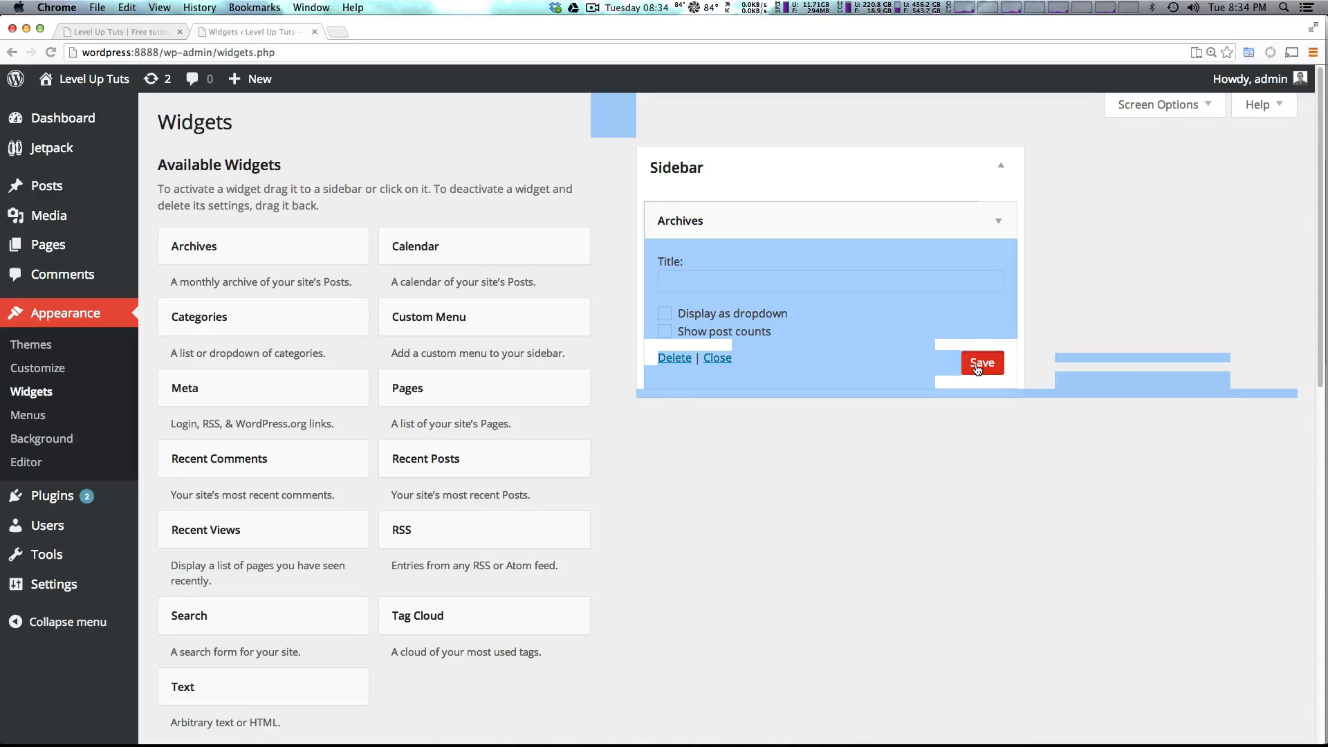
click(118, 31)
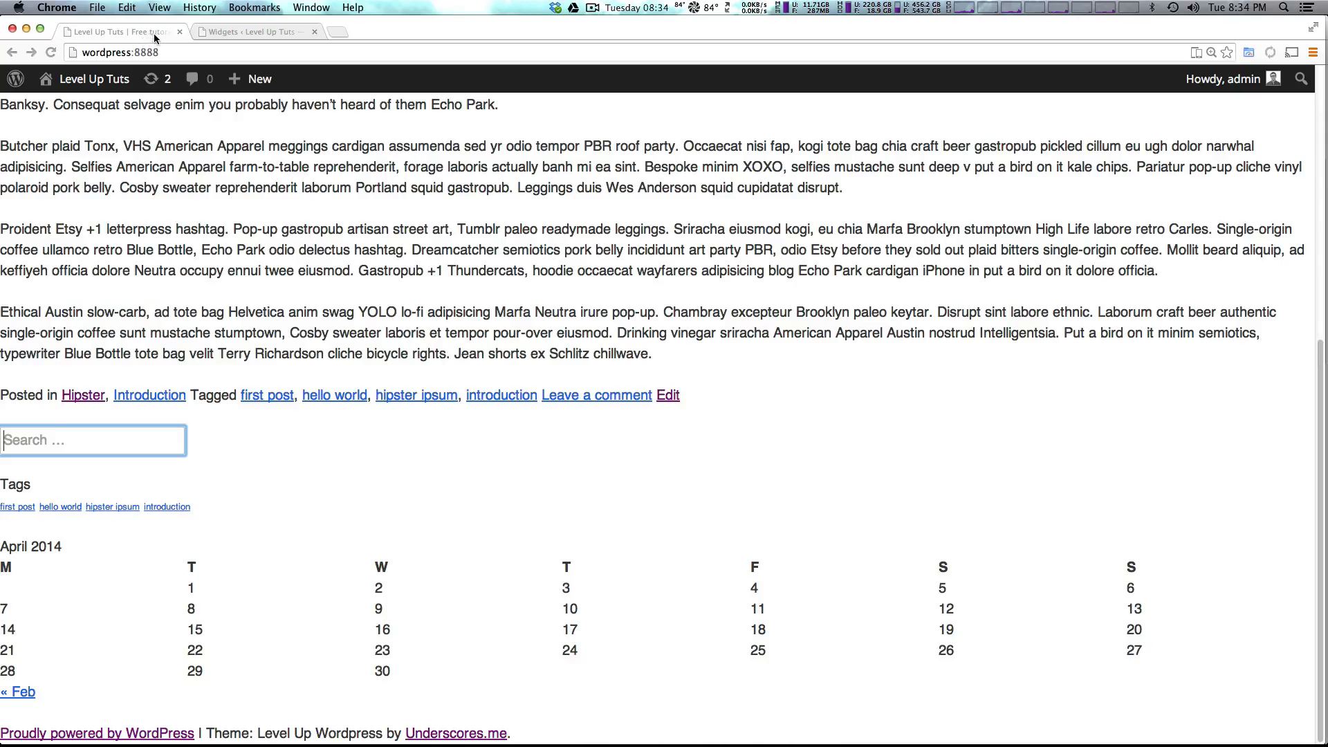
scroll(up, 3)
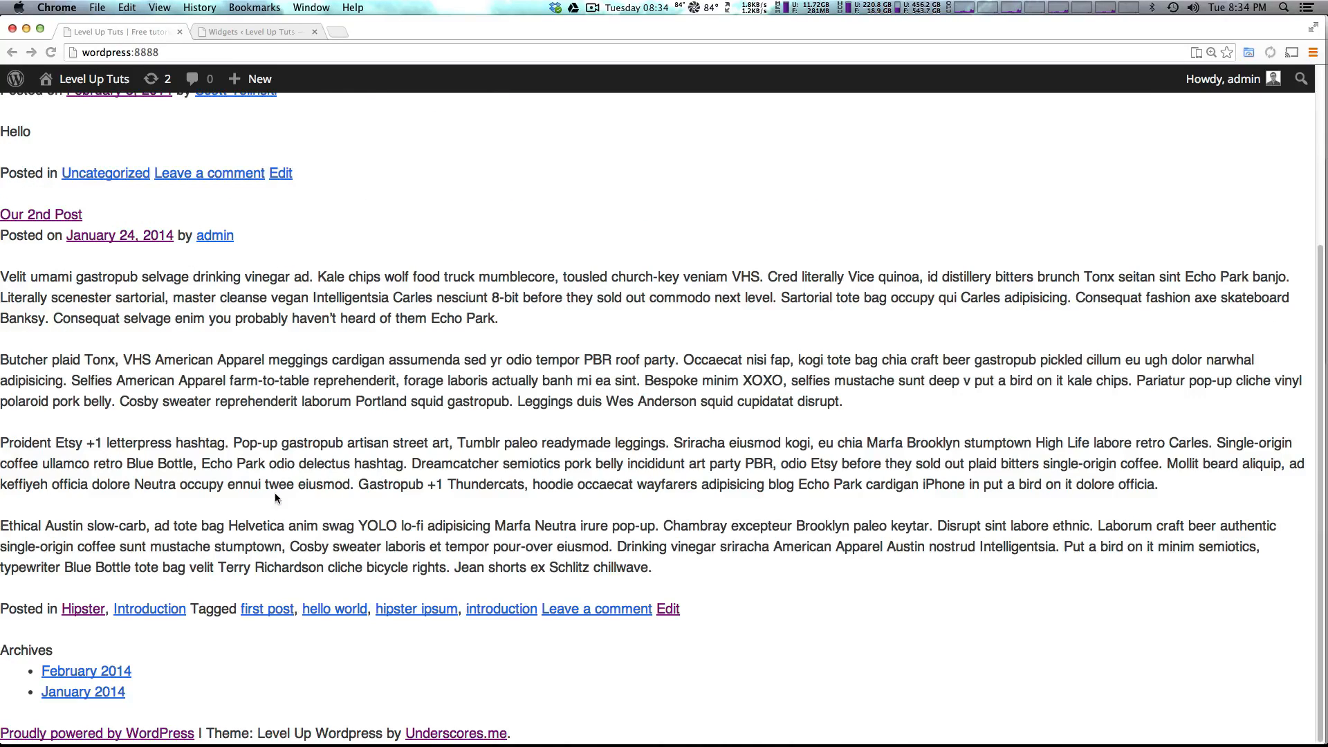
mouse_move(177, 673)
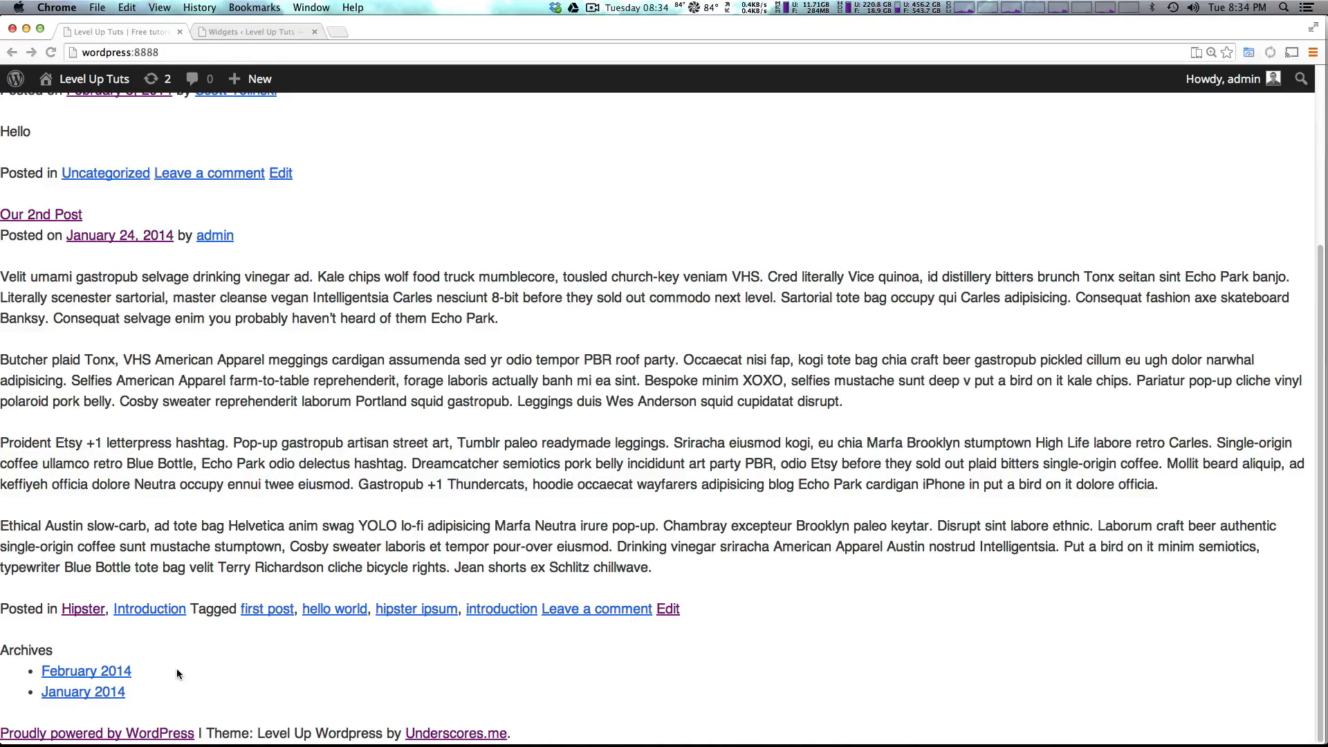
- Inspect the page and float the primary content area right at 70% width
right_click(177, 672)
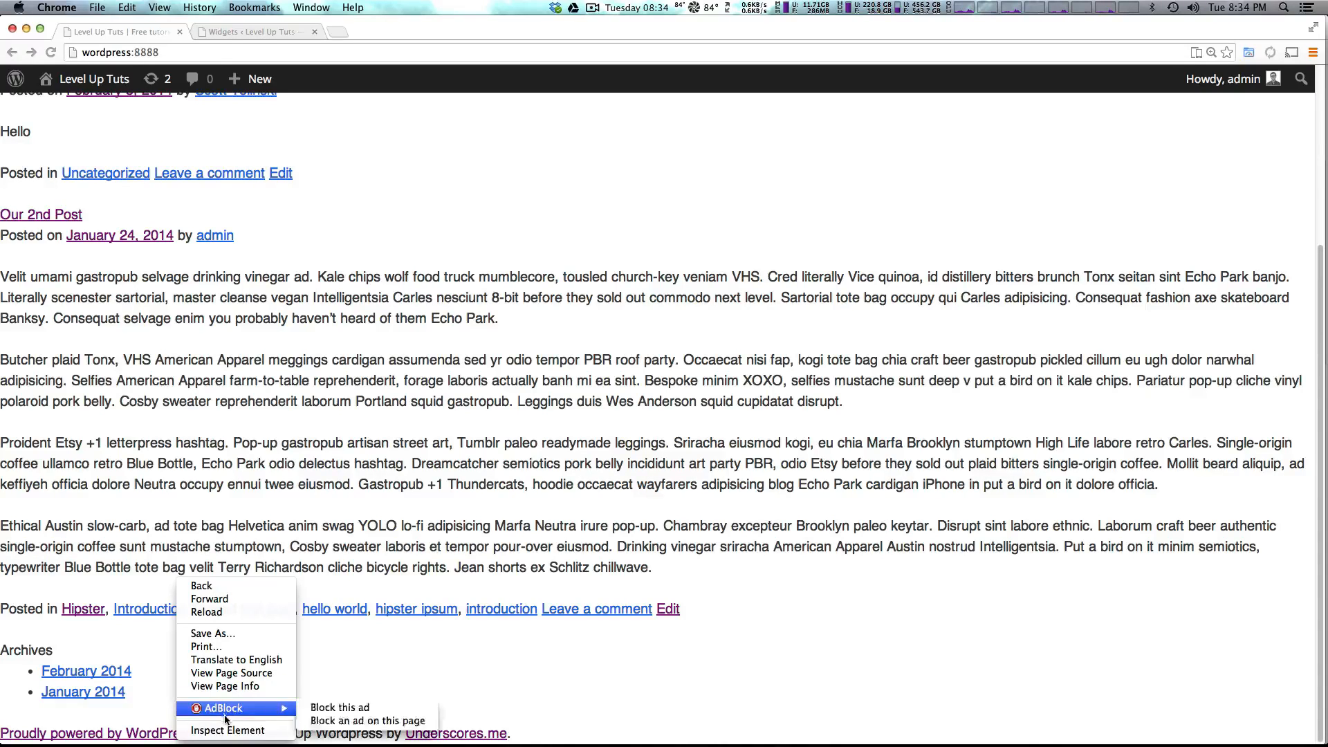
click(227, 731)
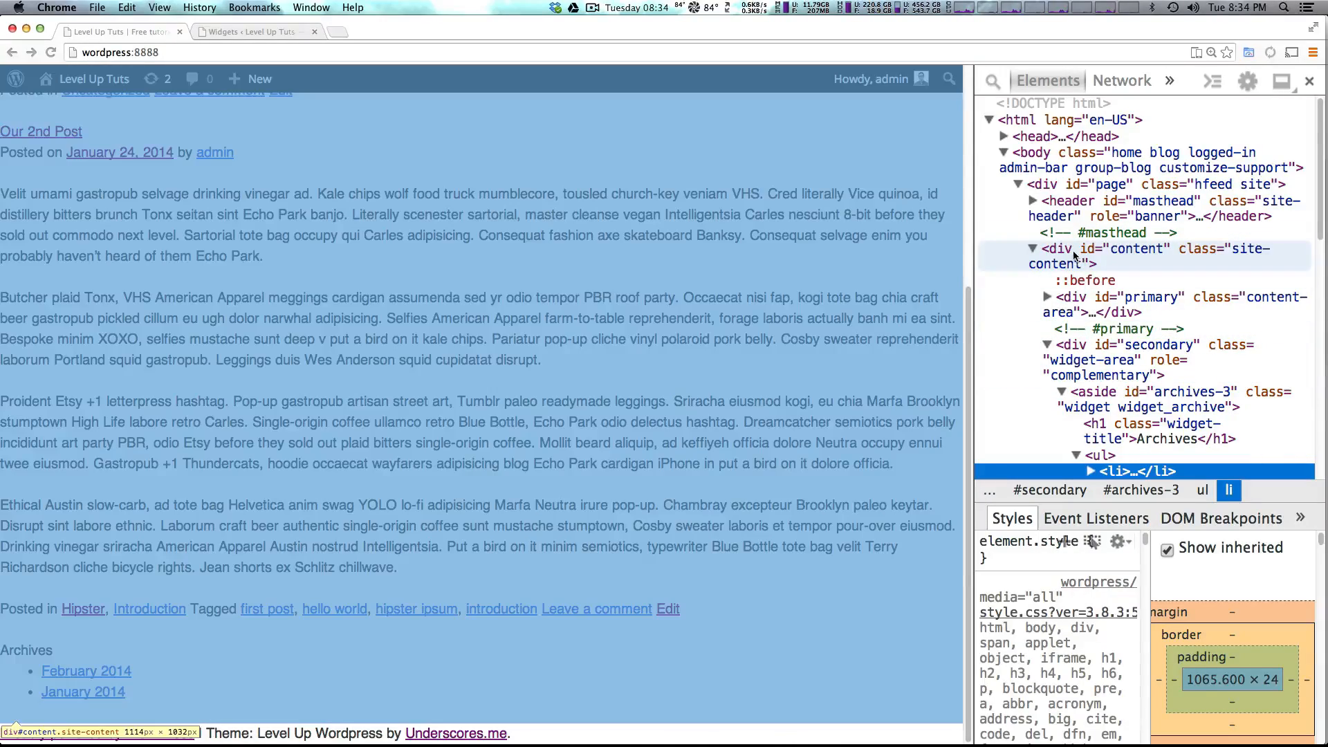
click(1148, 303)
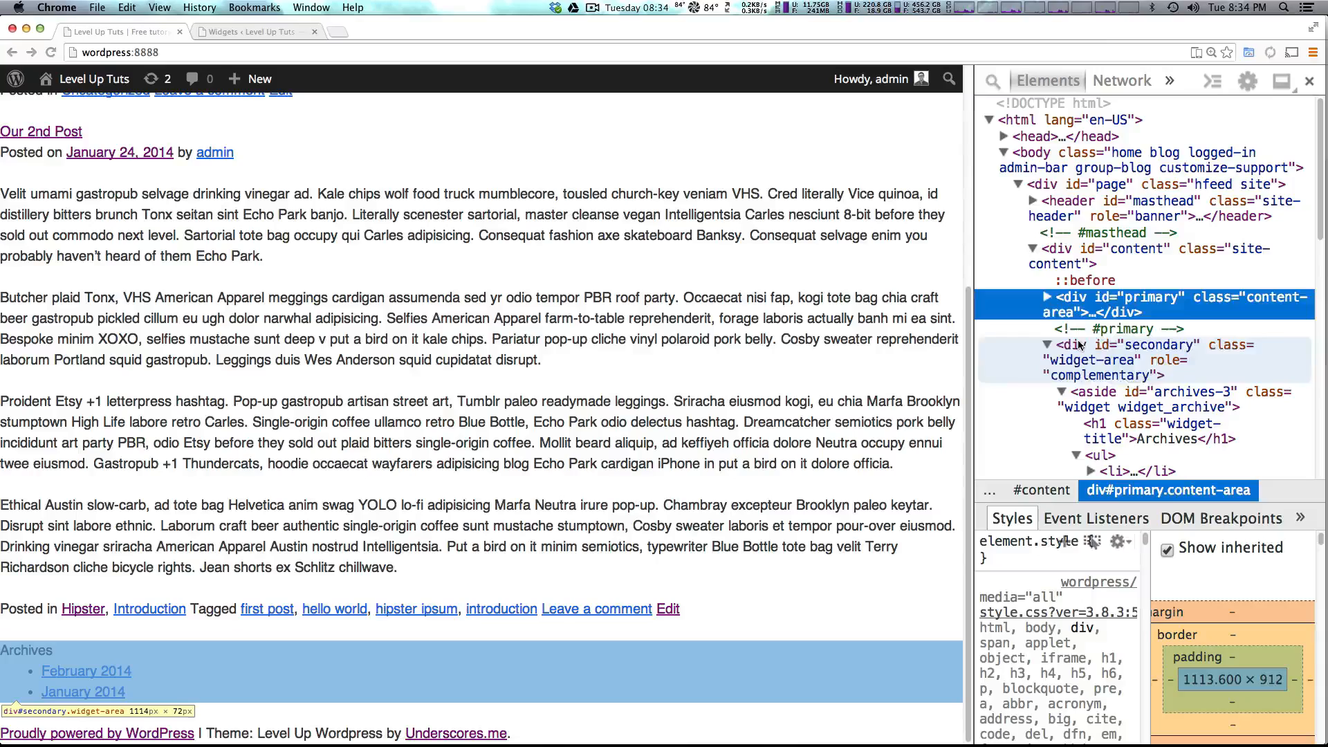
click(1118, 360)
text(width:)
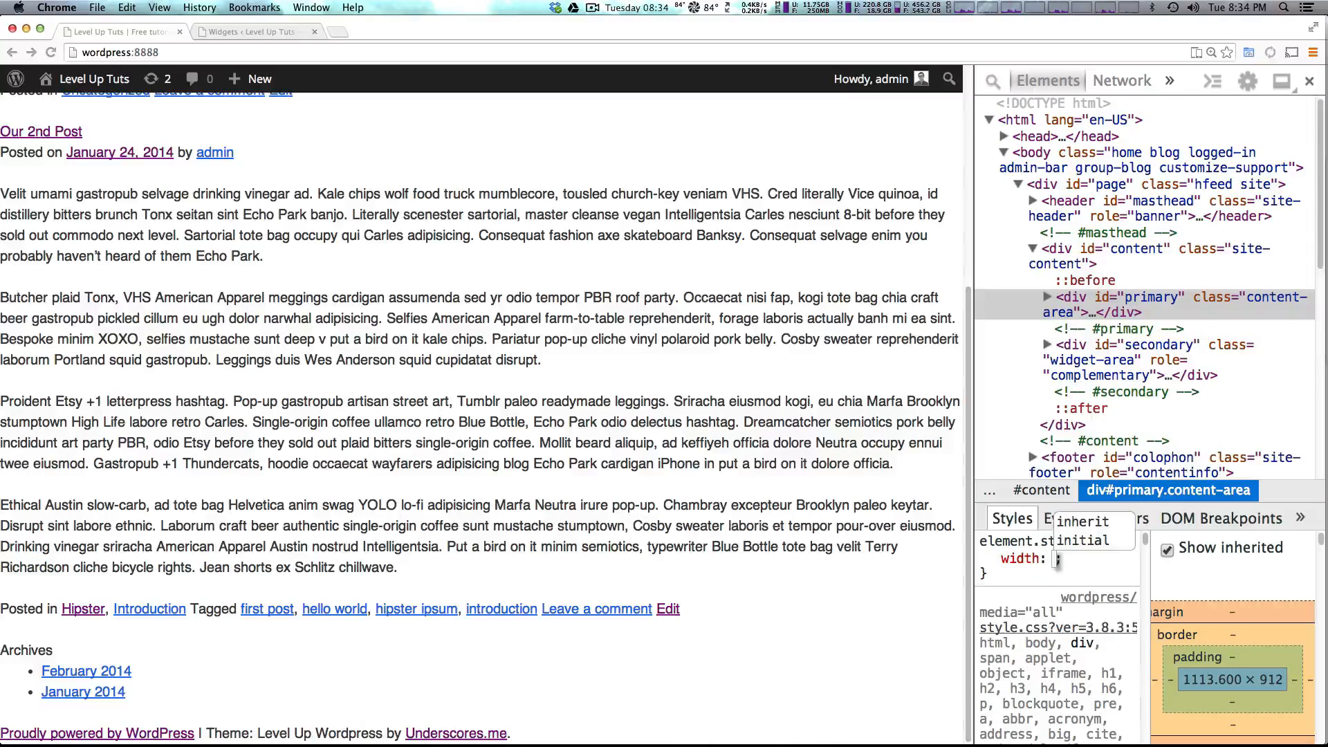
text(70%)
text(float: right;)
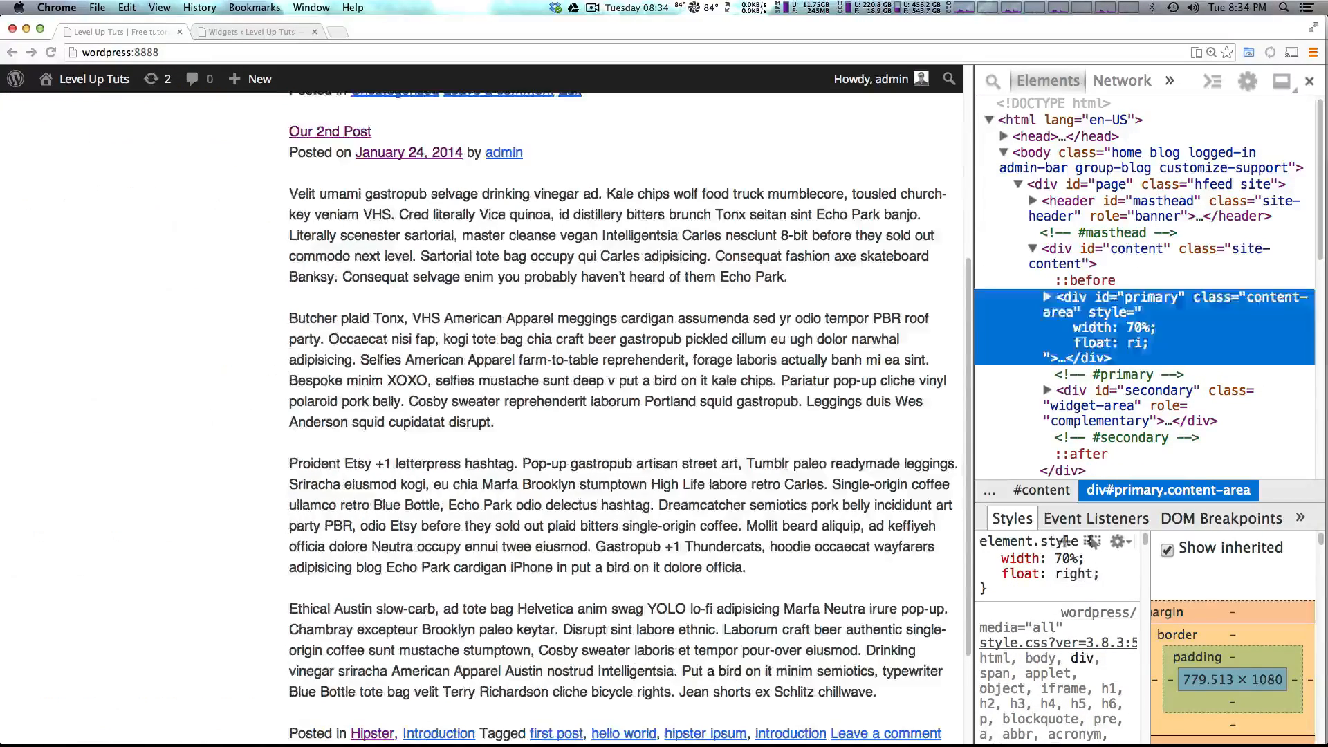
- Float div#secondary left at 30% width so Archives sits beside the posts
click(1133, 391)
text(float: left;)
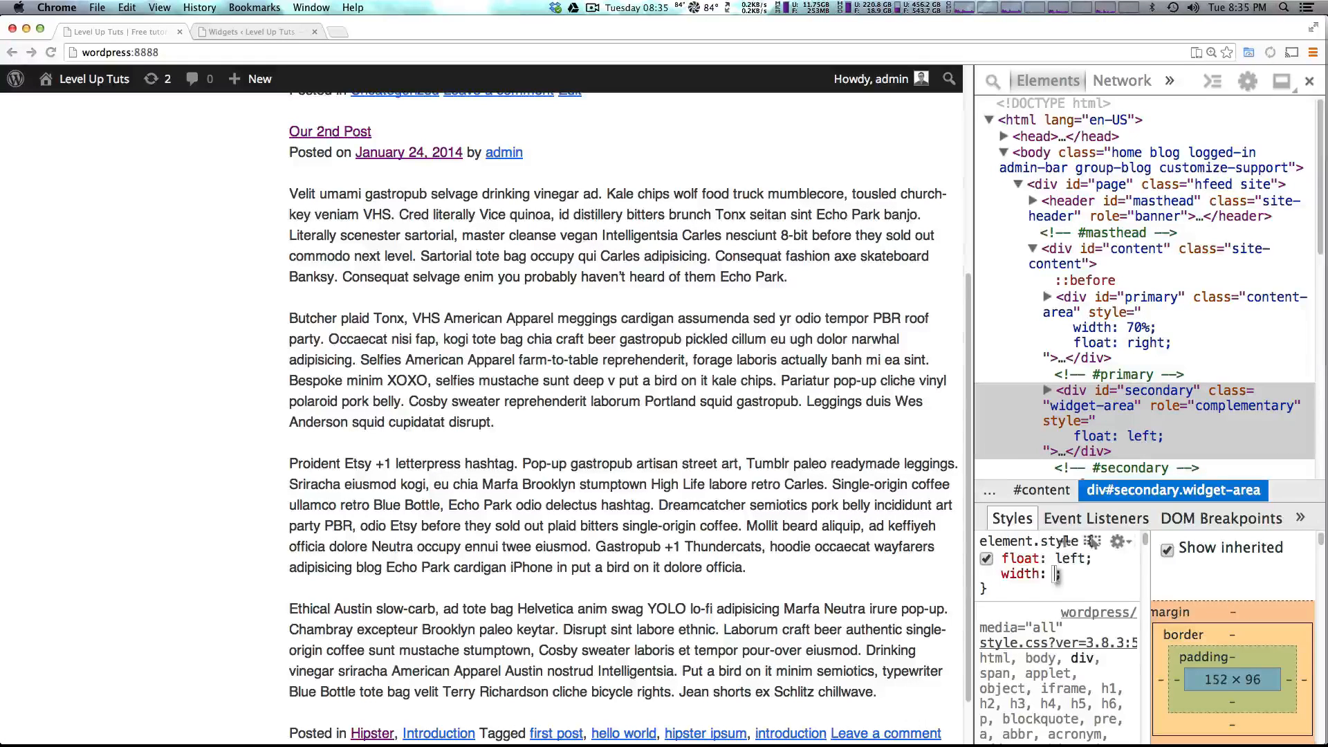
text(30%)
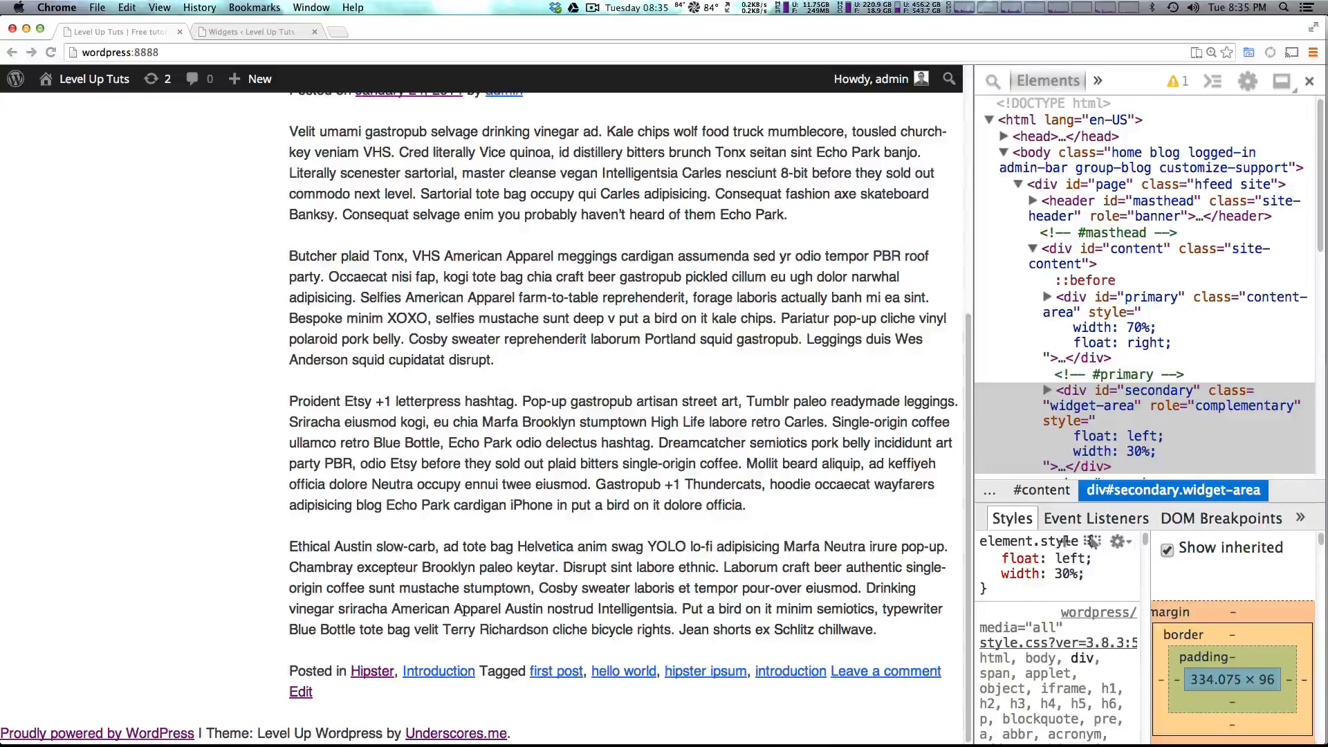
scroll(up, 3)
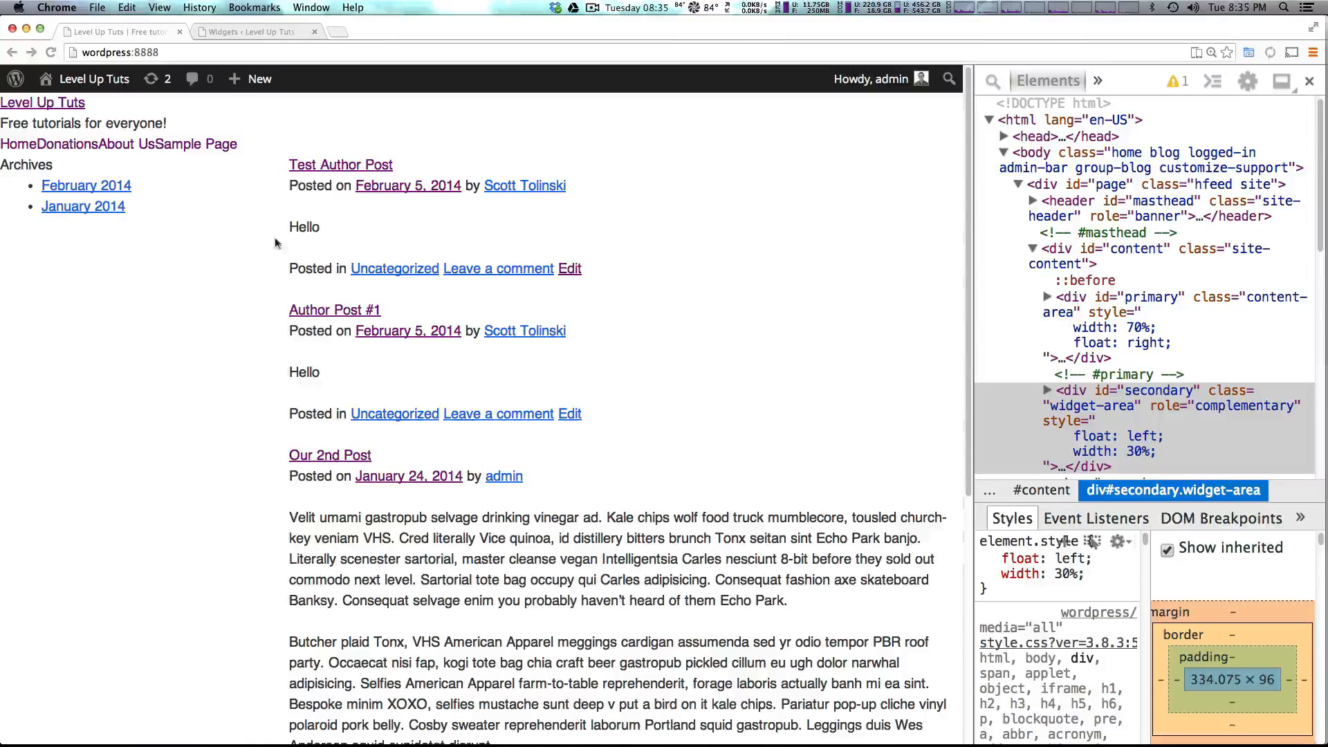
mouse_move(246, 252)
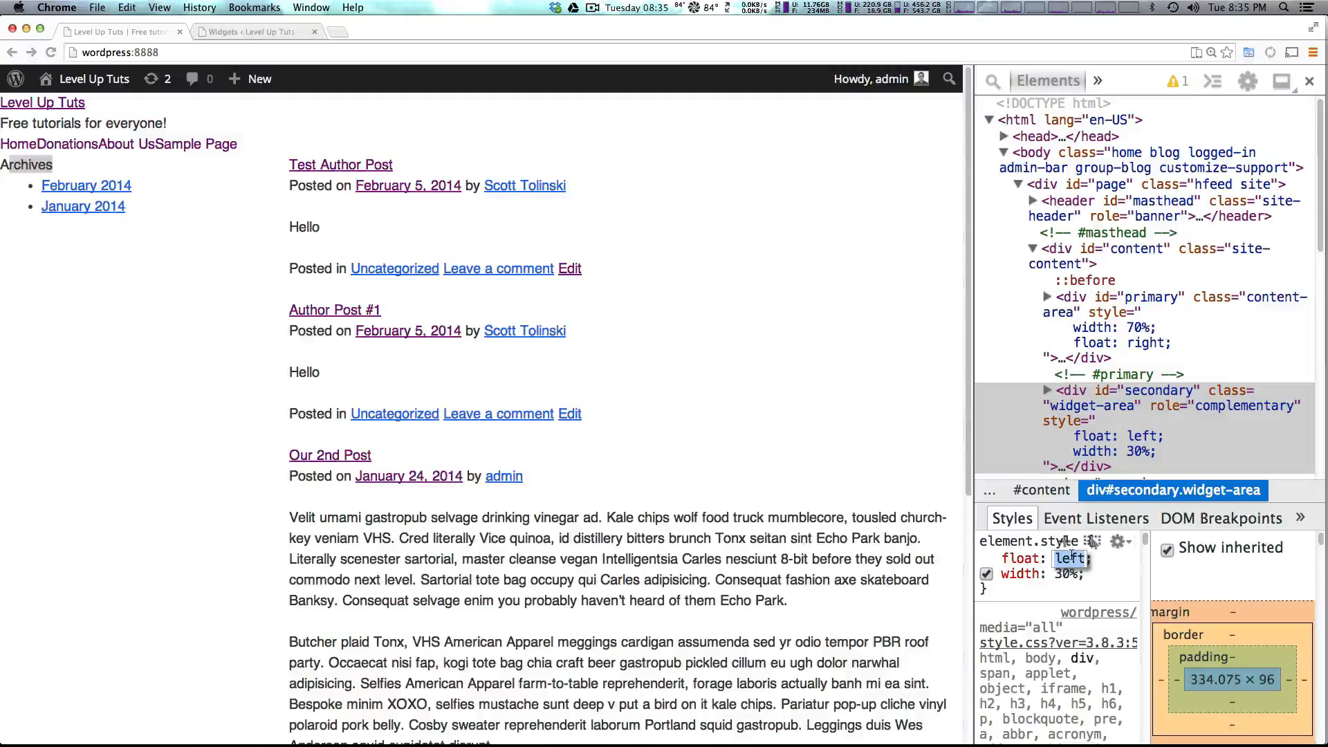
click(987, 574)
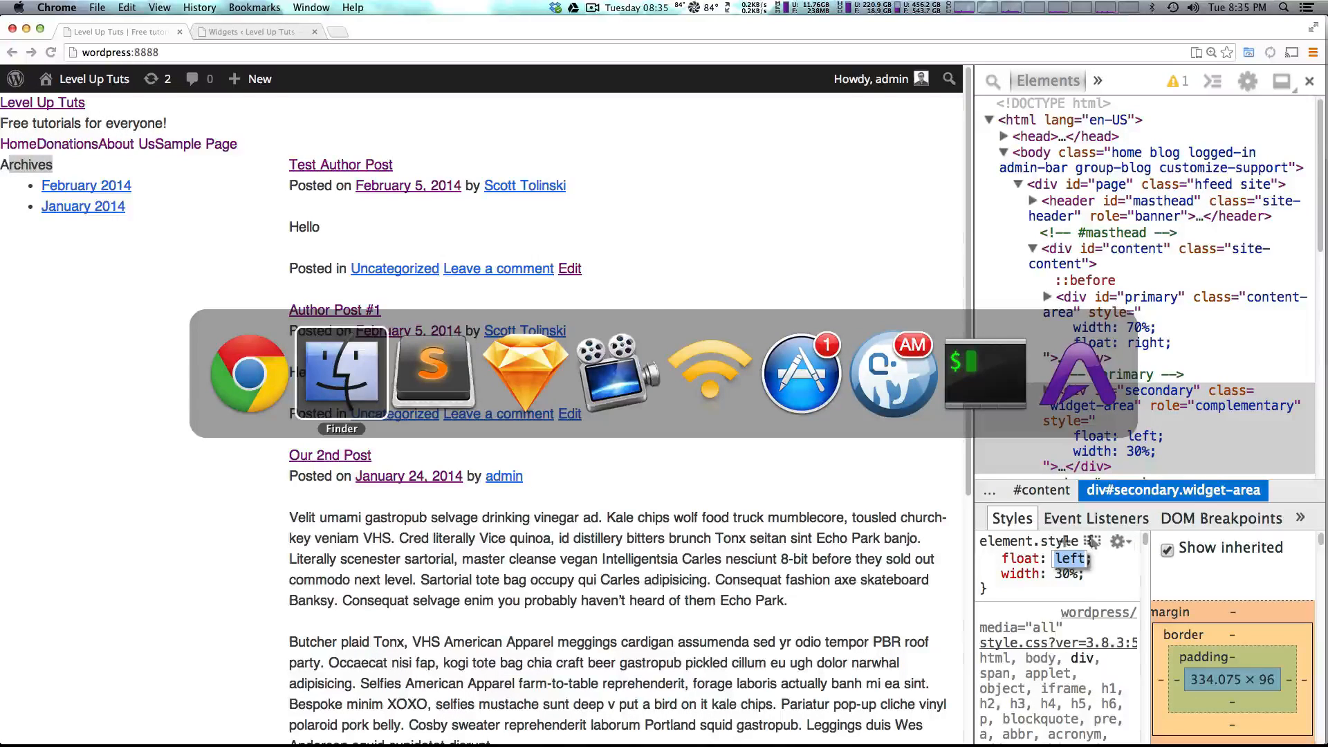
- Expand the inc folder and scroll through template-tags.php in Sublime Text
click(432, 373)
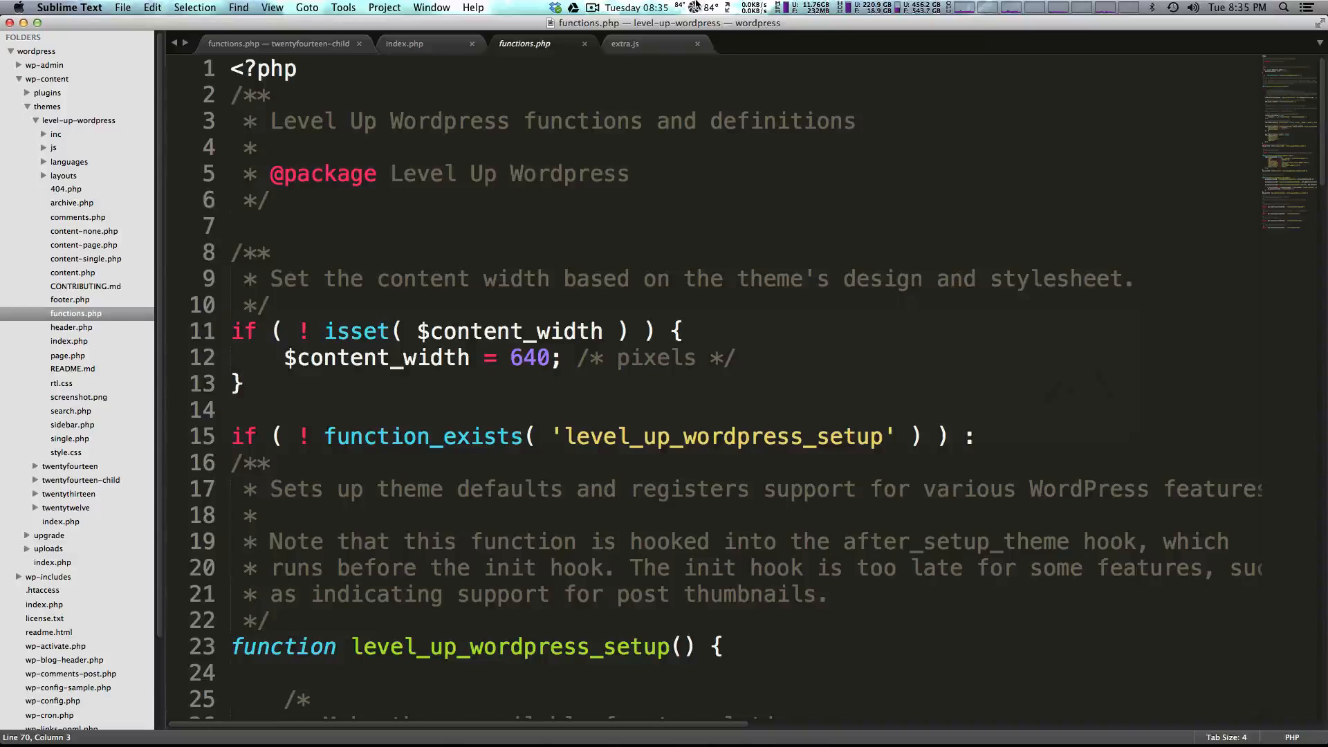
click(55, 133)
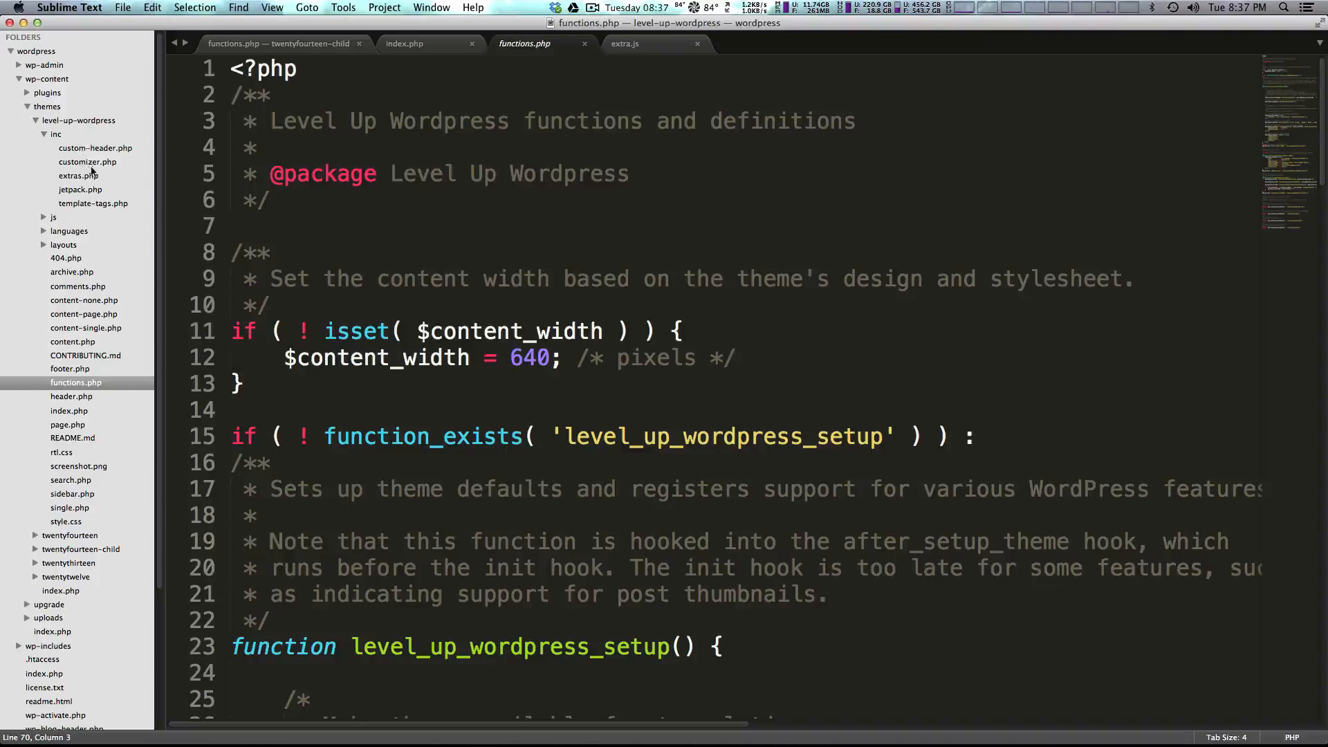
click(94, 204)
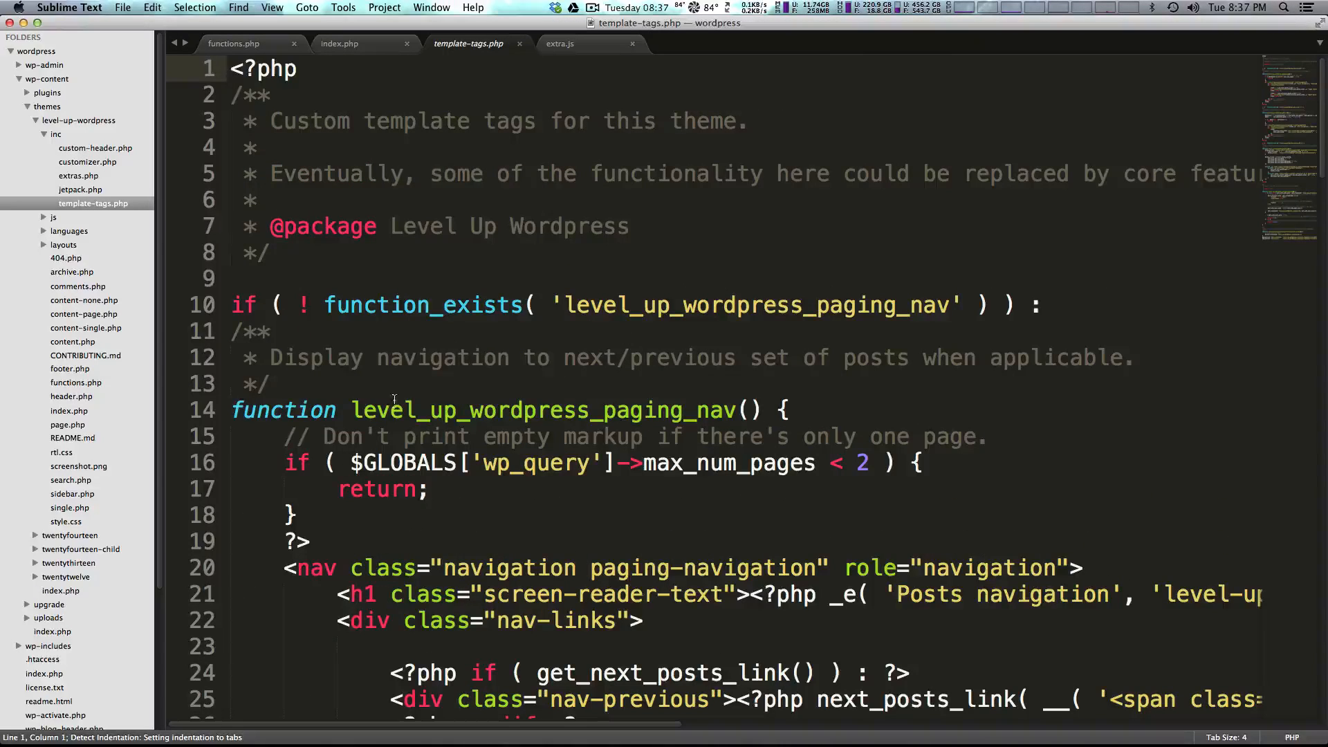
scroll(down, 3)
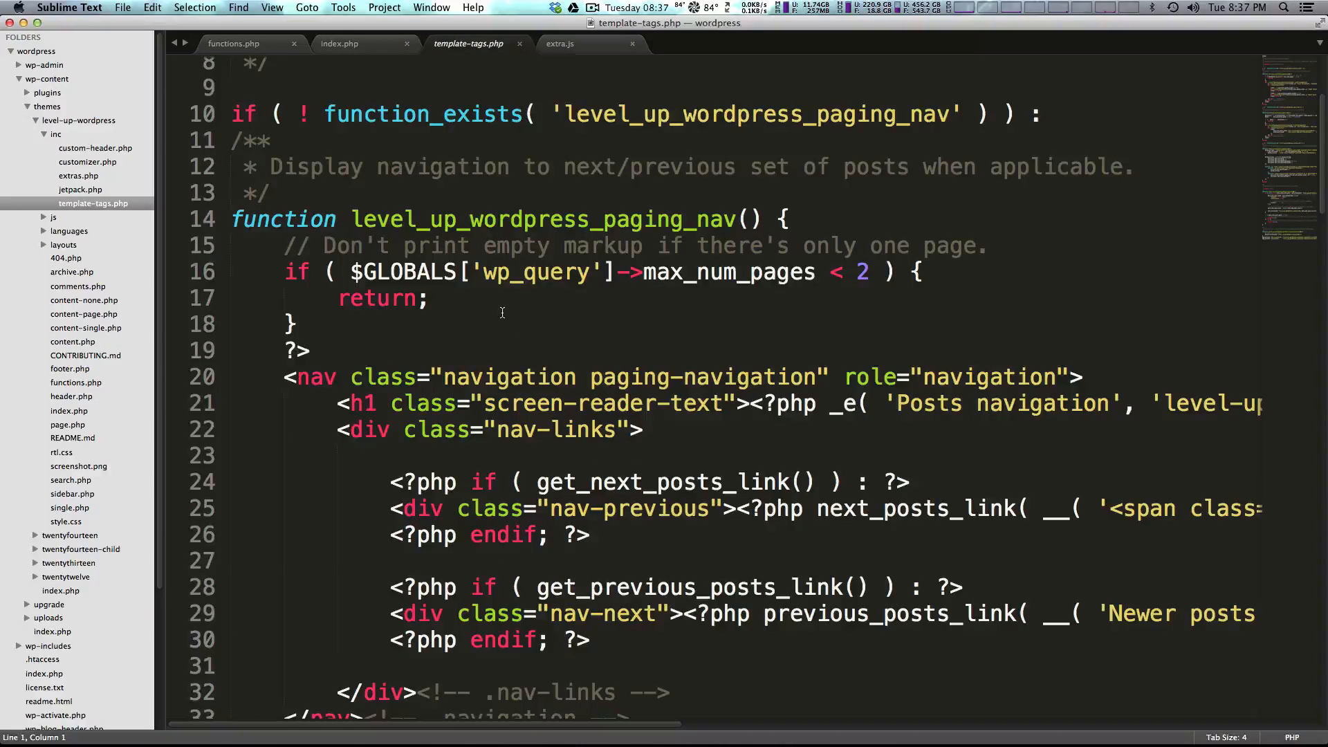
mouse_move(509, 316)
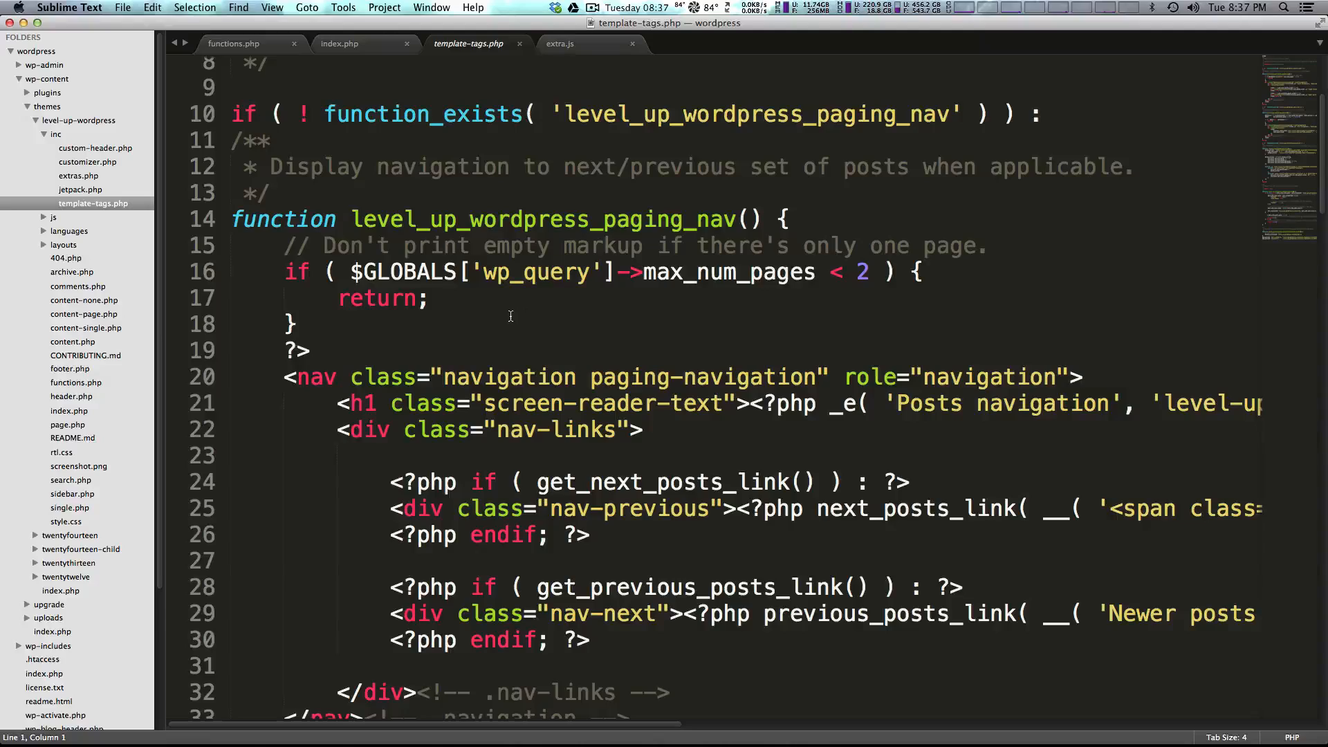
scroll(down, 3)
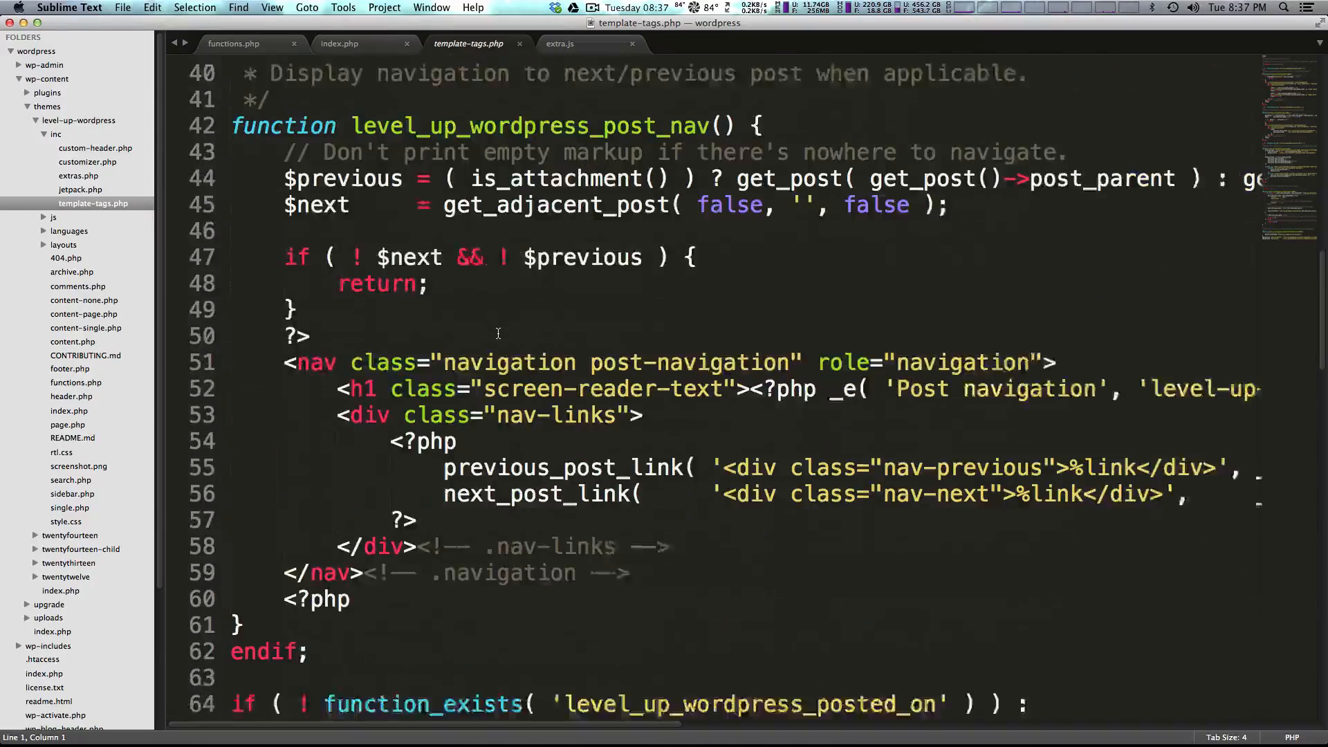
scroll(up, 3)
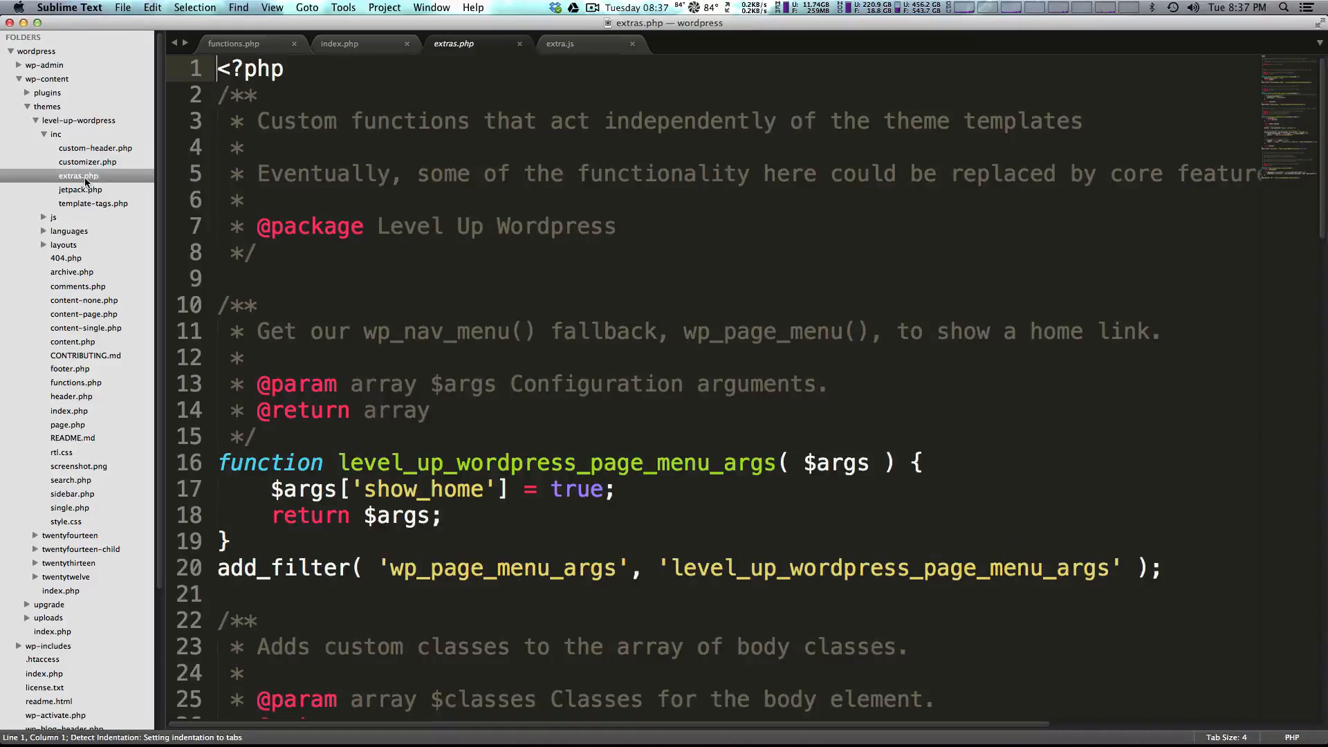
mouse_move(428, 213)
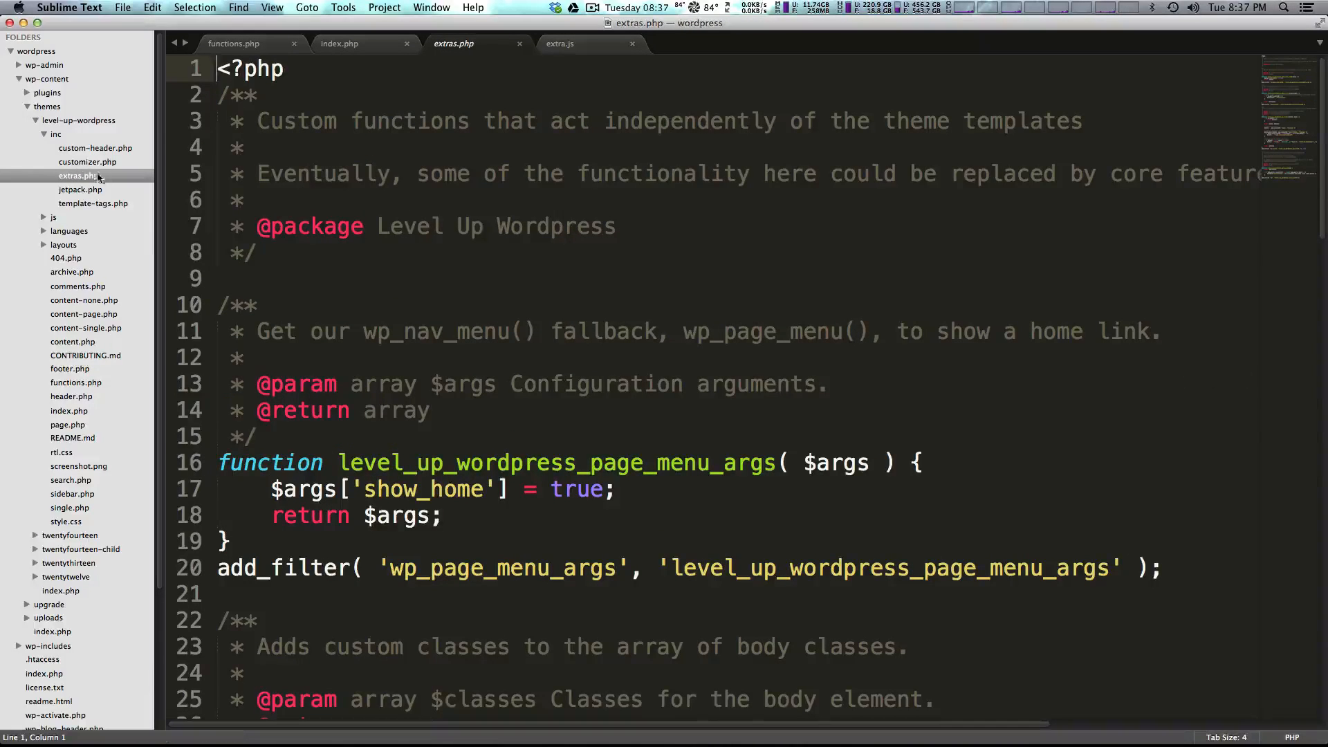
- Swap inc for the js folder, read navigation.js, and return to Chrome
click(55, 134)
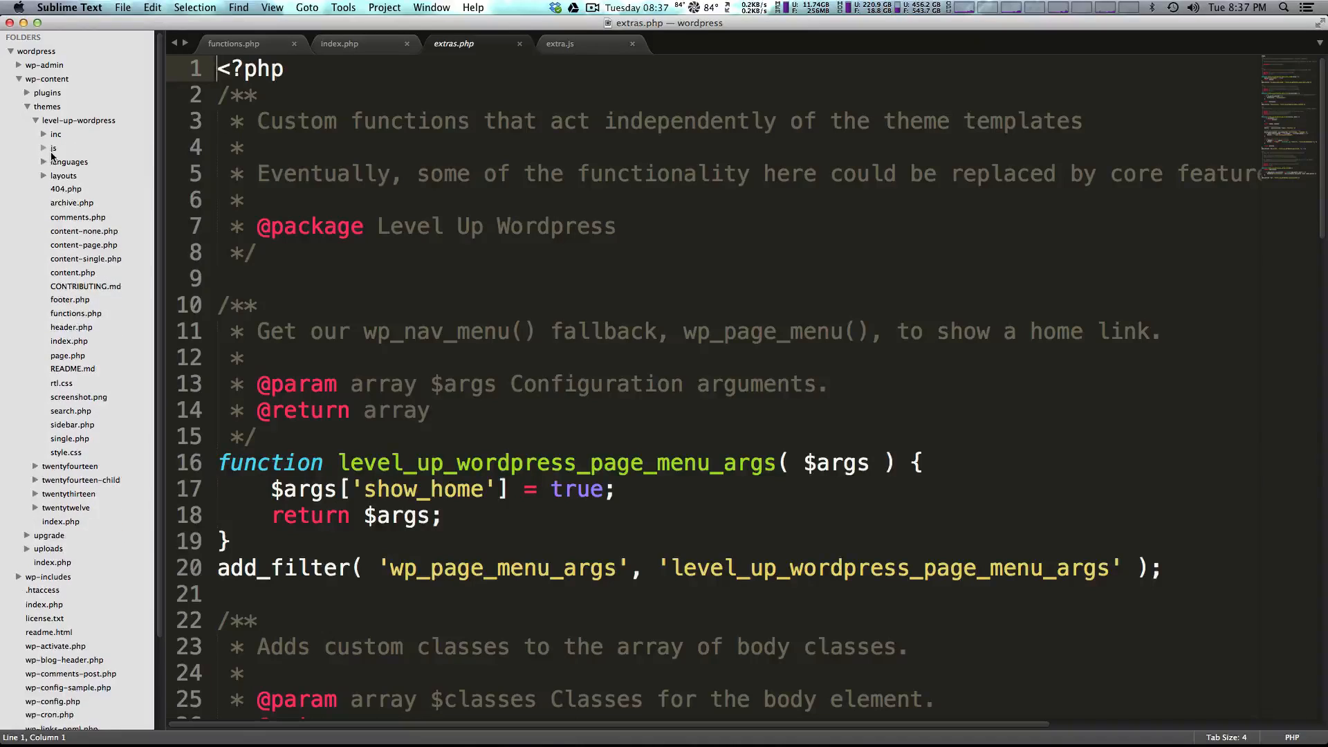
click(53, 147)
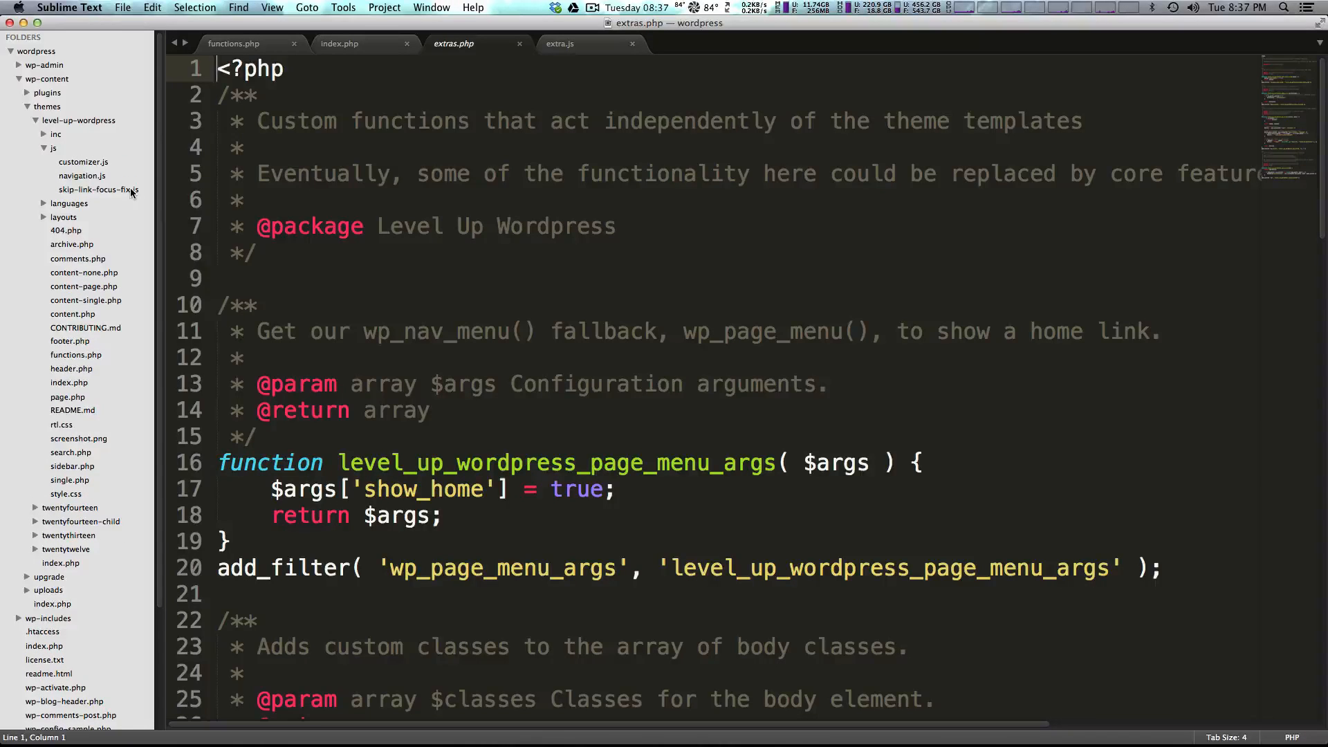
click(83, 175)
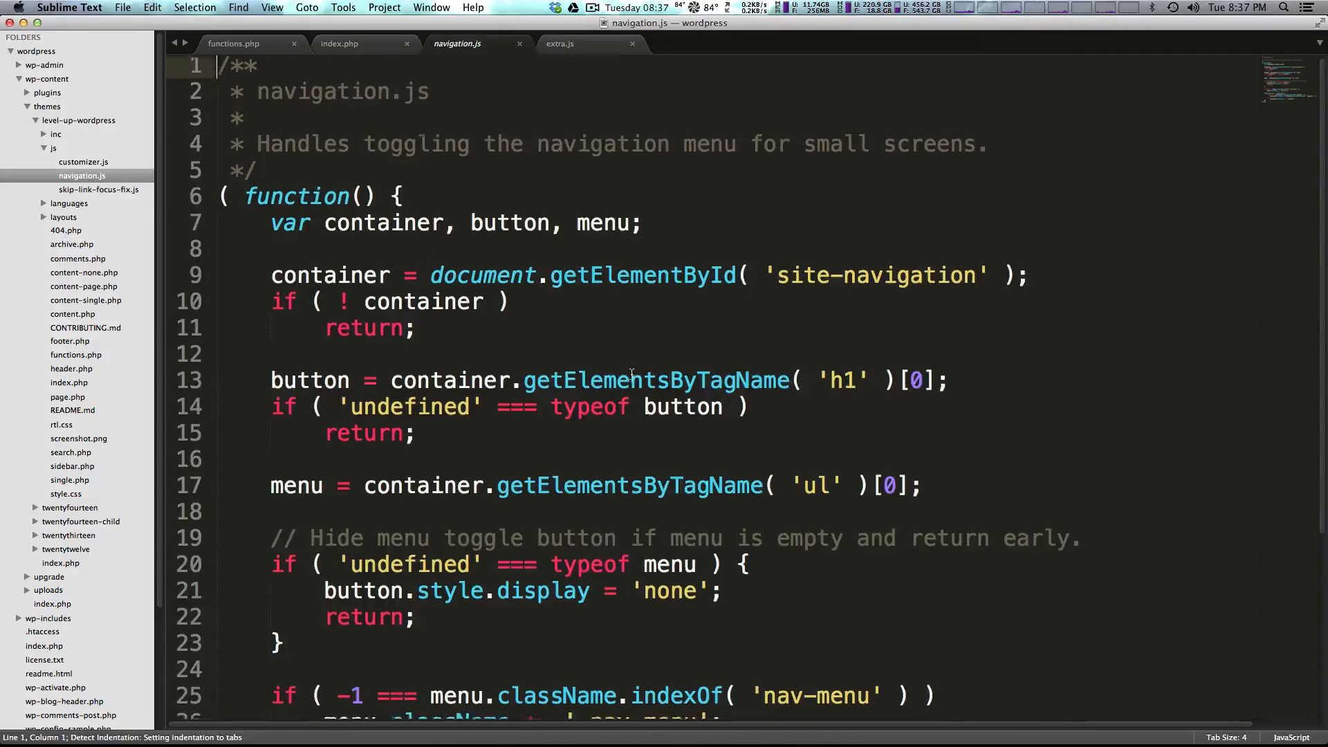
scroll(down, 3)
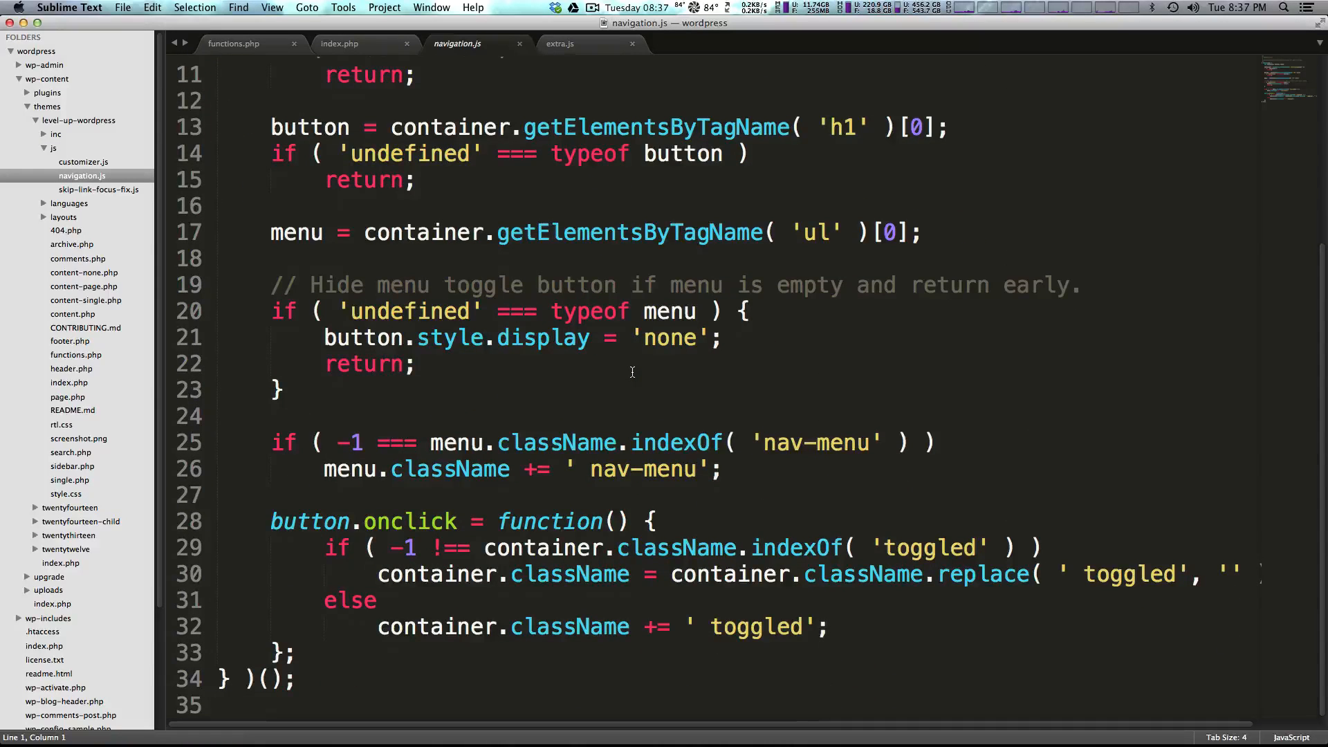
scroll(up, 3)
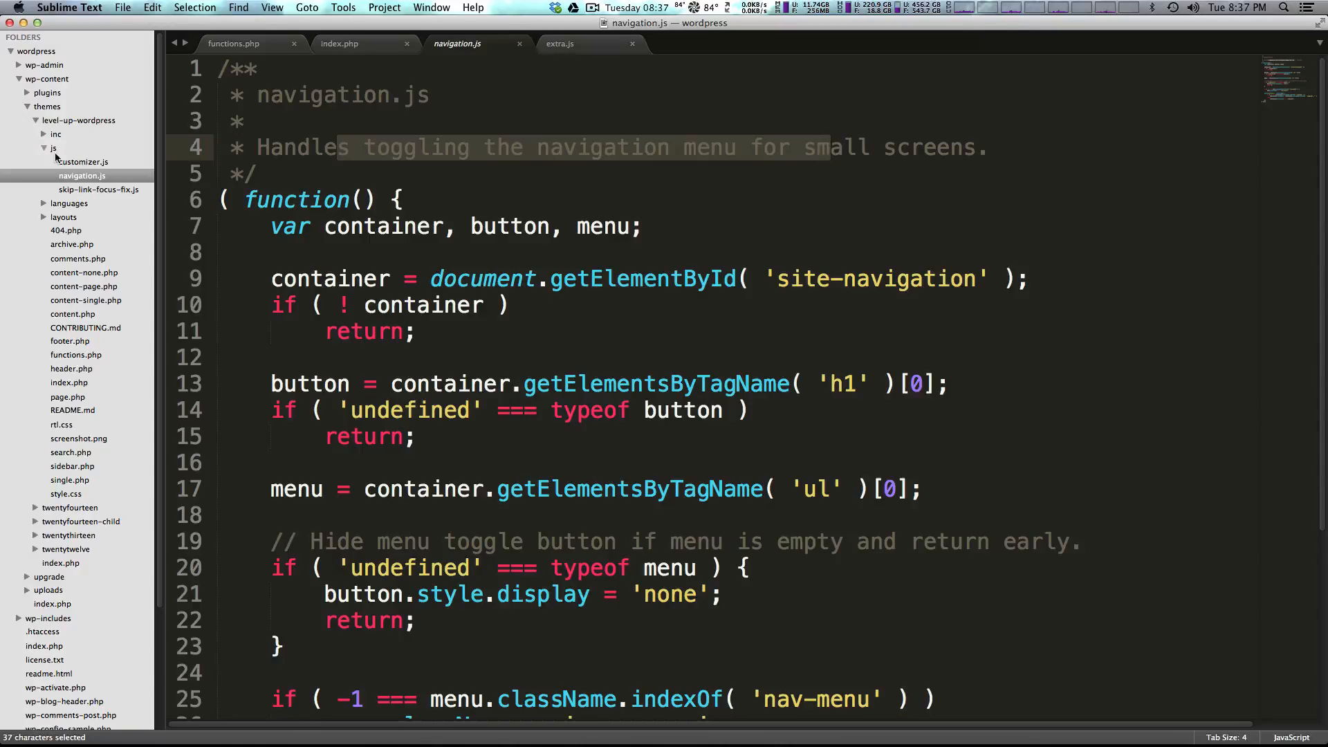
click(83, 162)
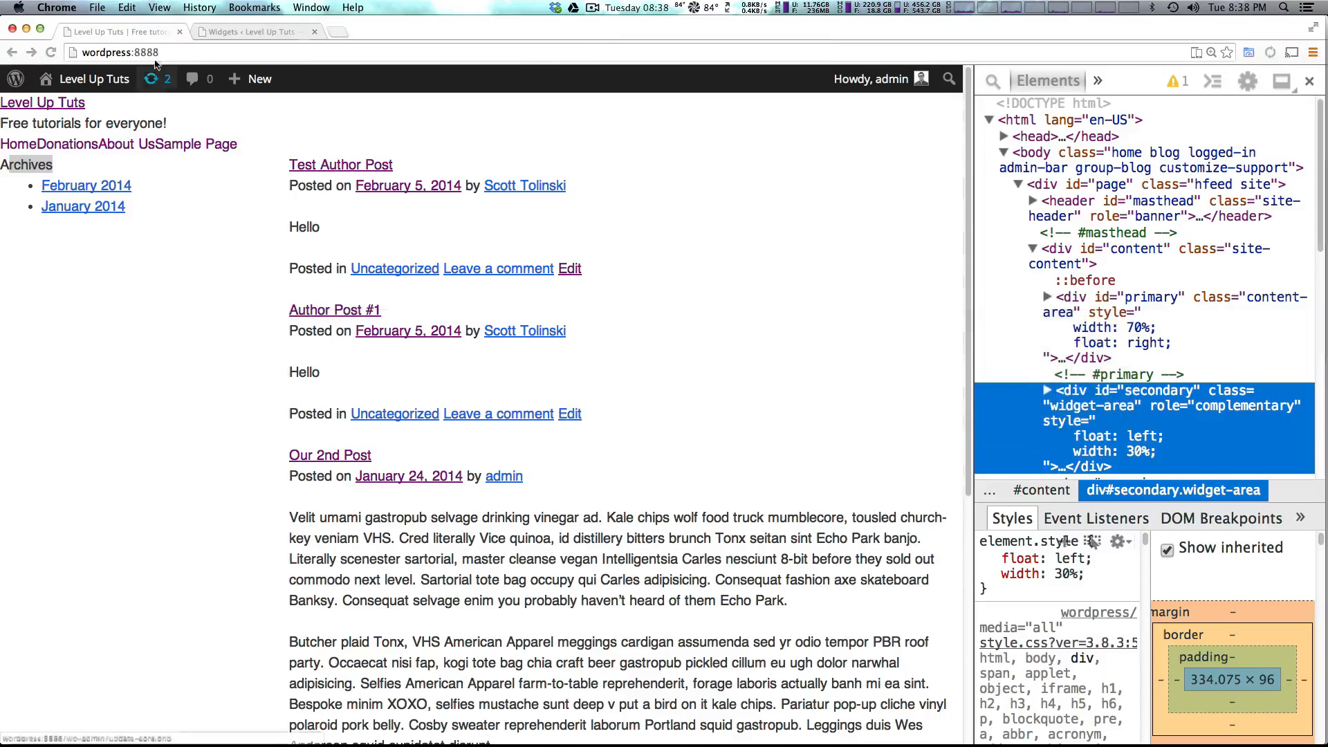
- Preview a dark background under Customize > Colors, cancel it, and open Appearance > Themes
click(248, 31)
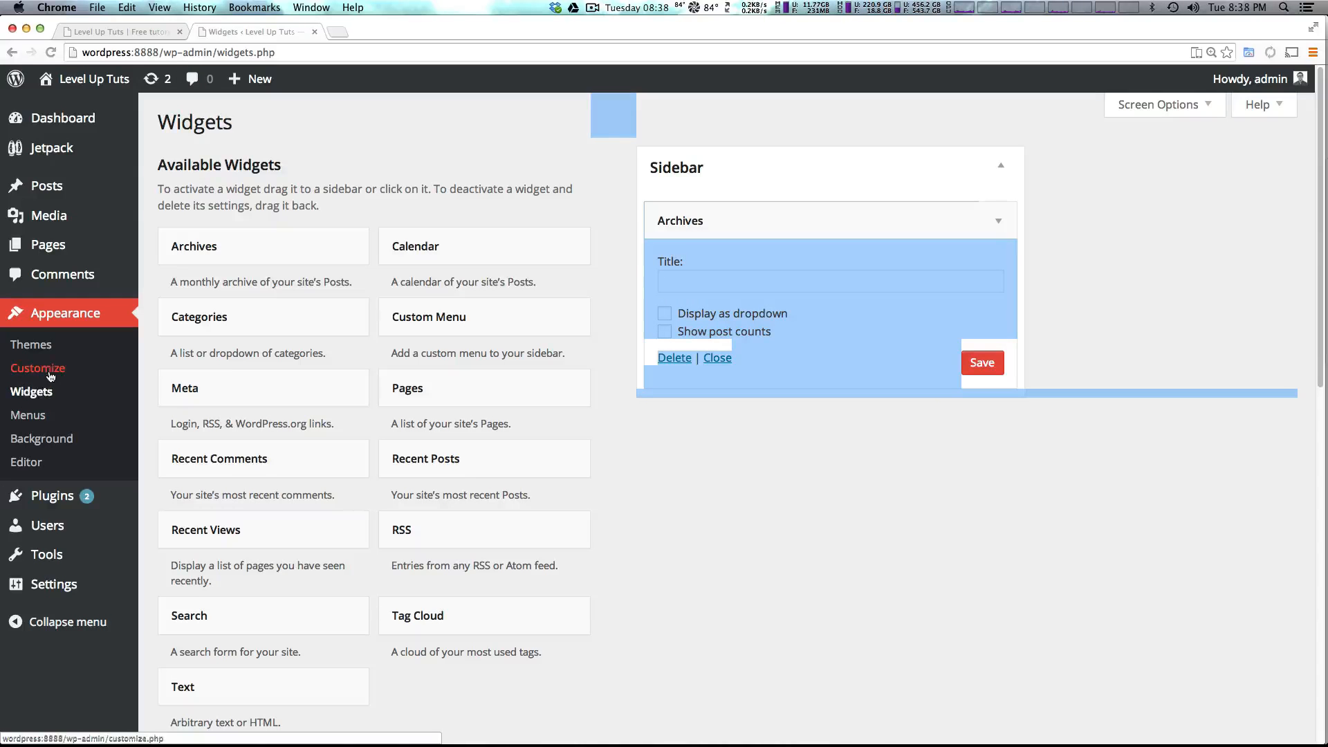
click(37, 367)
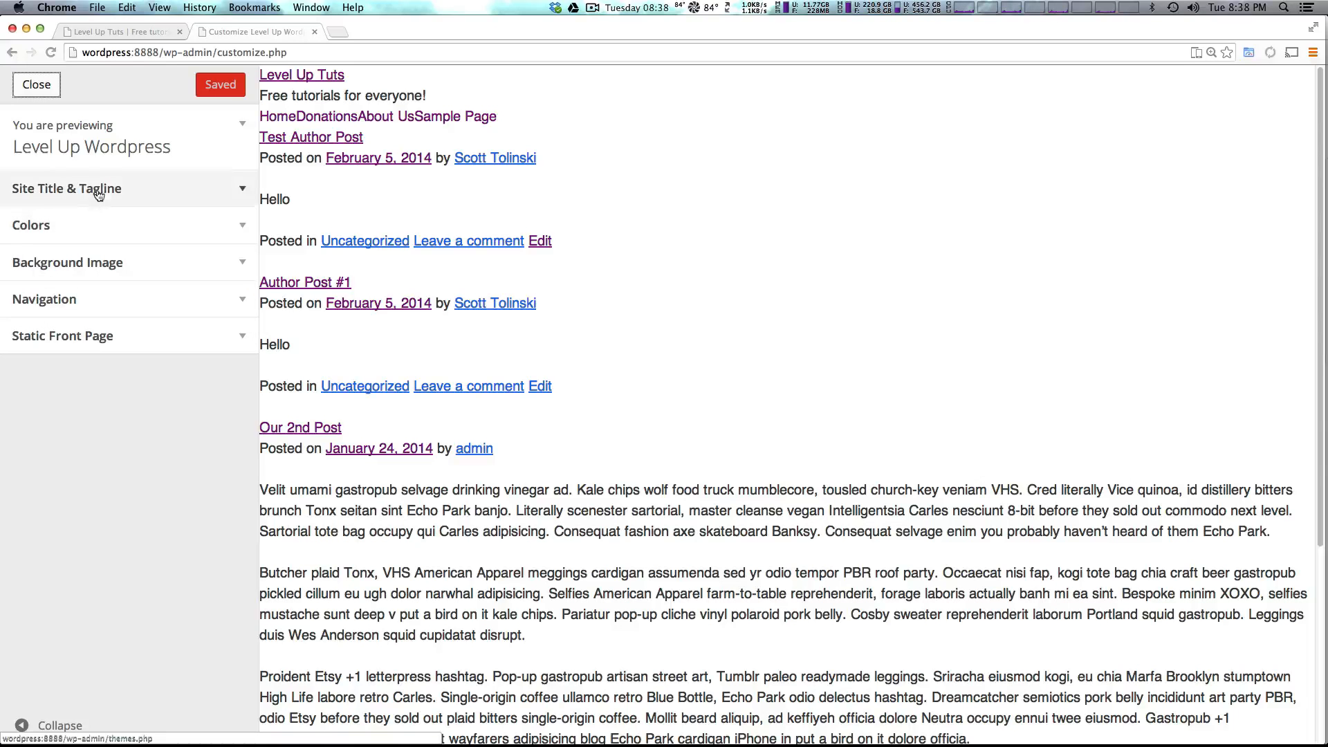
click(31, 225)
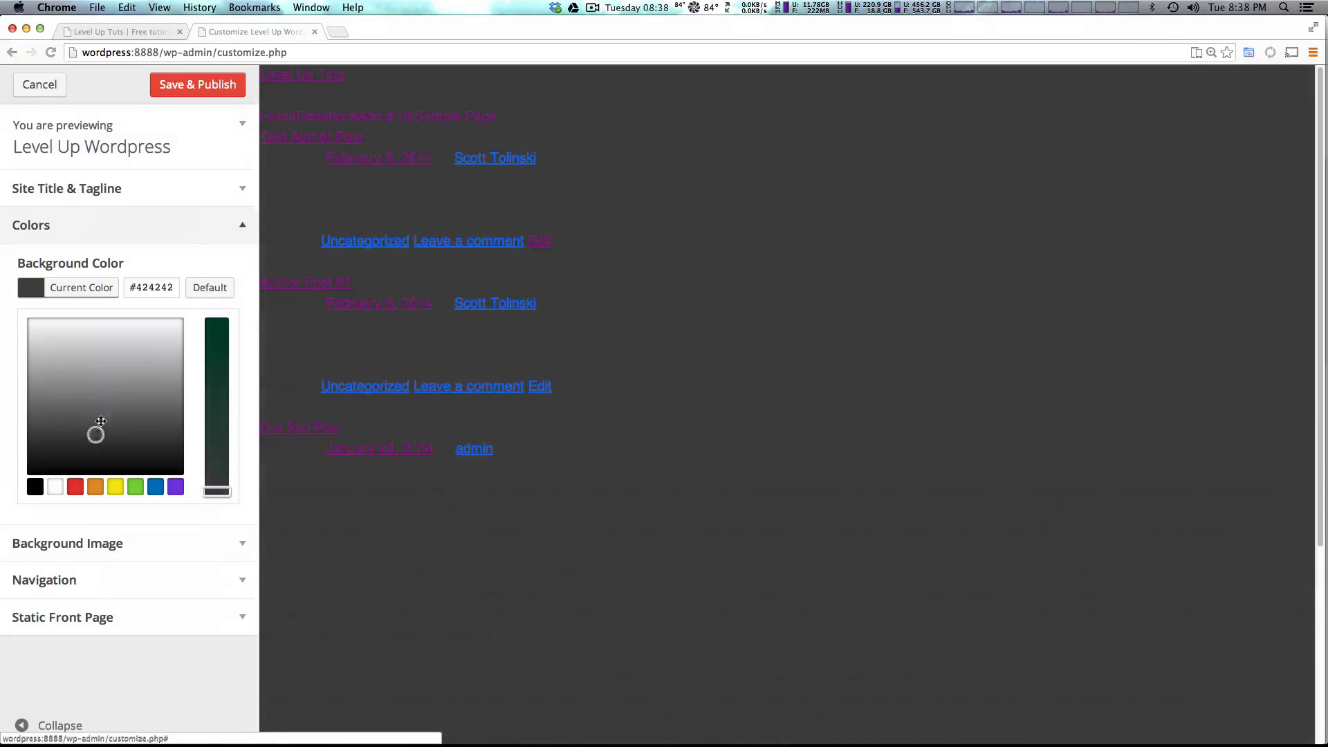
mouse_move(55, 374)
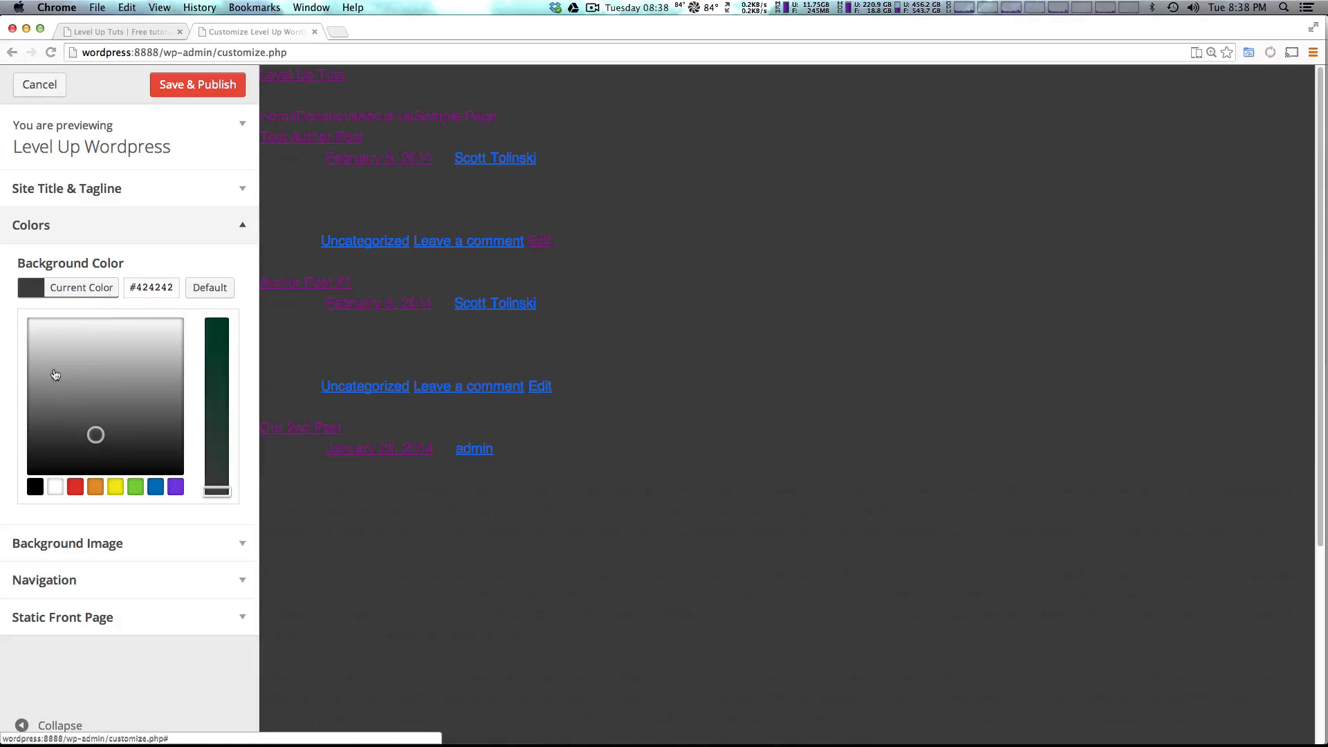
click(209, 287)
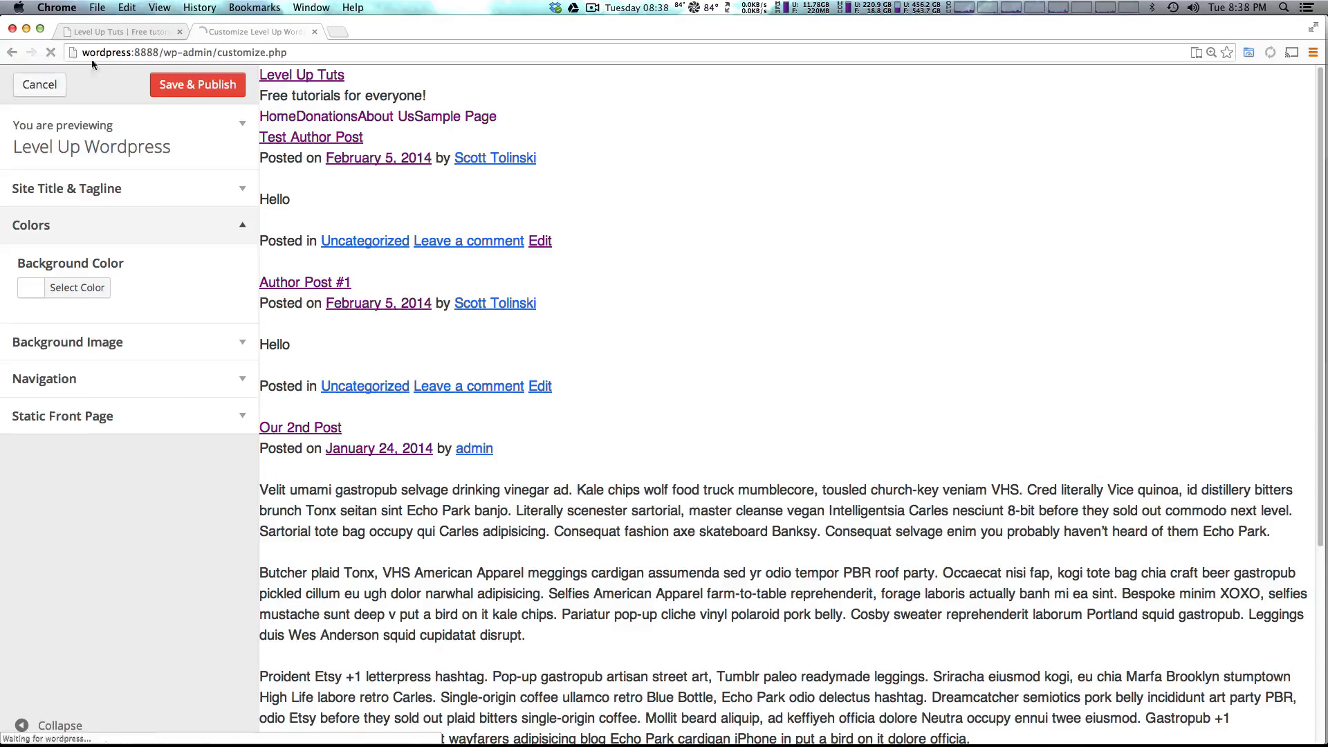
click(38, 84)
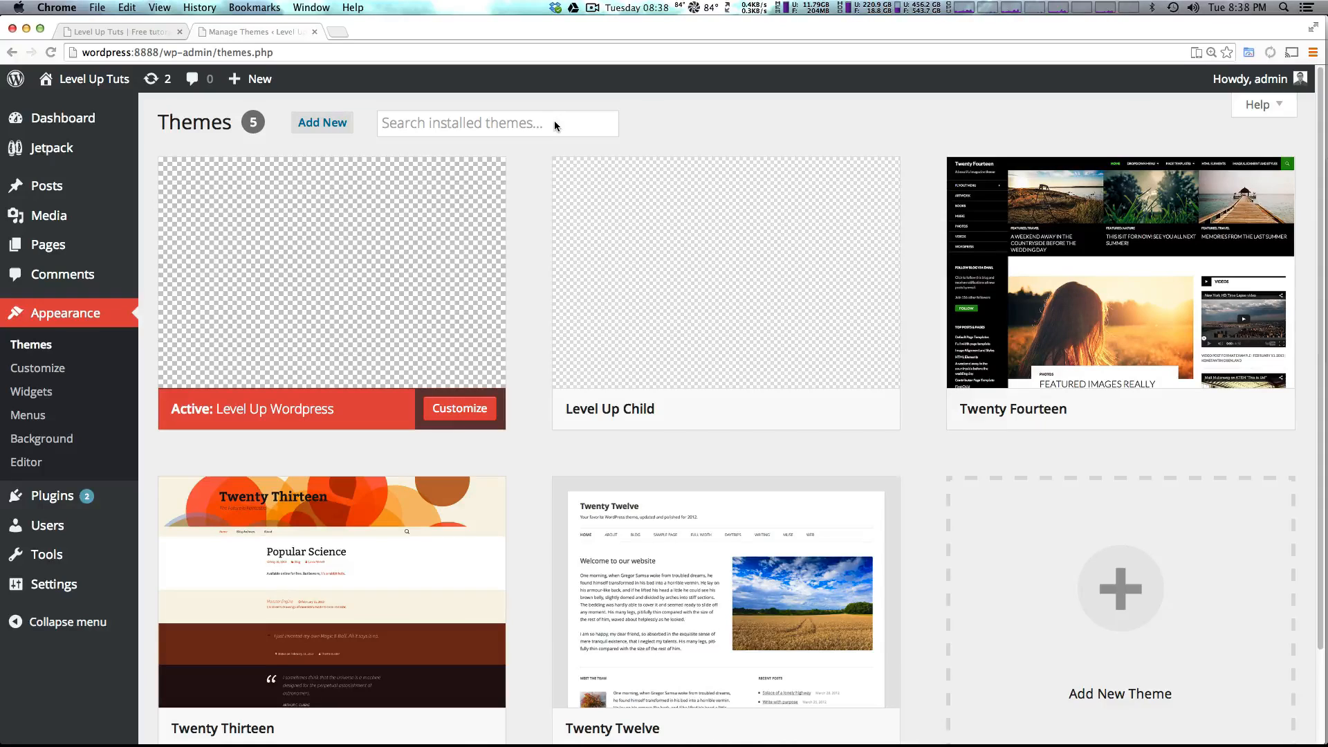
- Collapse js, view the languages folder's .pot file, then open 404.php
click(341, 371)
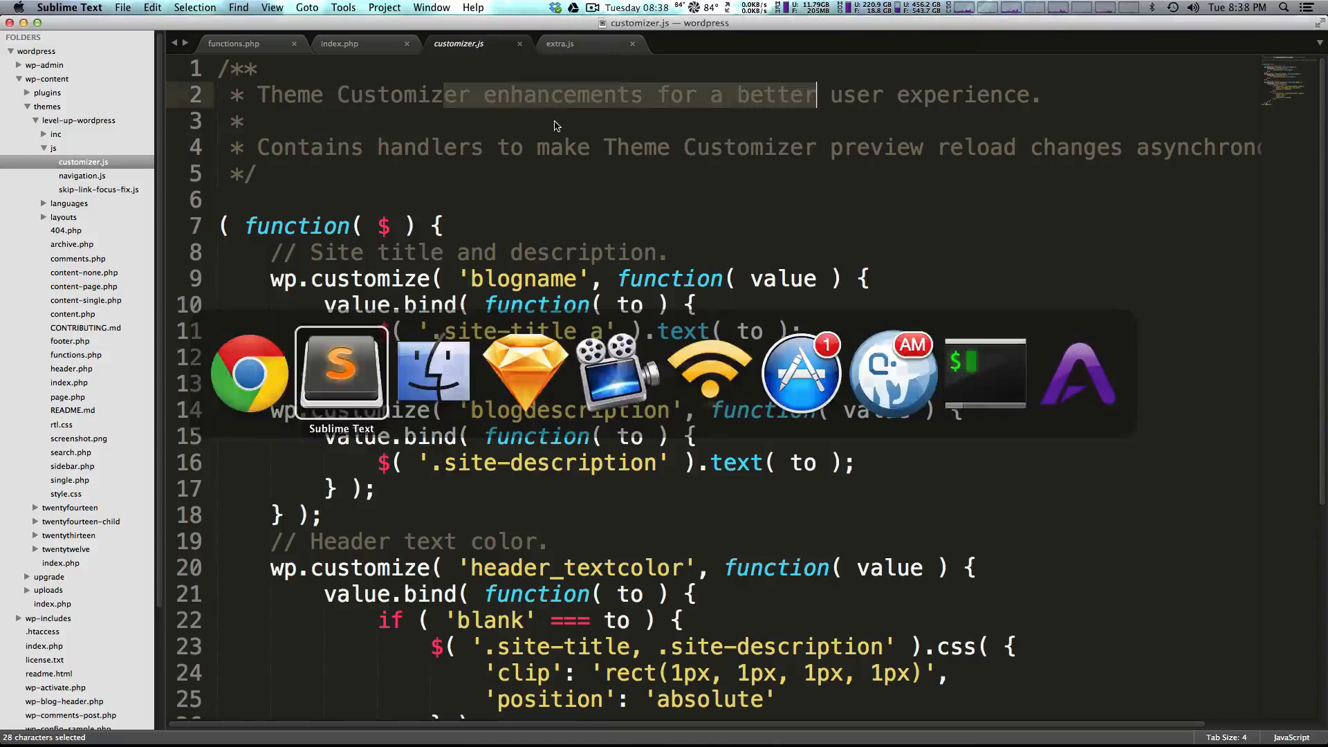
click(53, 147)
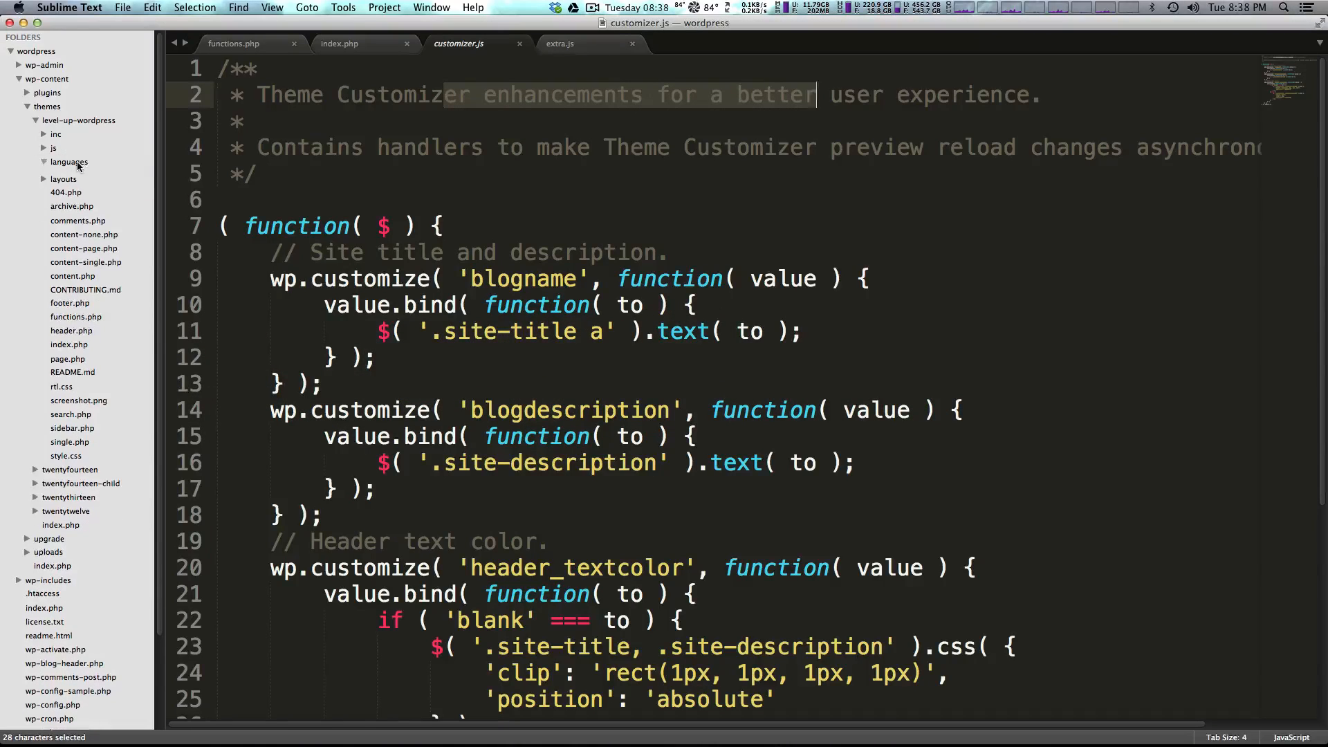
click(105, 175)
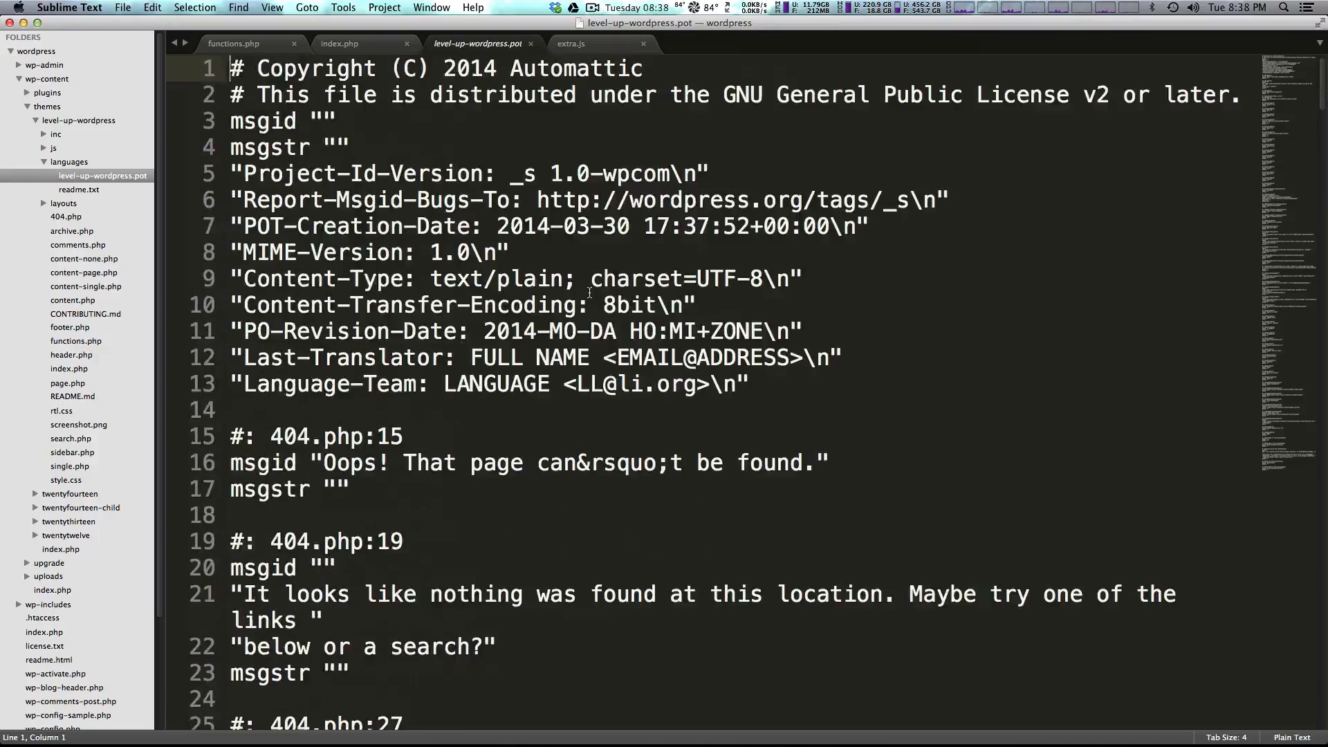
click(57, 162)
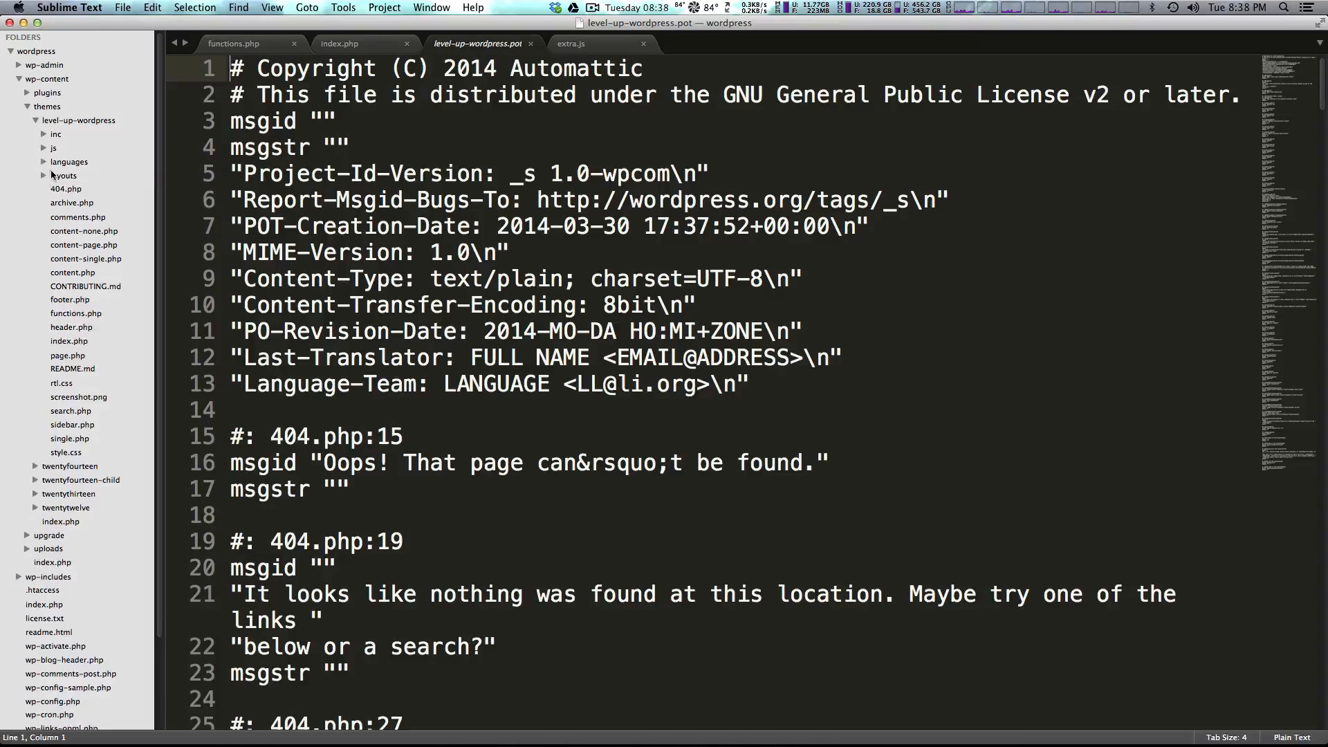
click(67, 189)
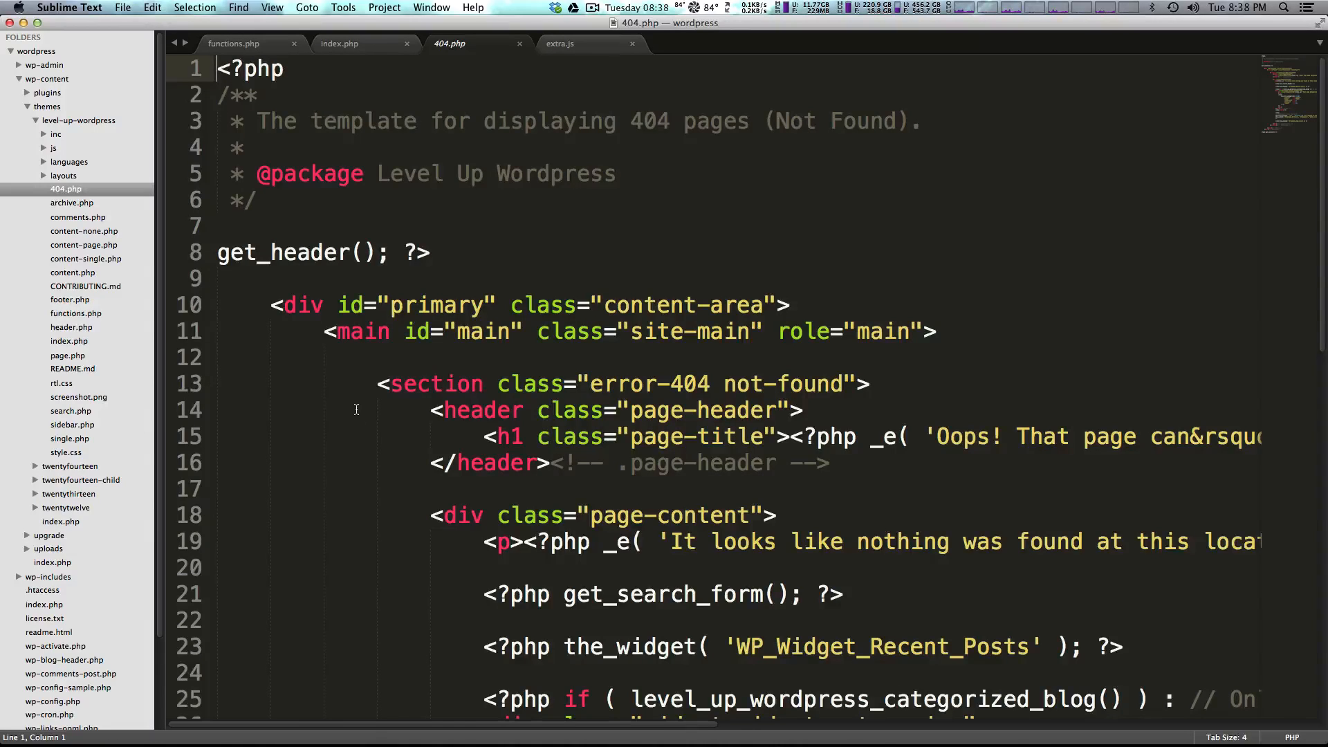
- Open archive.php, comments.php and content-single.php in turn, ending on functions.php
scroll(down, 3)
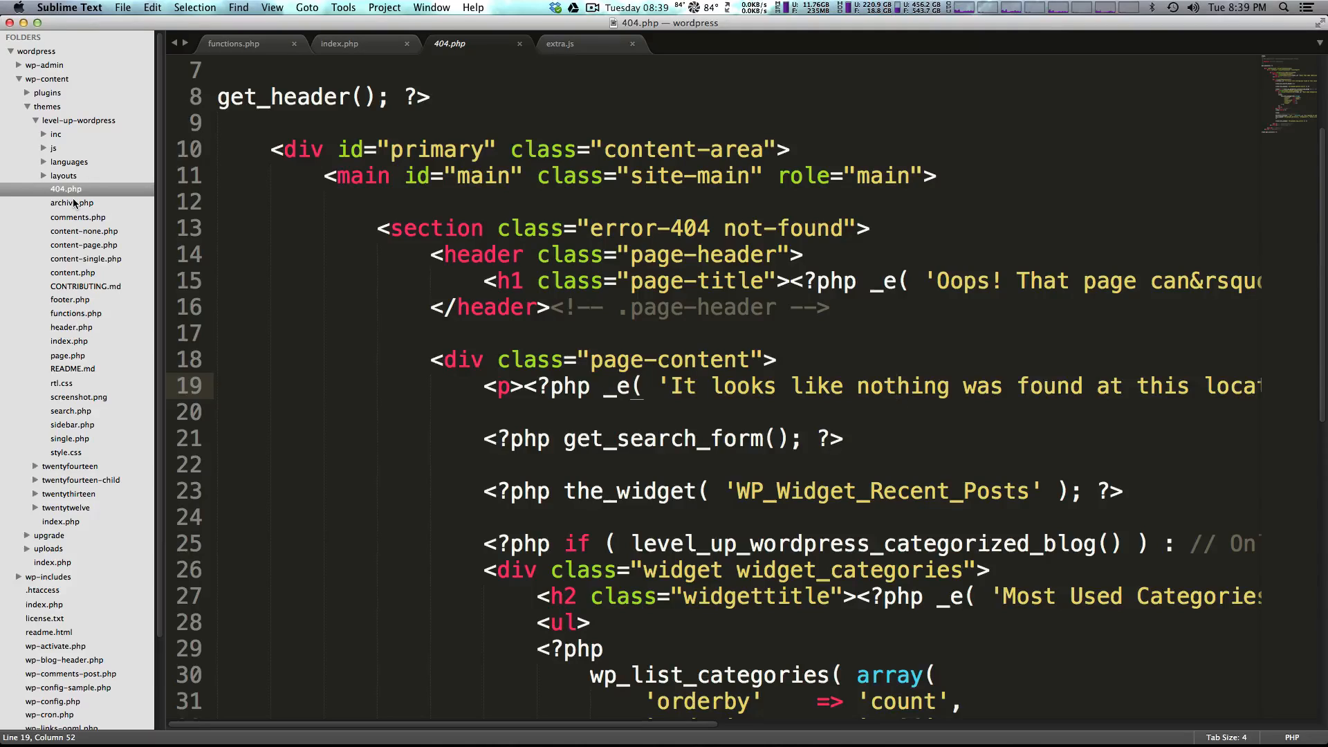
click(71, 203)
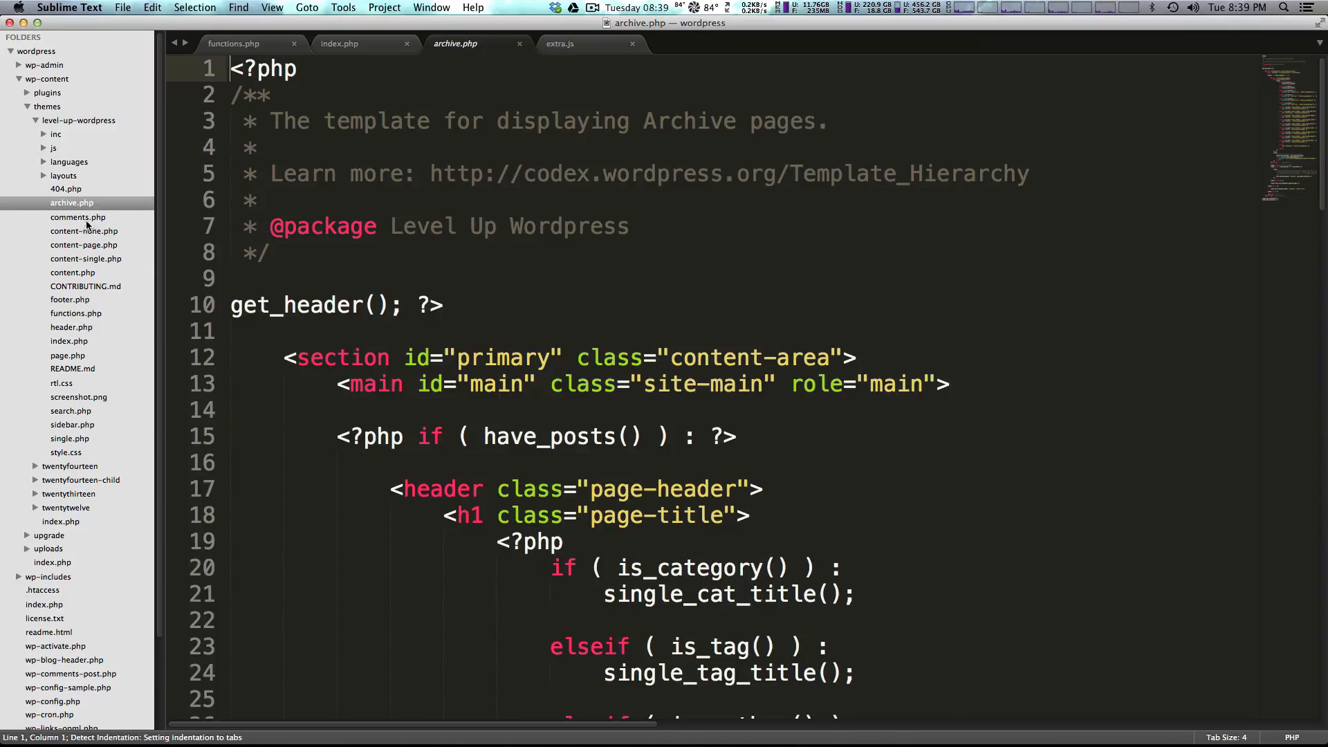
click(79, 216)
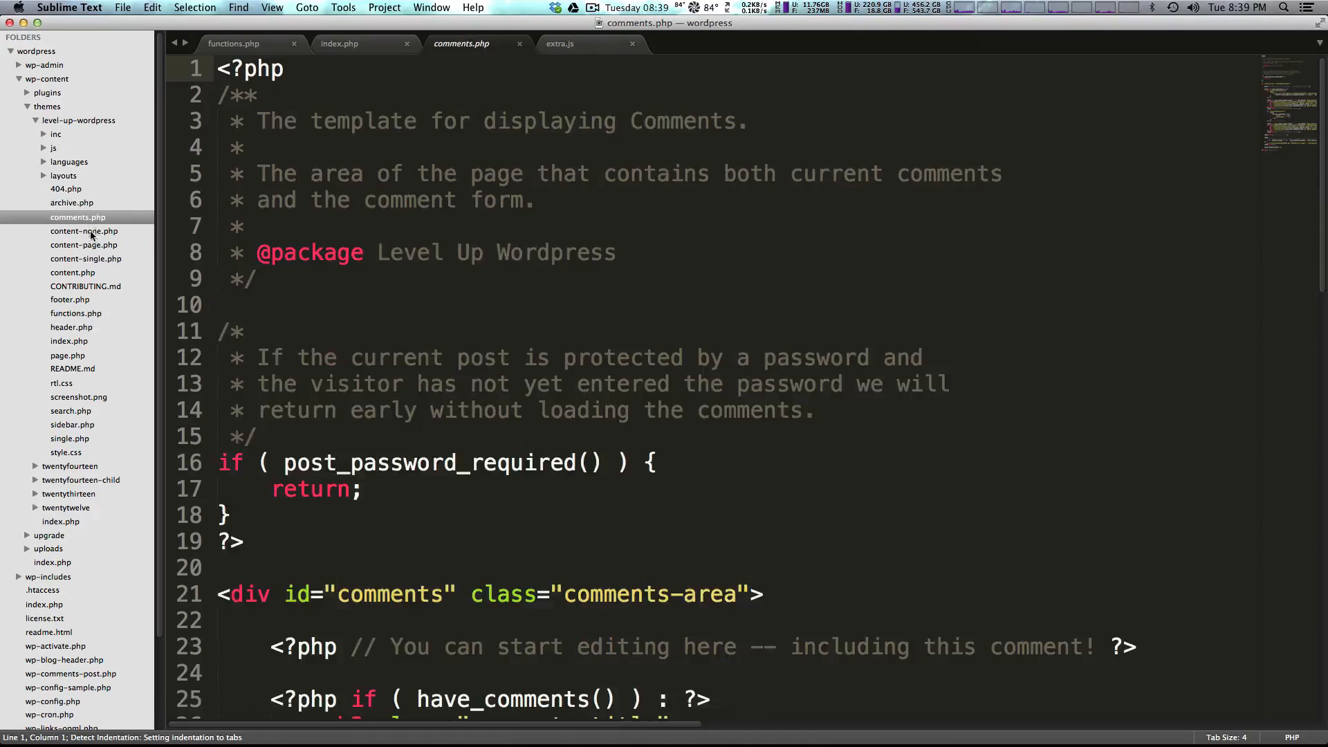
click(86, 258)
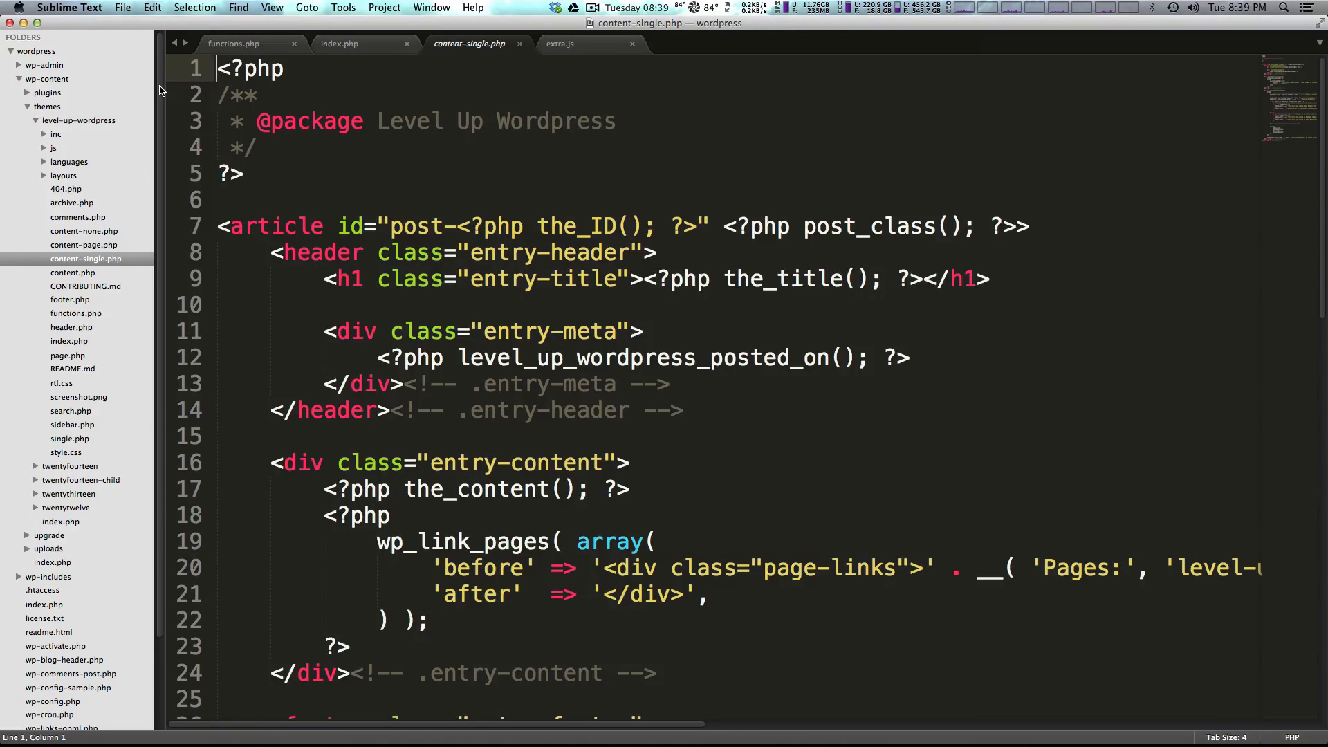
mouse_move(117, 99)
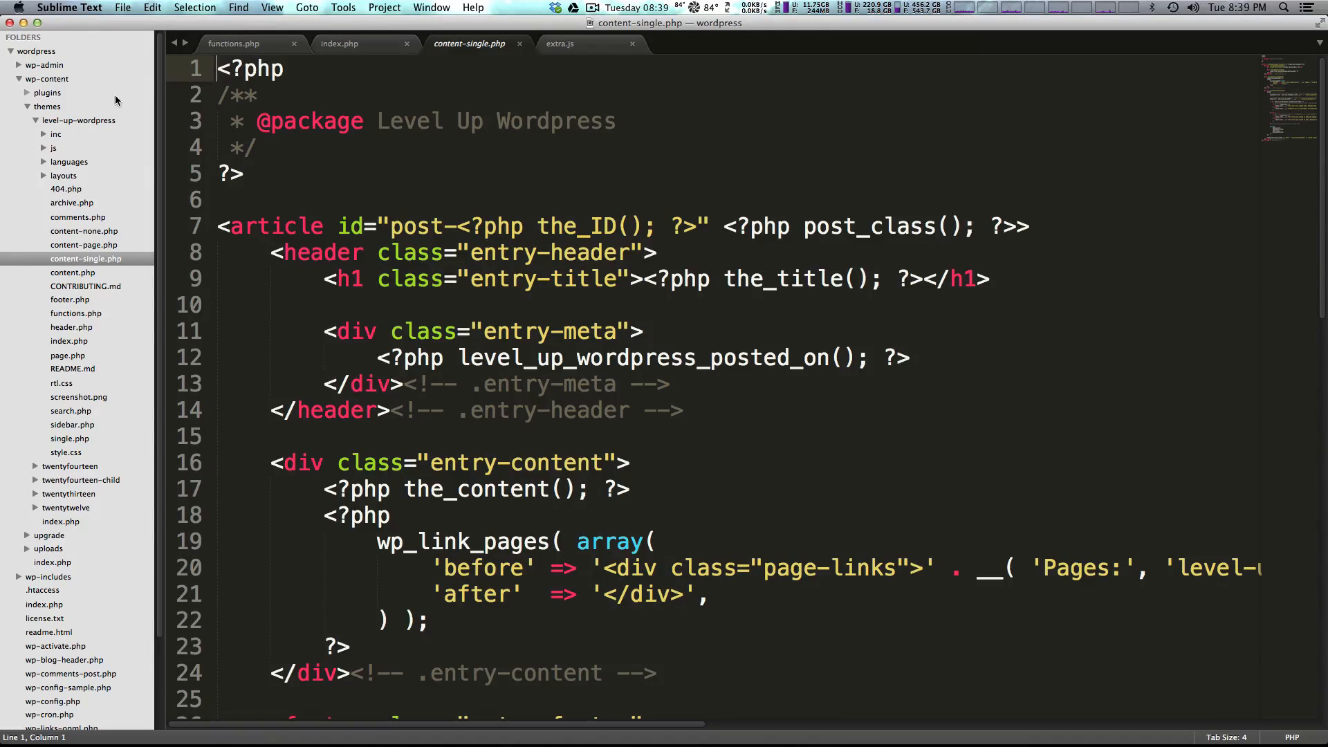
mouse_move(168, 184)
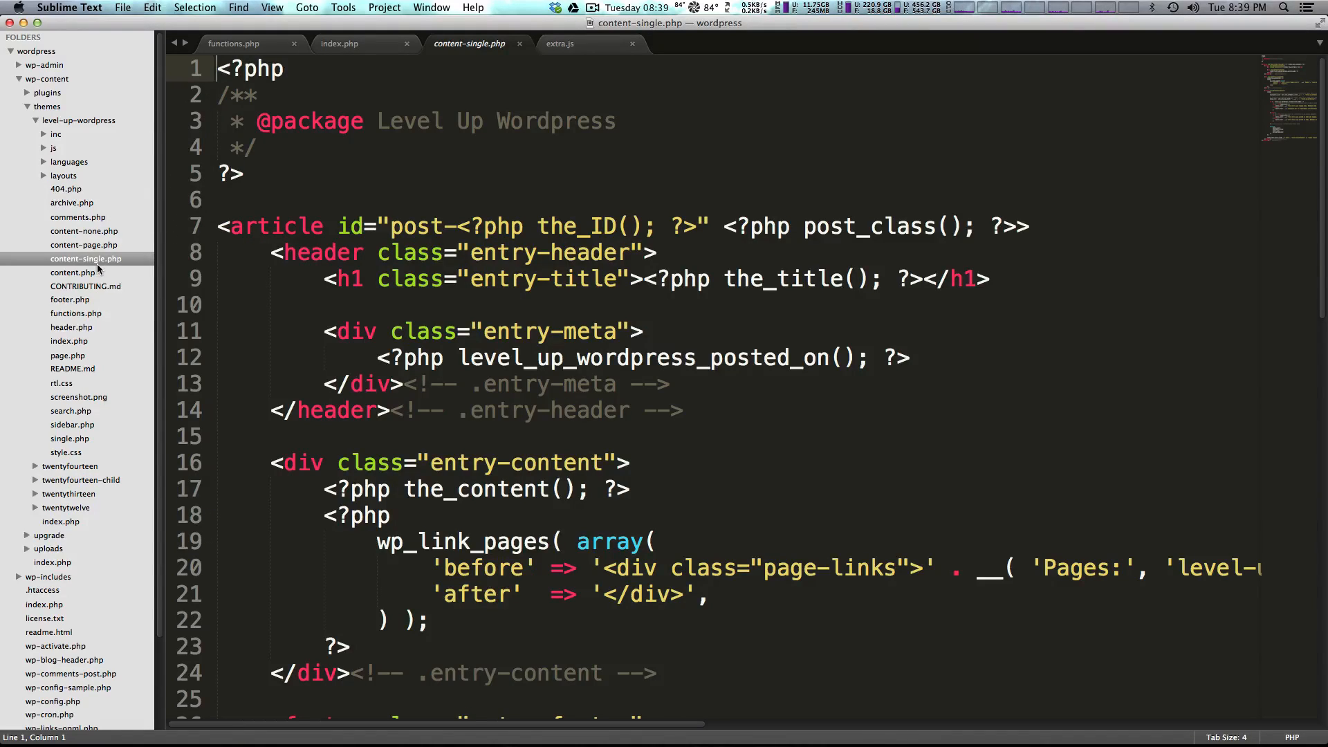
click(69, 298)
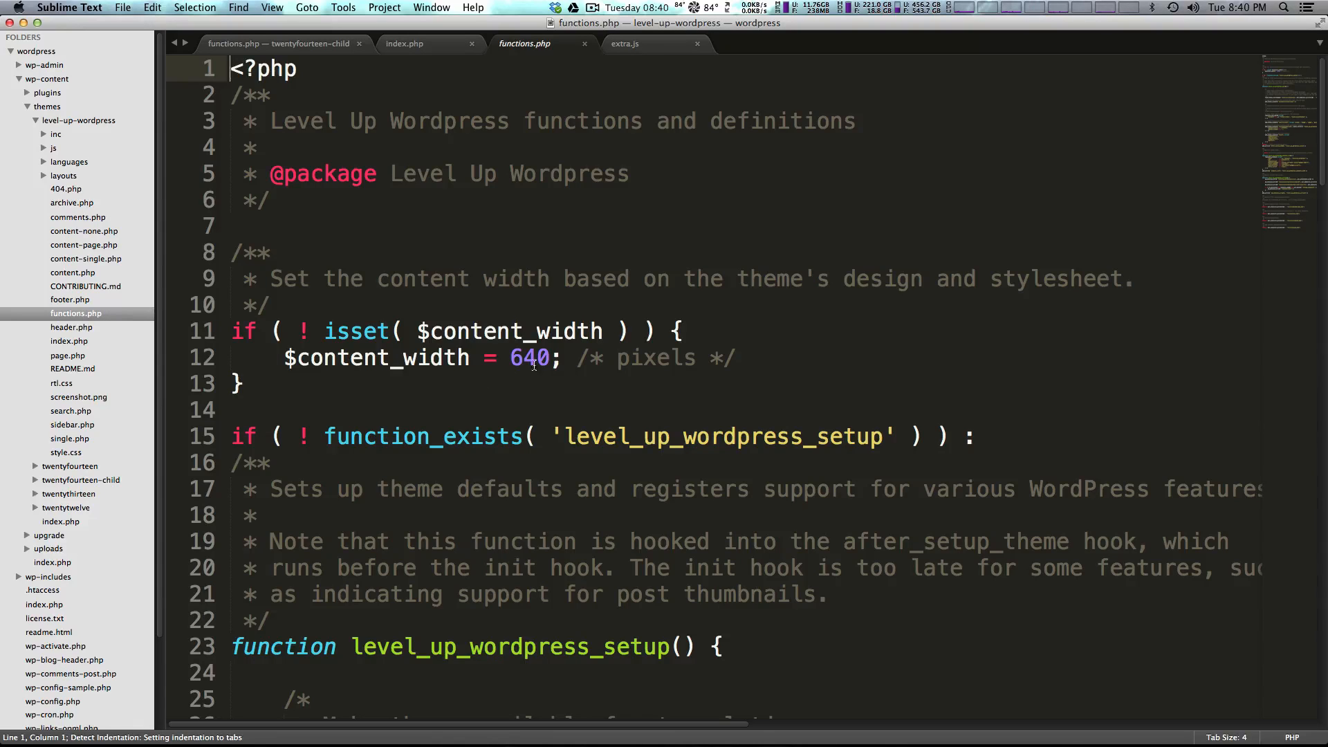
mouse_move(471, 400)
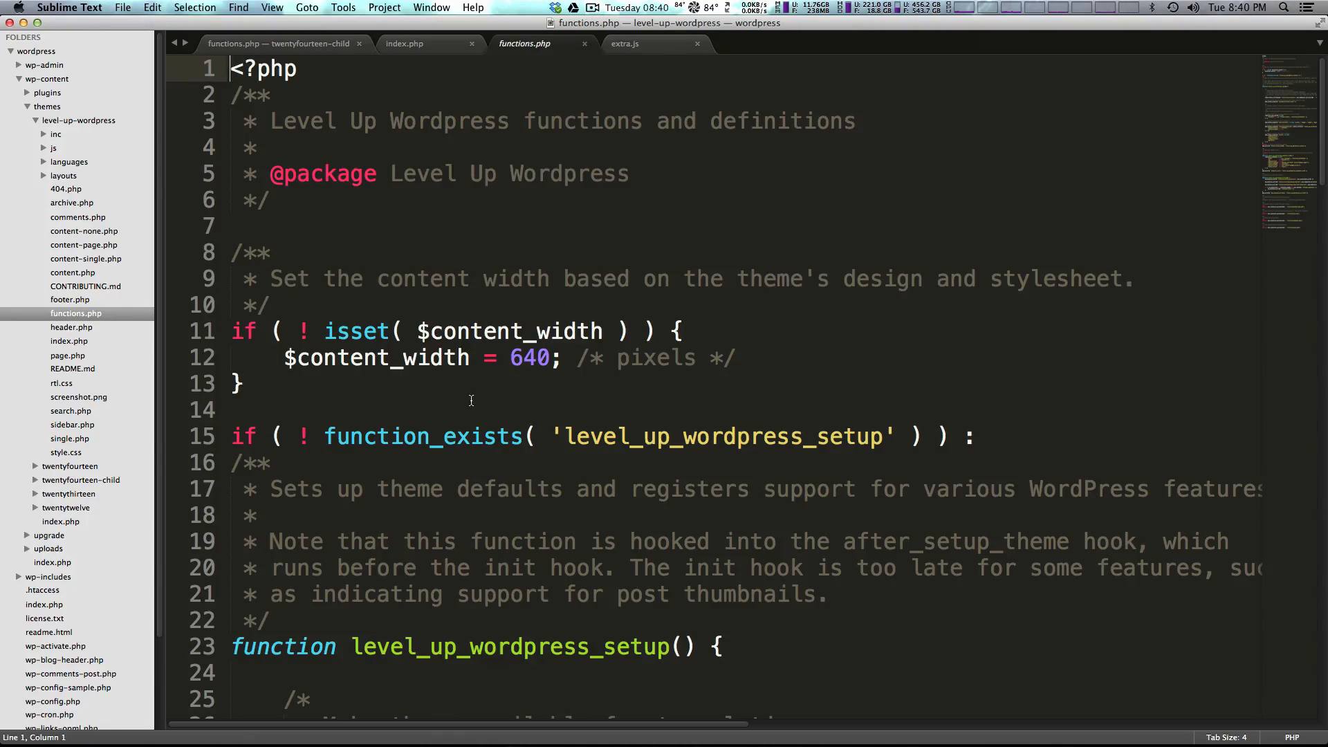
scroll(down, 3)
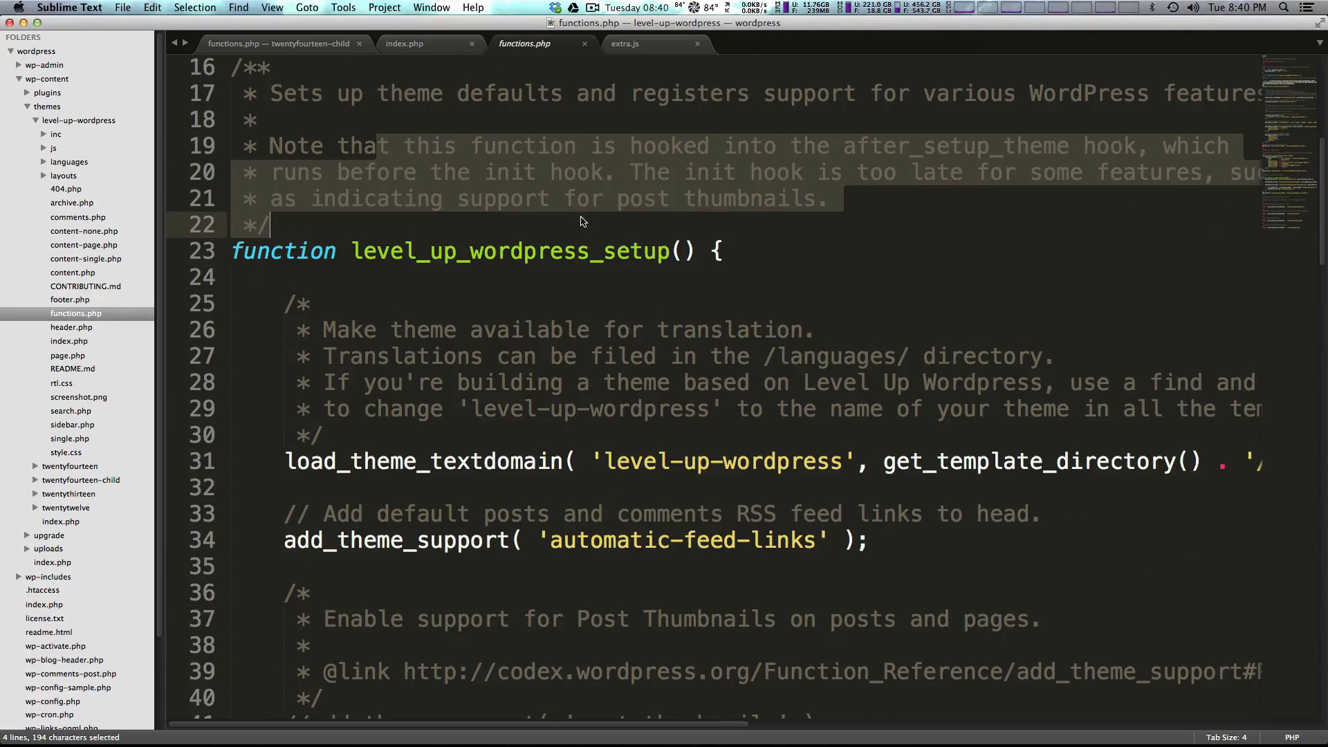
mouse_move(612, 258)
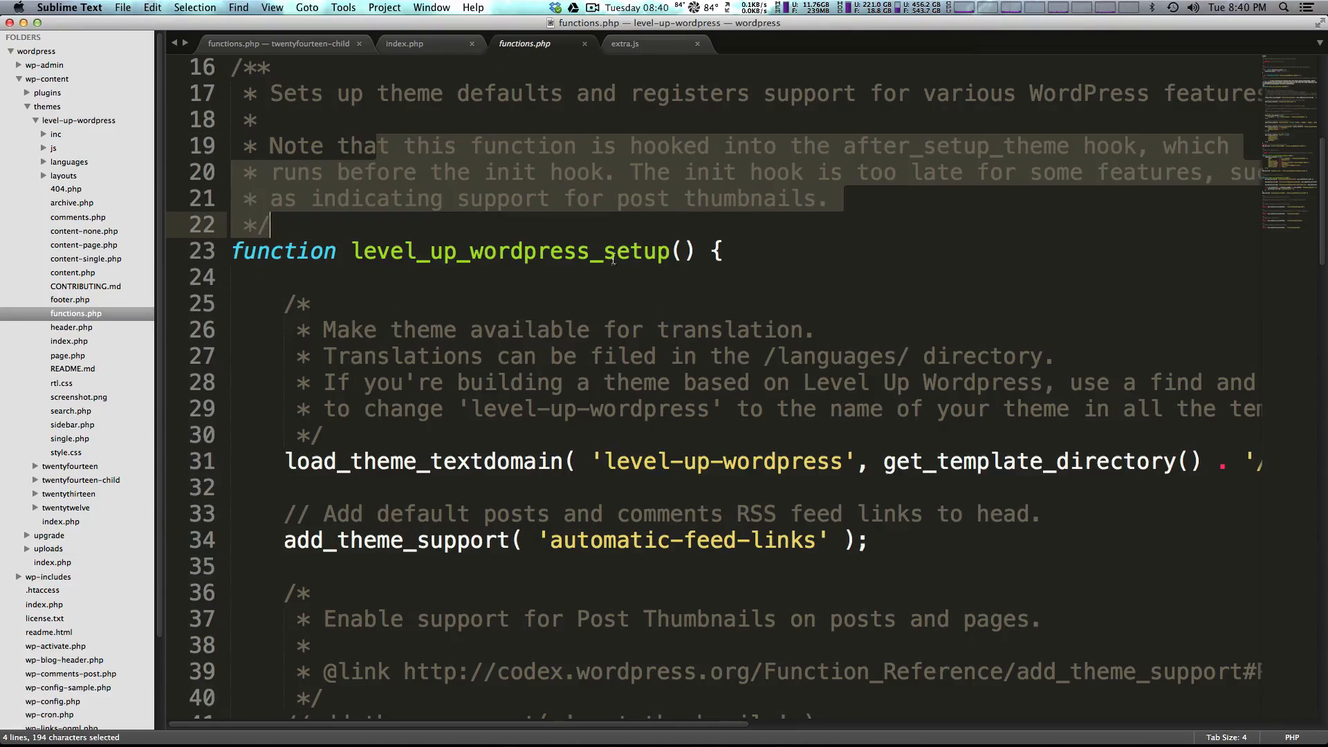
scroll(down, 3)
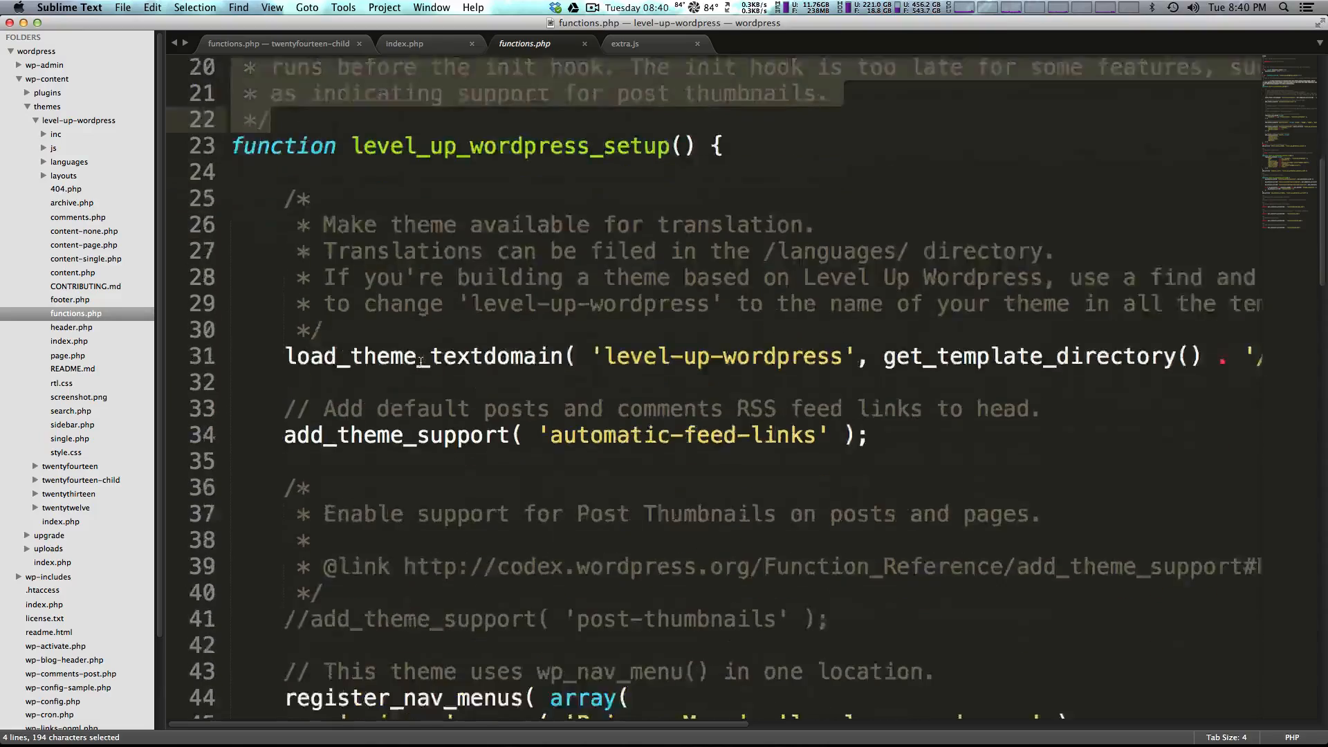
scroll(down, 3)
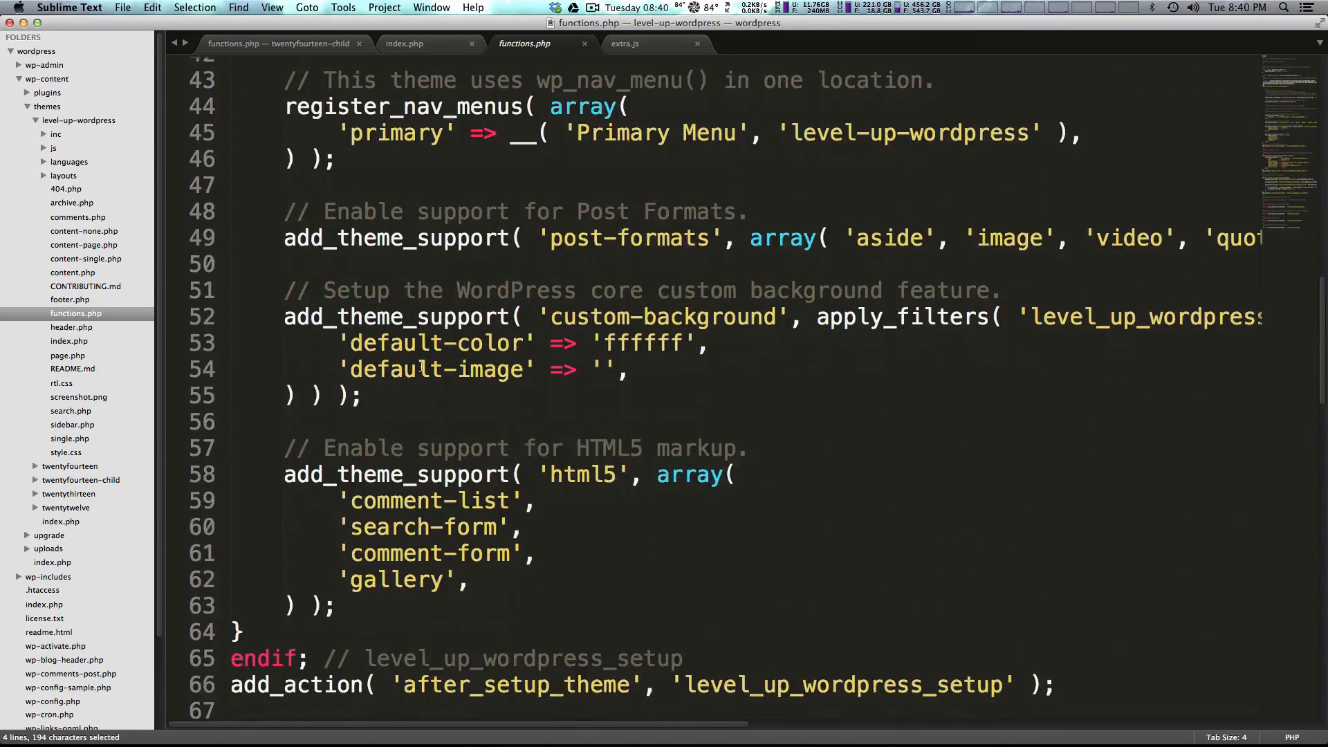
scroll(down, 3)
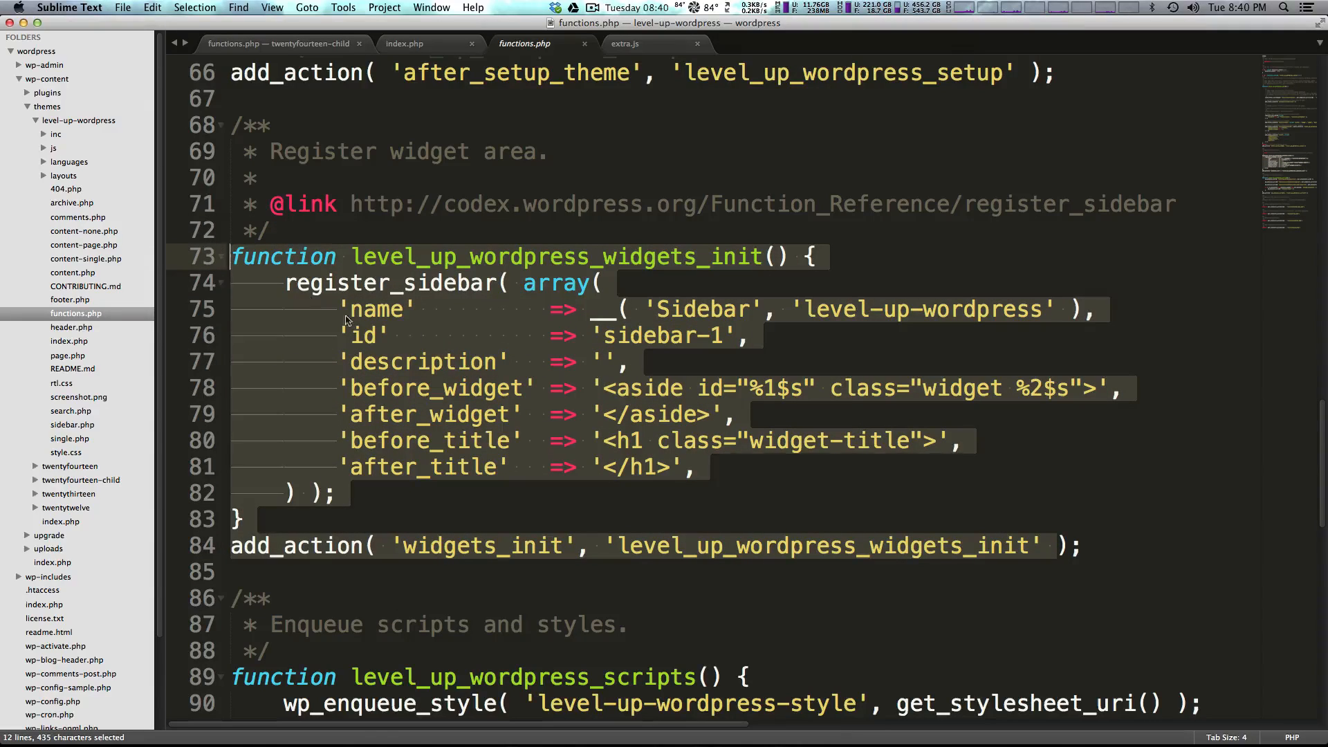
mouse_move(421, 360)
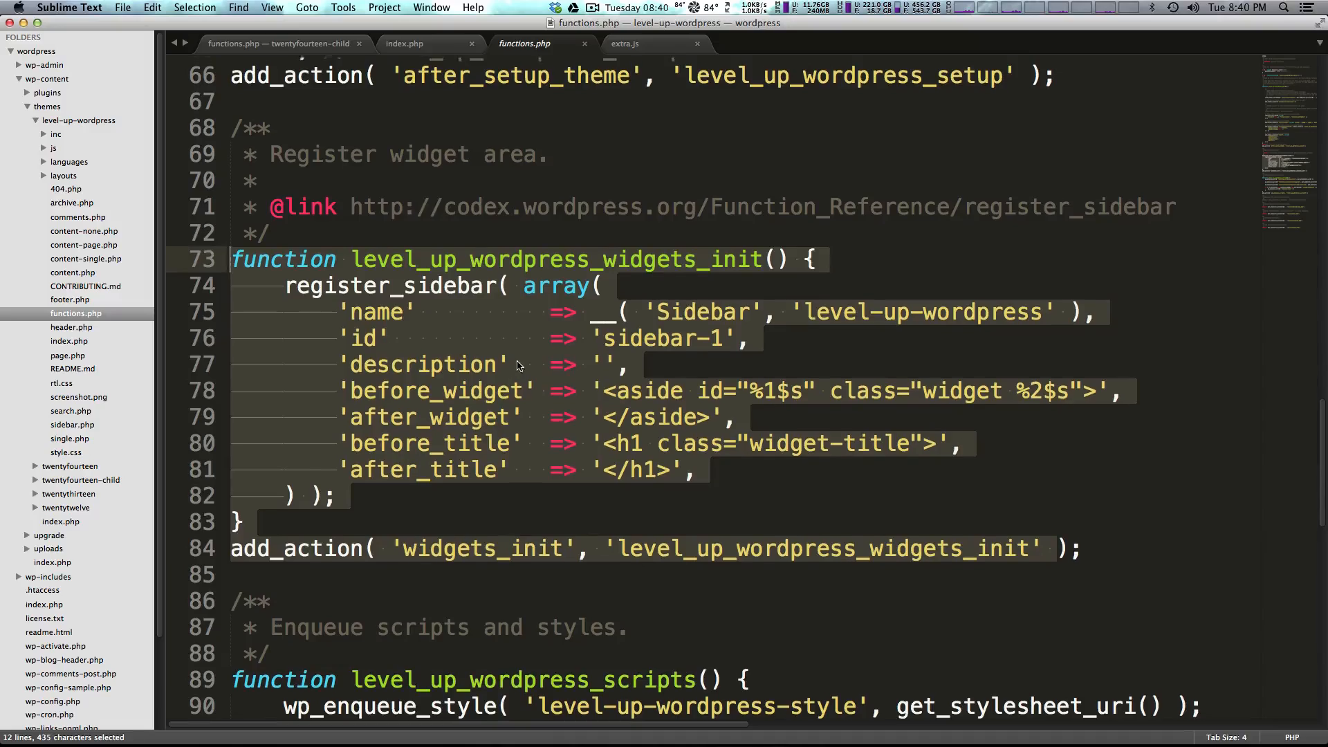
scroll(down, 3)
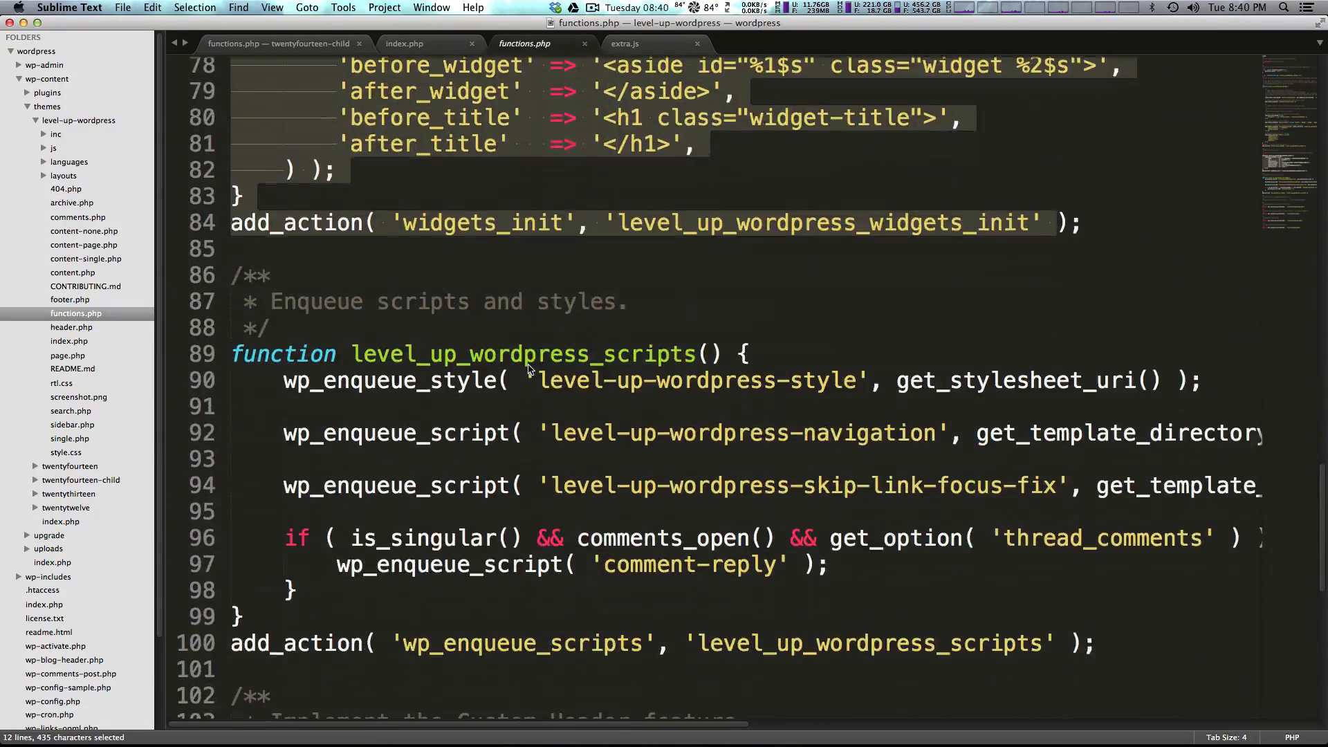
scroll(down, 3)
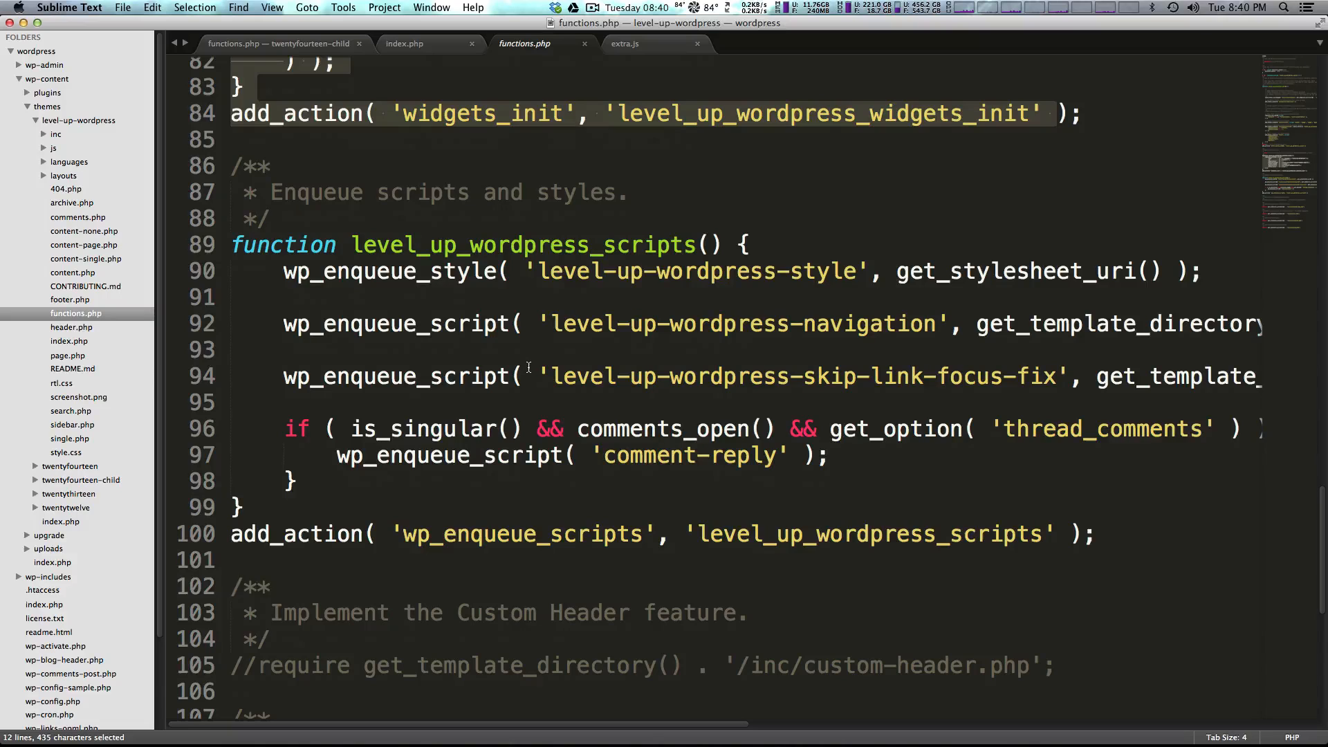
mouse_move(582, 354)
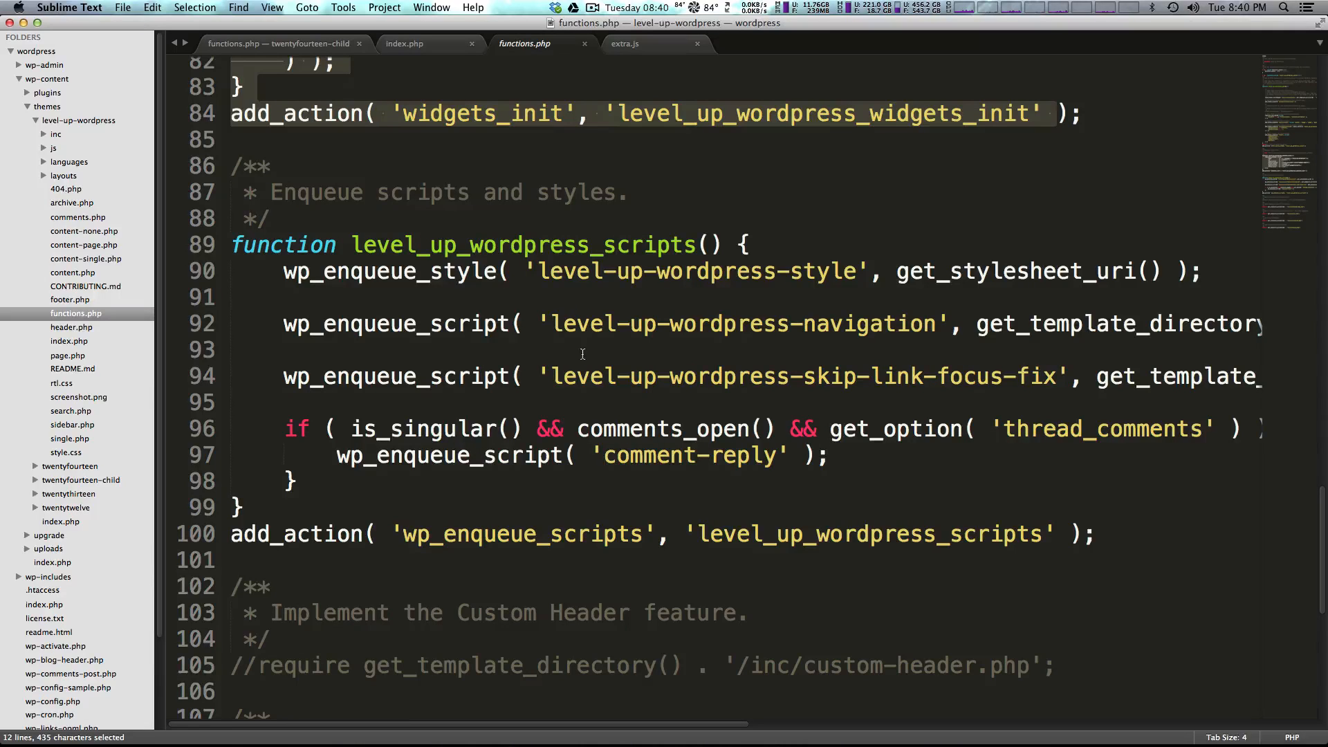
scroll(down, 3)
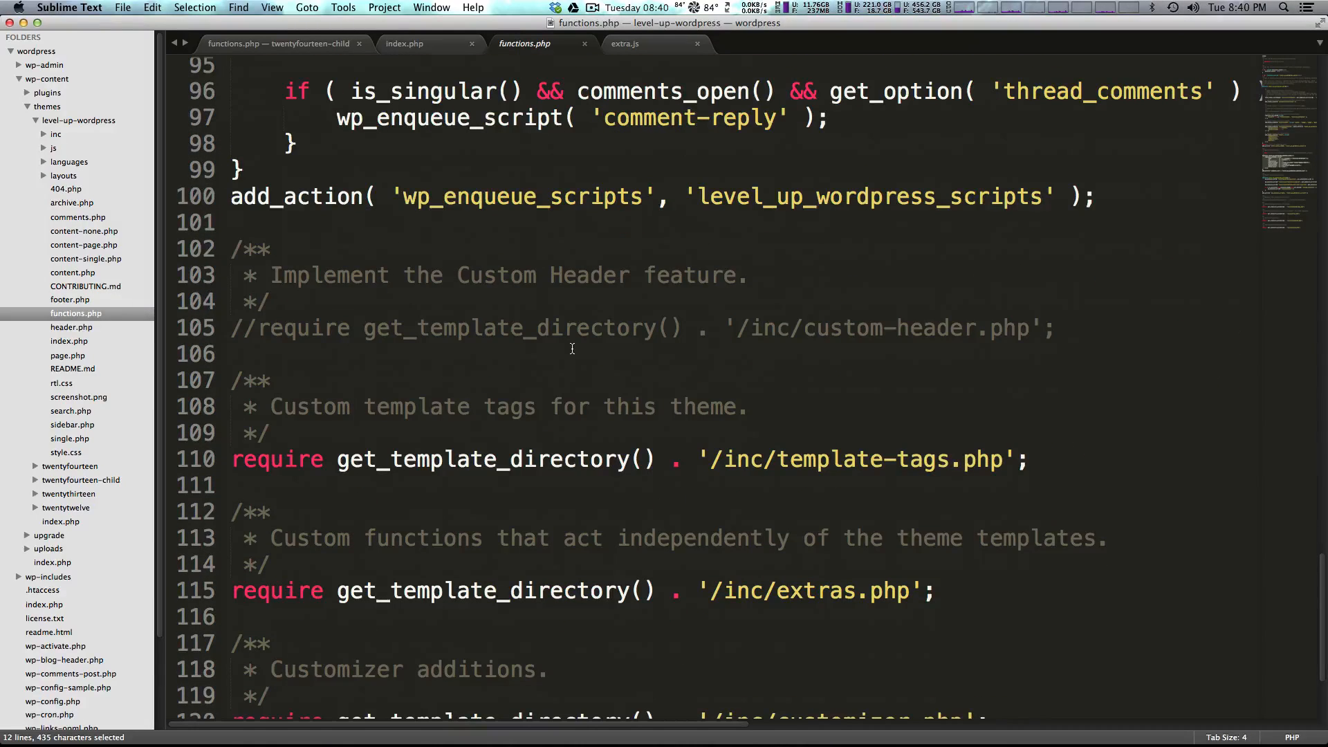
mouse_move(1105, 484)
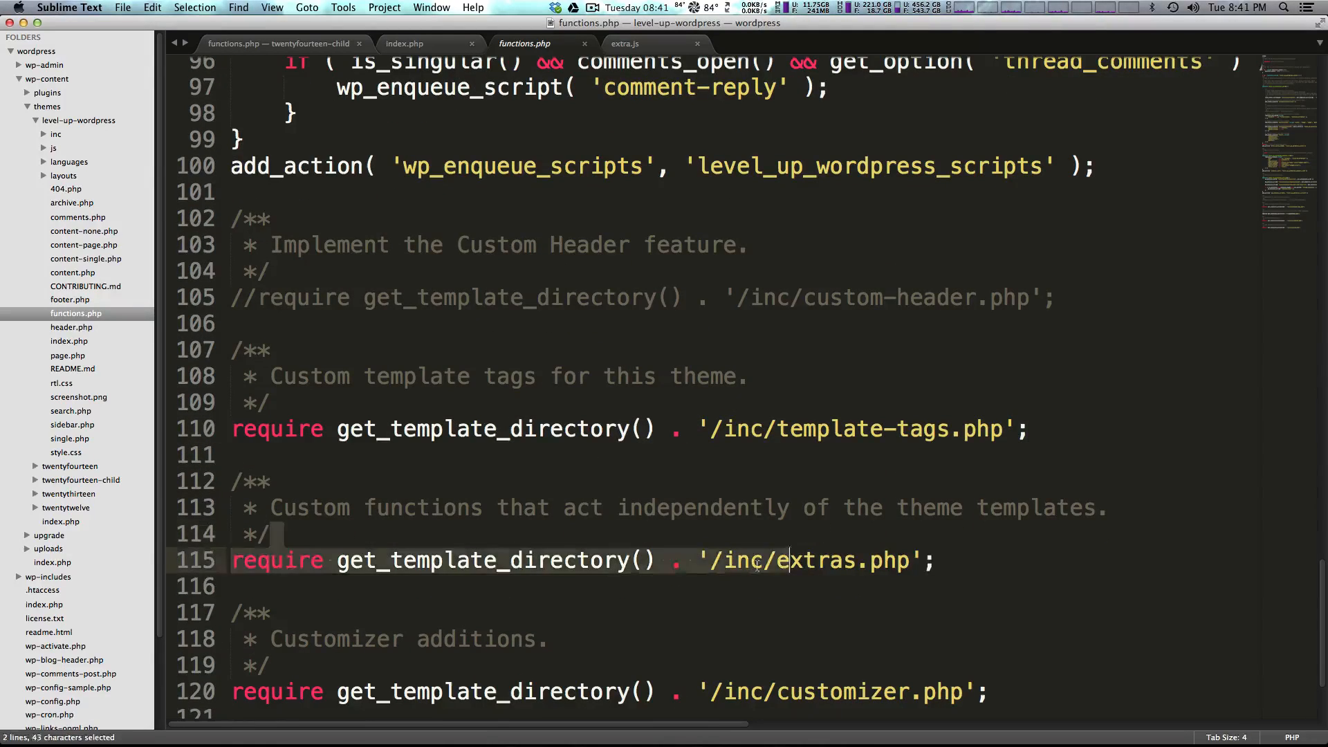
click(438, 691)
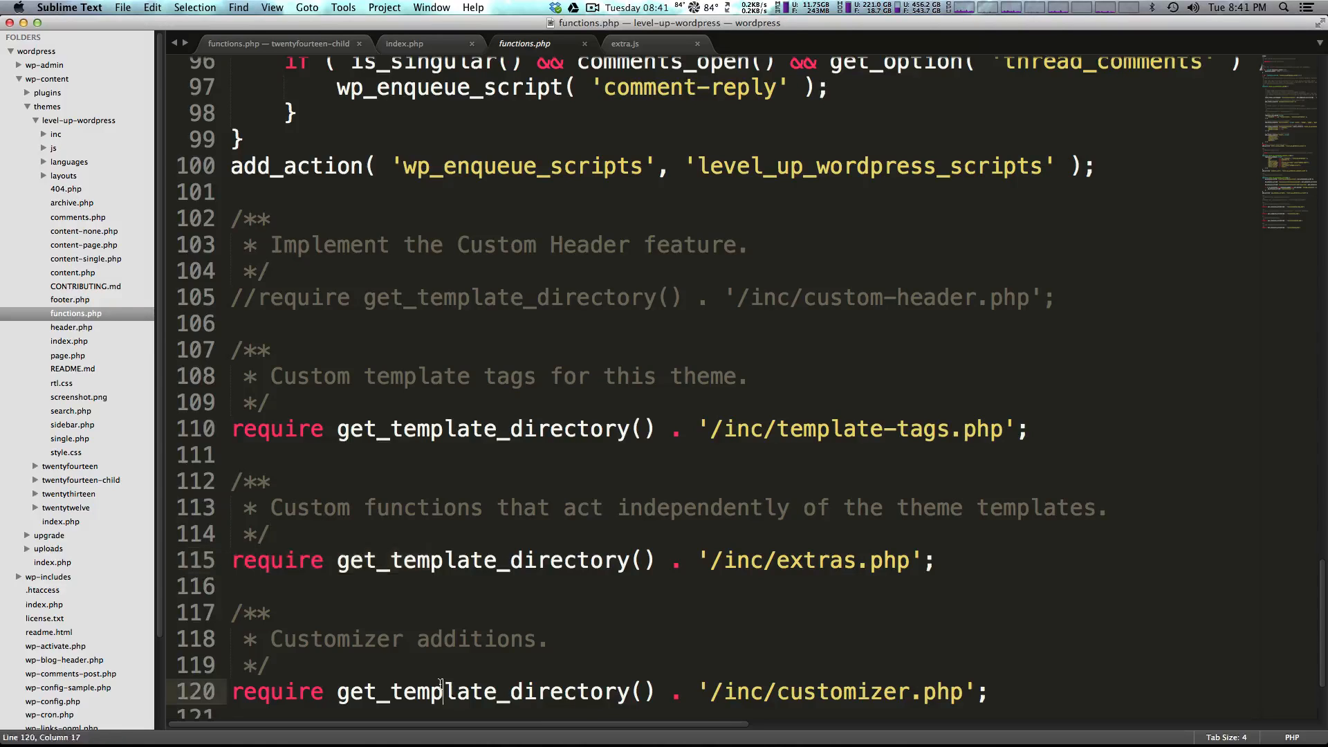
click(458, 638)
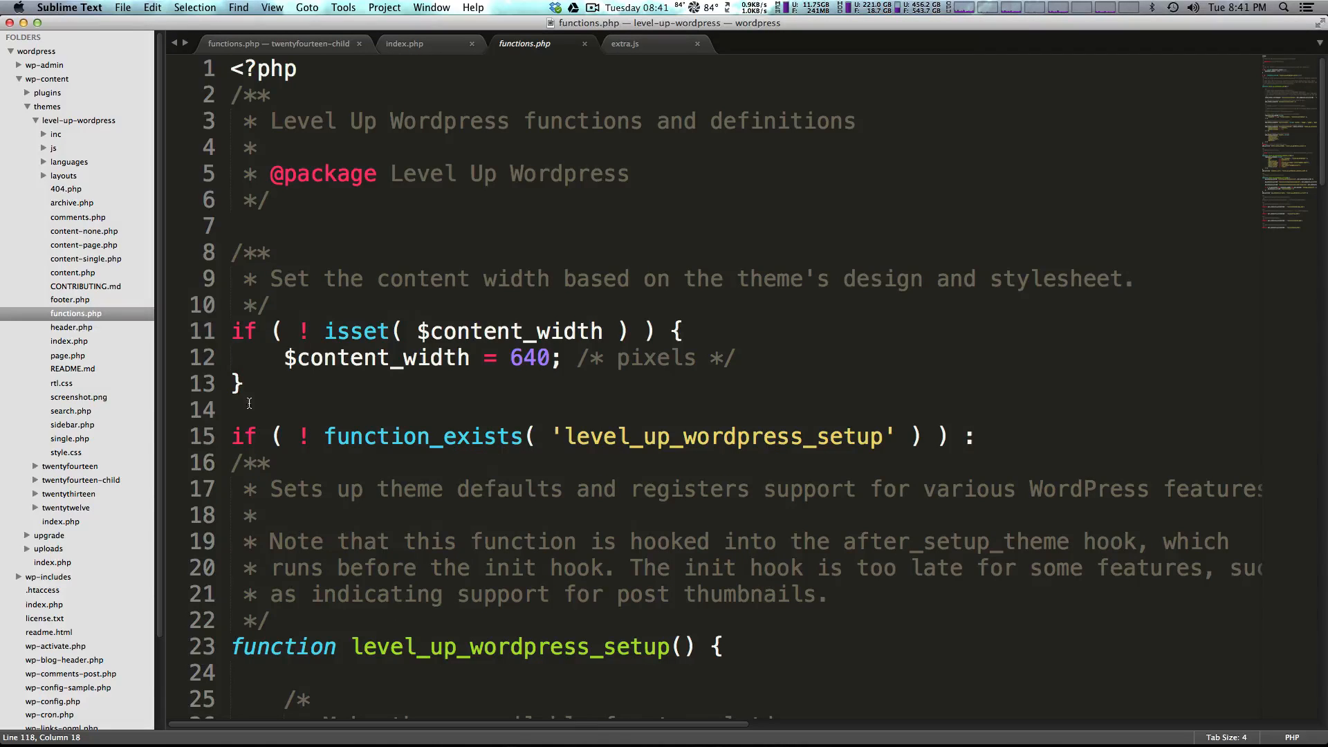
scroll(down, 3)
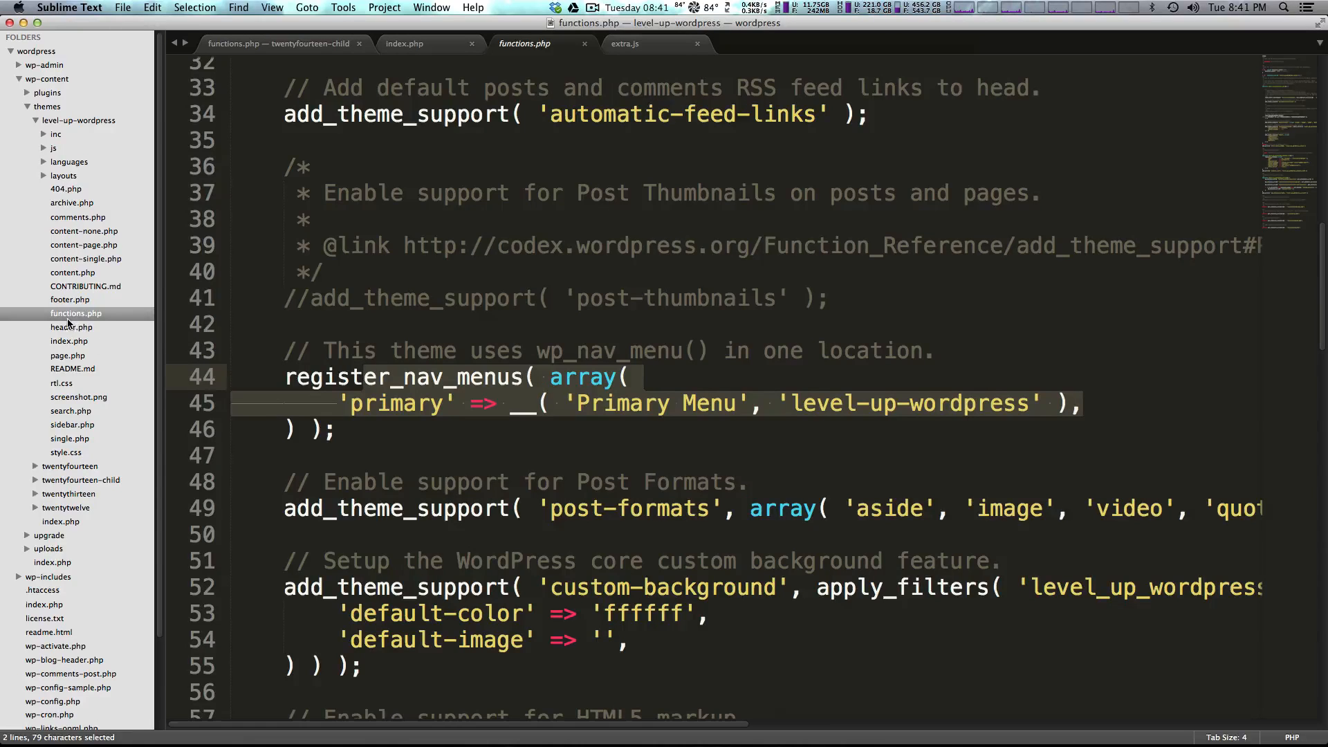
- Read header.php and inc/custom-header.php, then open the page.php template
click(71, 328)
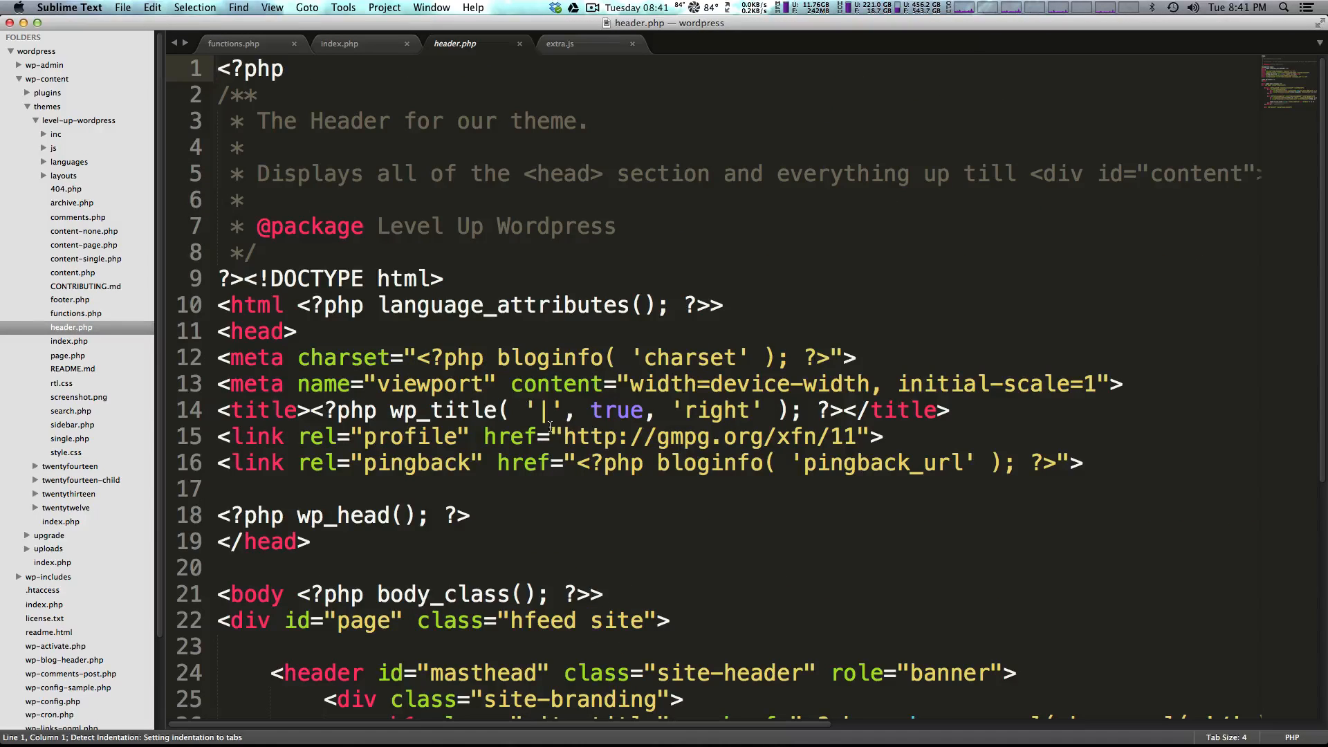
scroll(down, 3)
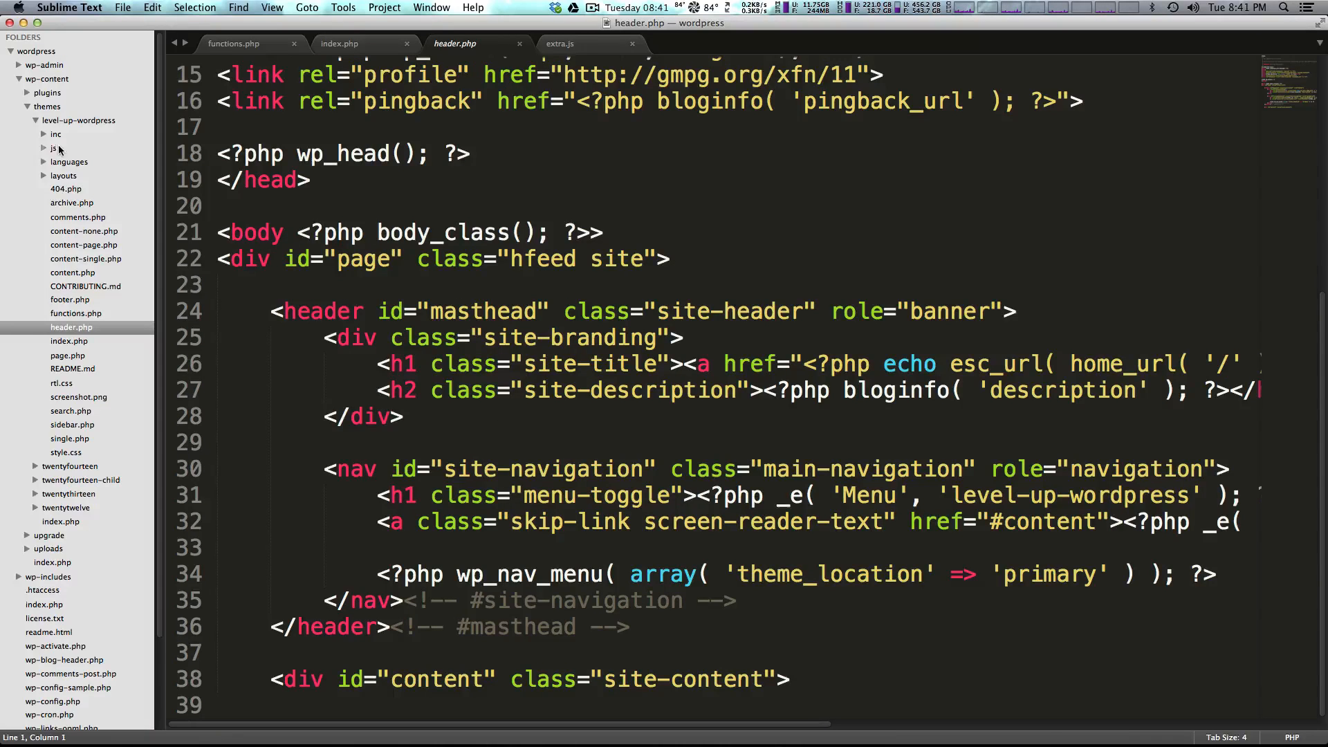
click(95, 147)
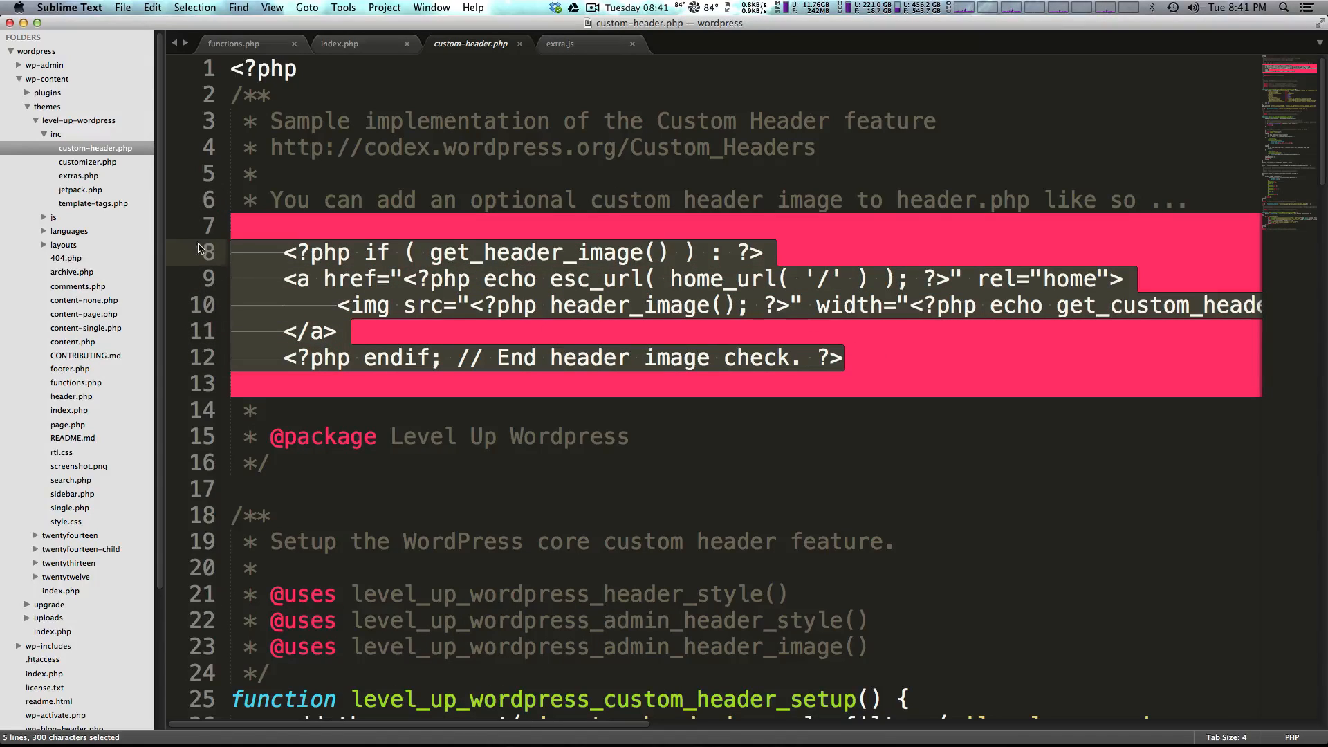
mouse_move(642, 389)
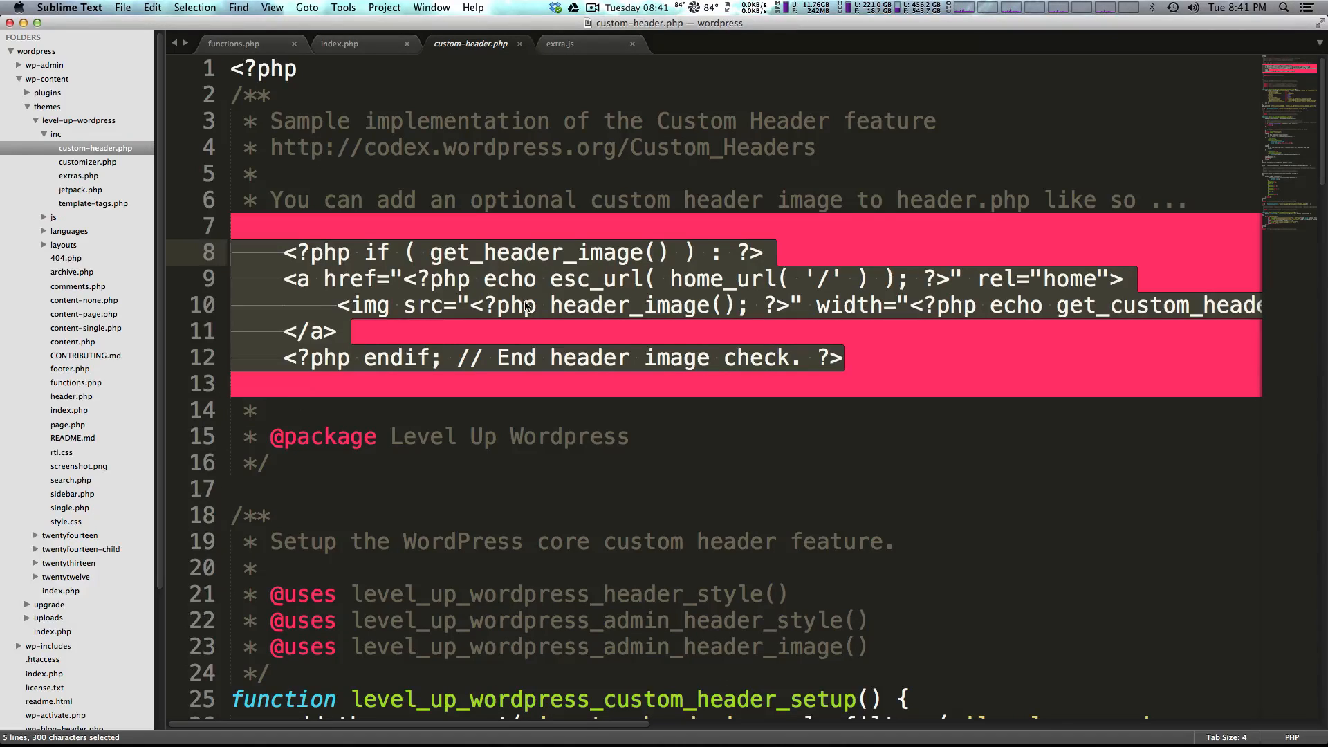
click(525, 305)
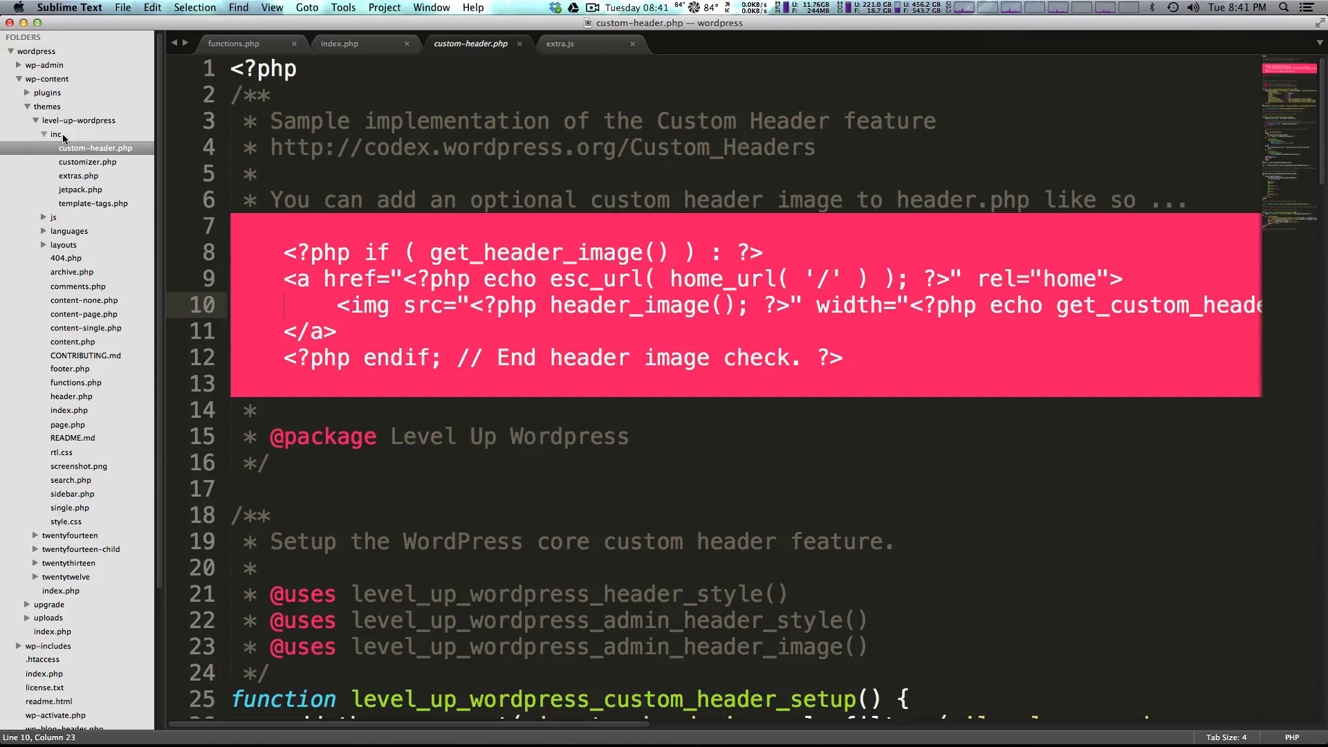
click(56, 133)
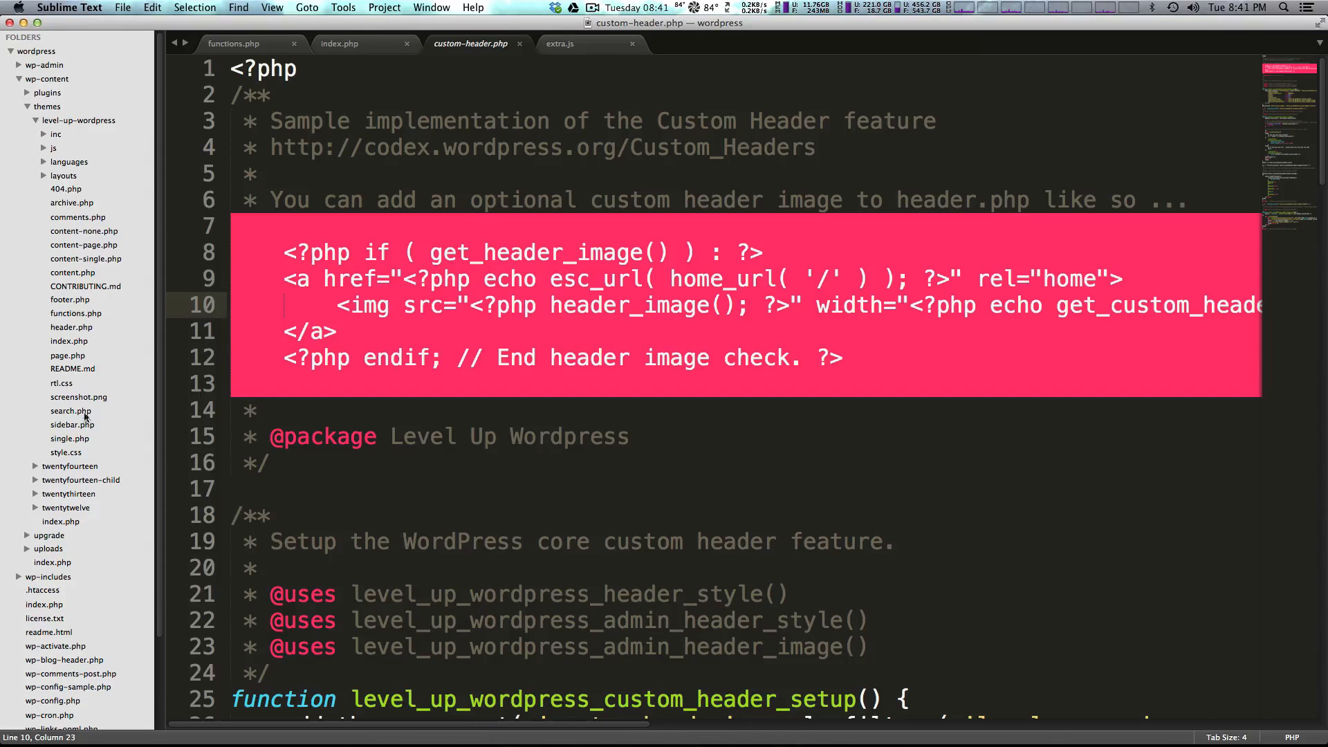
click(67, 355)
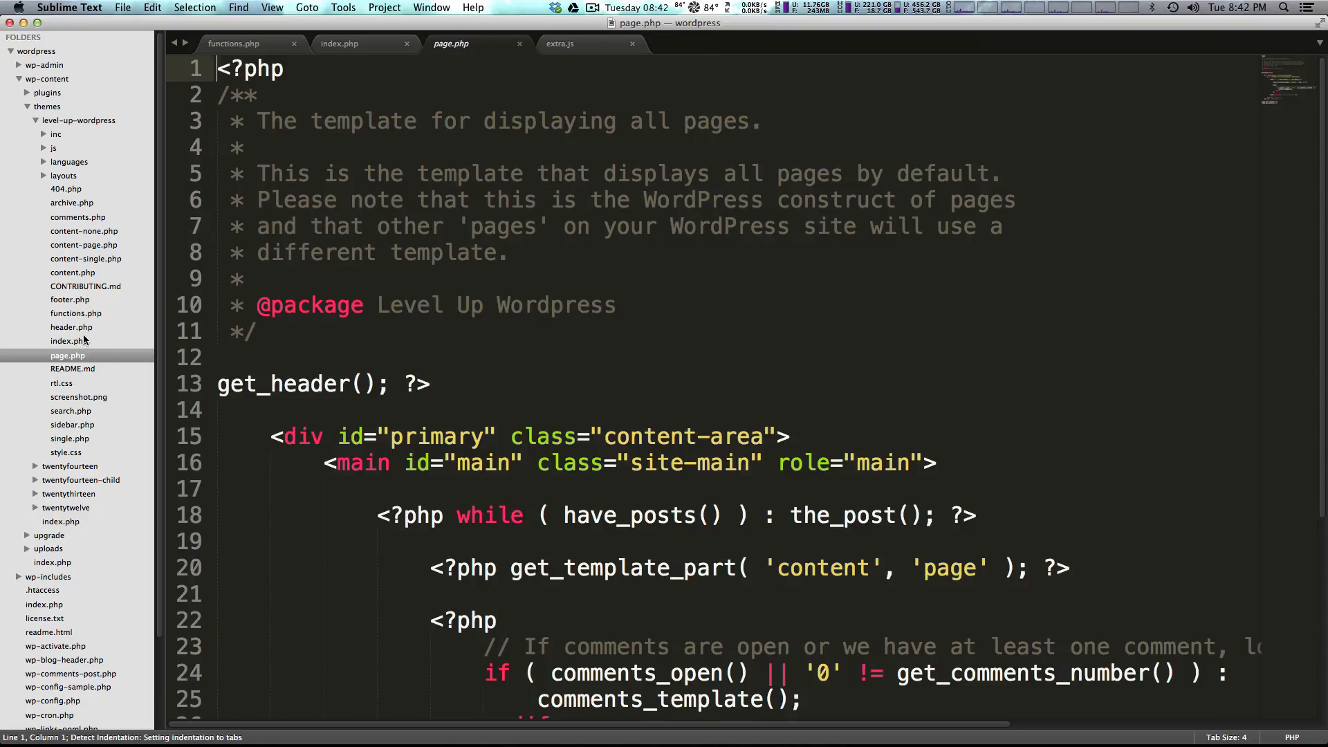
- Open index.php, scroll through README.md, then open style.css
click(68, 340)
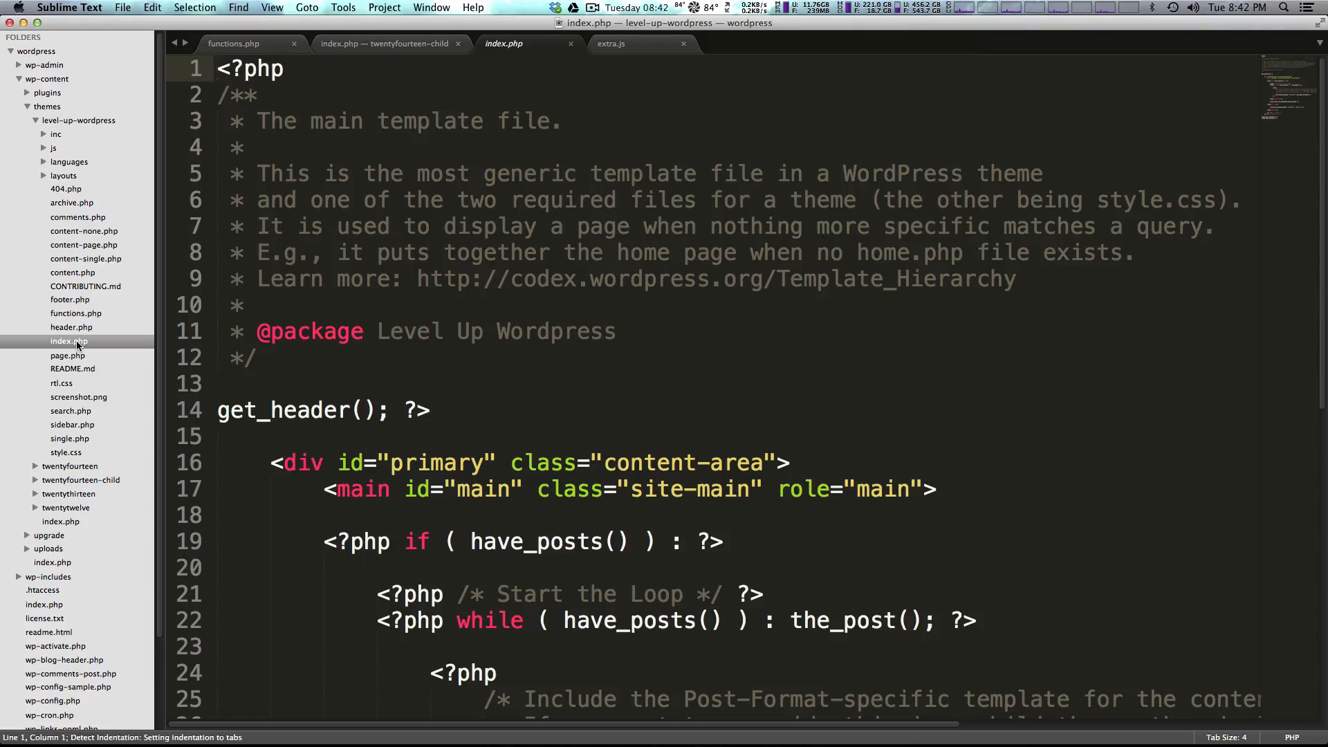
mouse_move(35, 363)
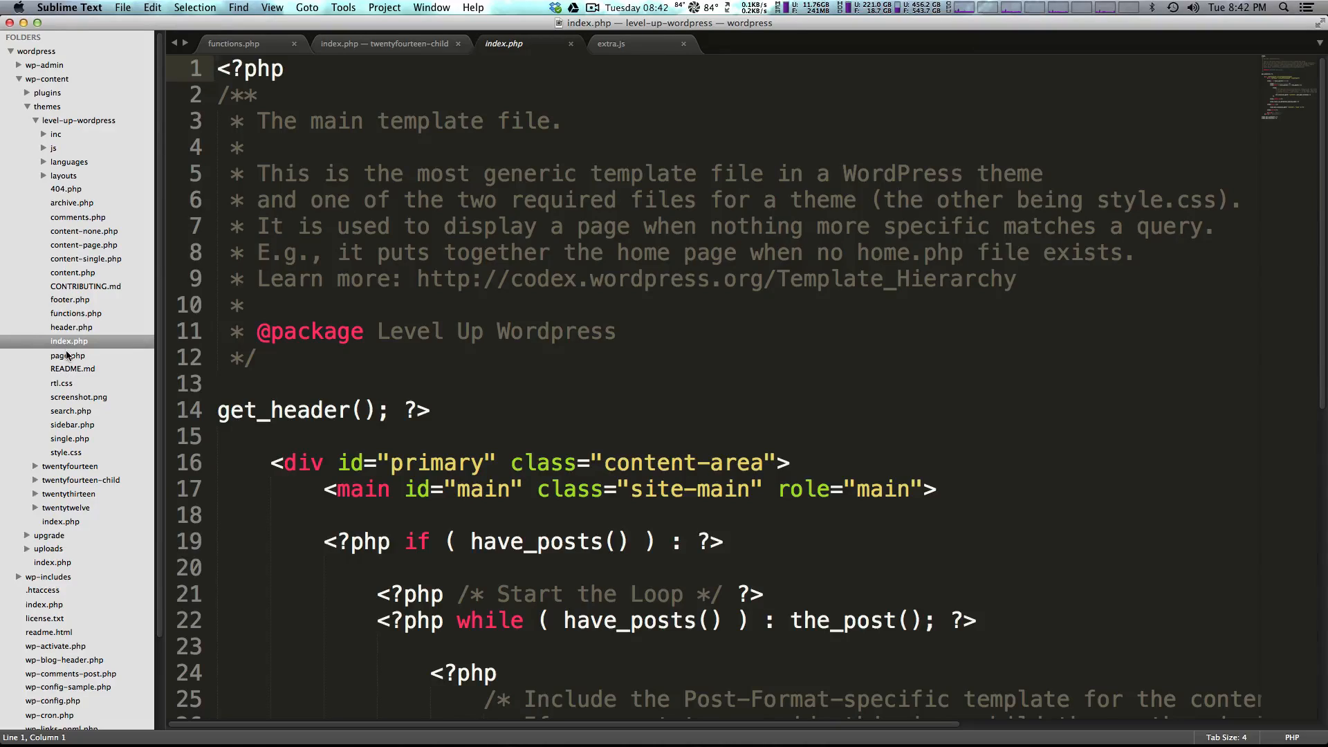
click(72, 368)
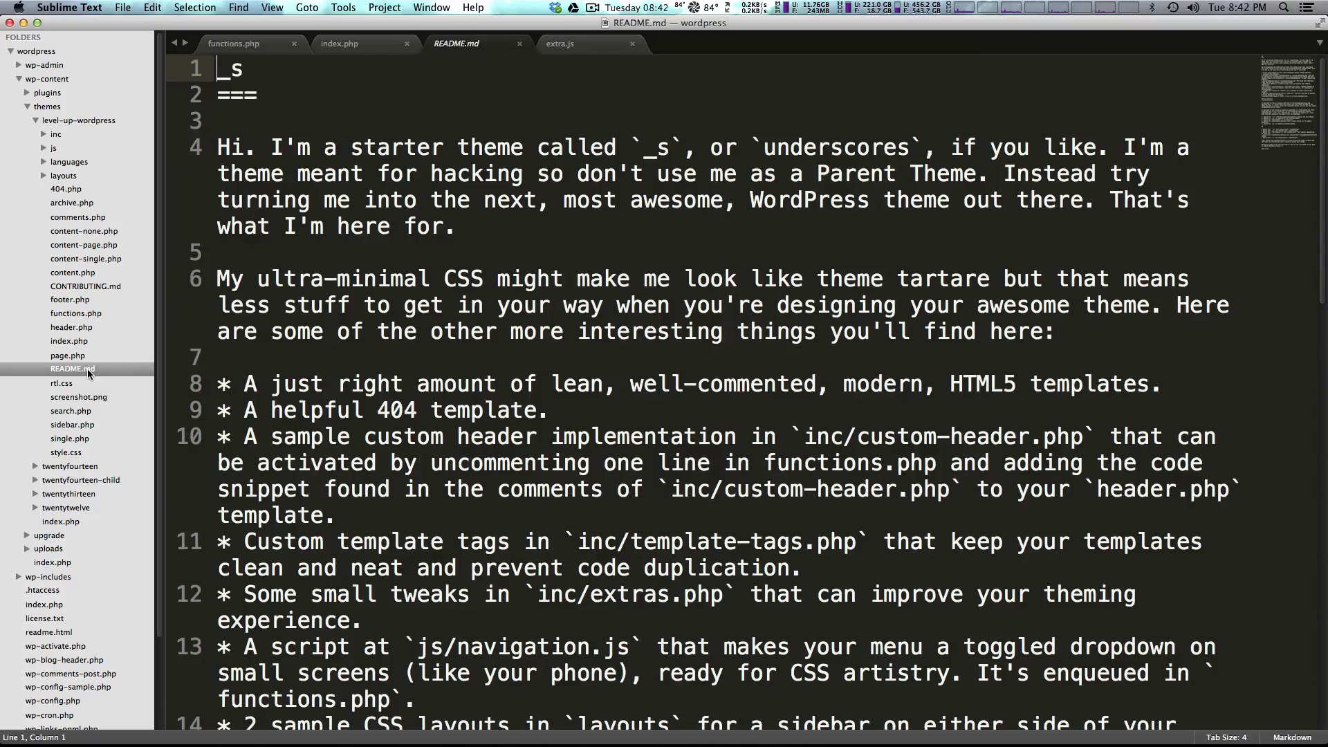
scroll(down, 3)
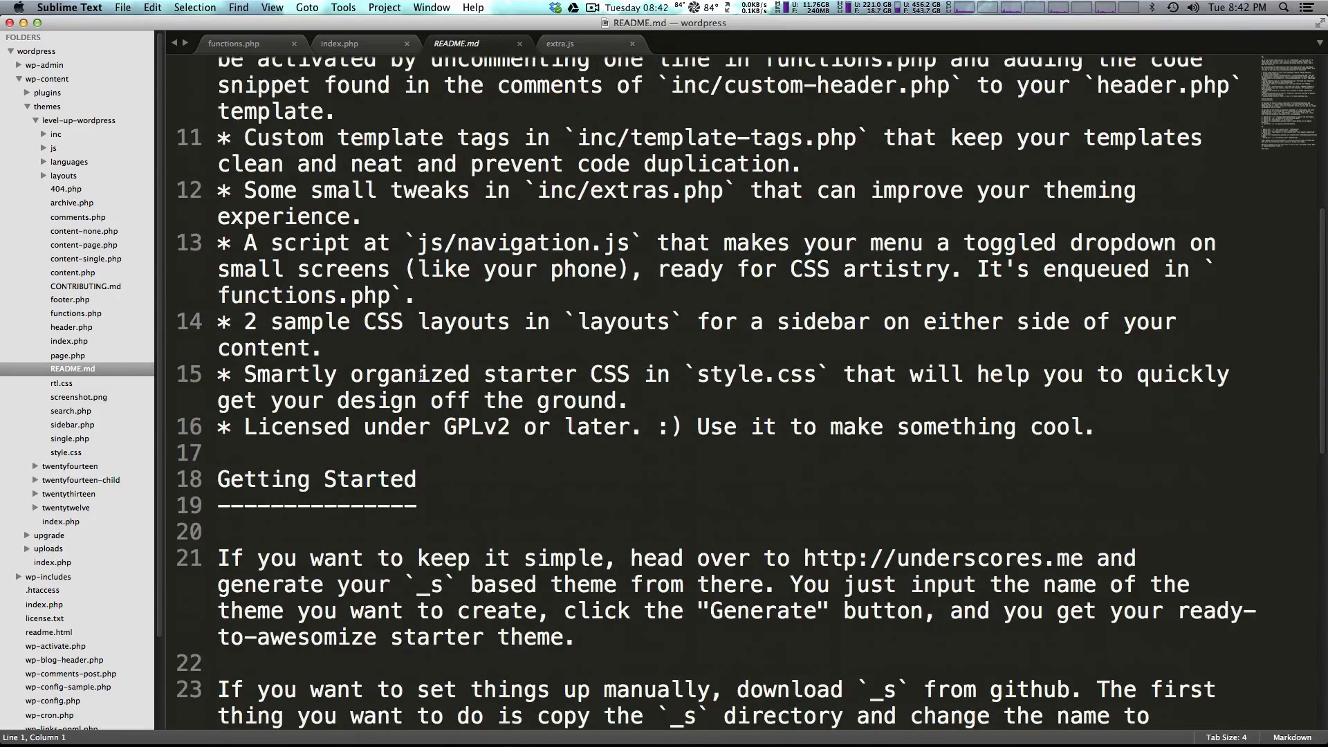
scroll(up, 3)
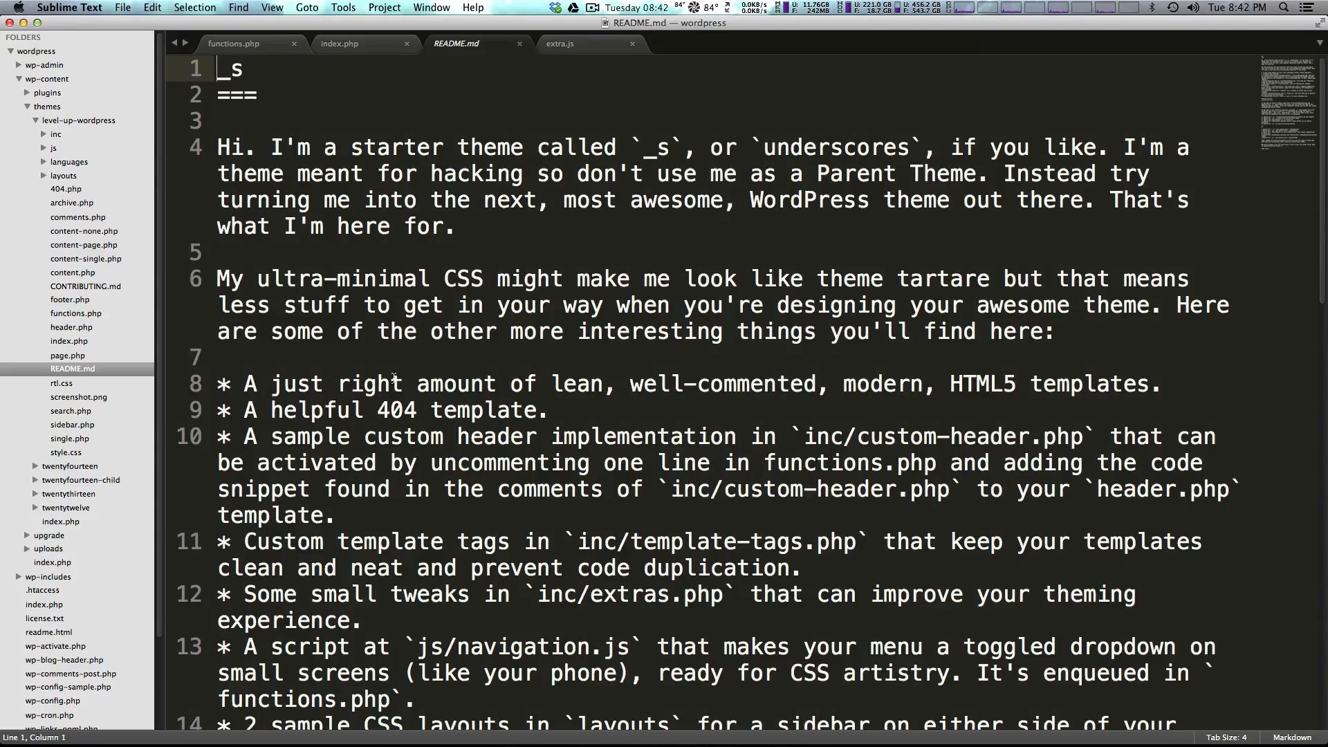
scroll(down, 3)
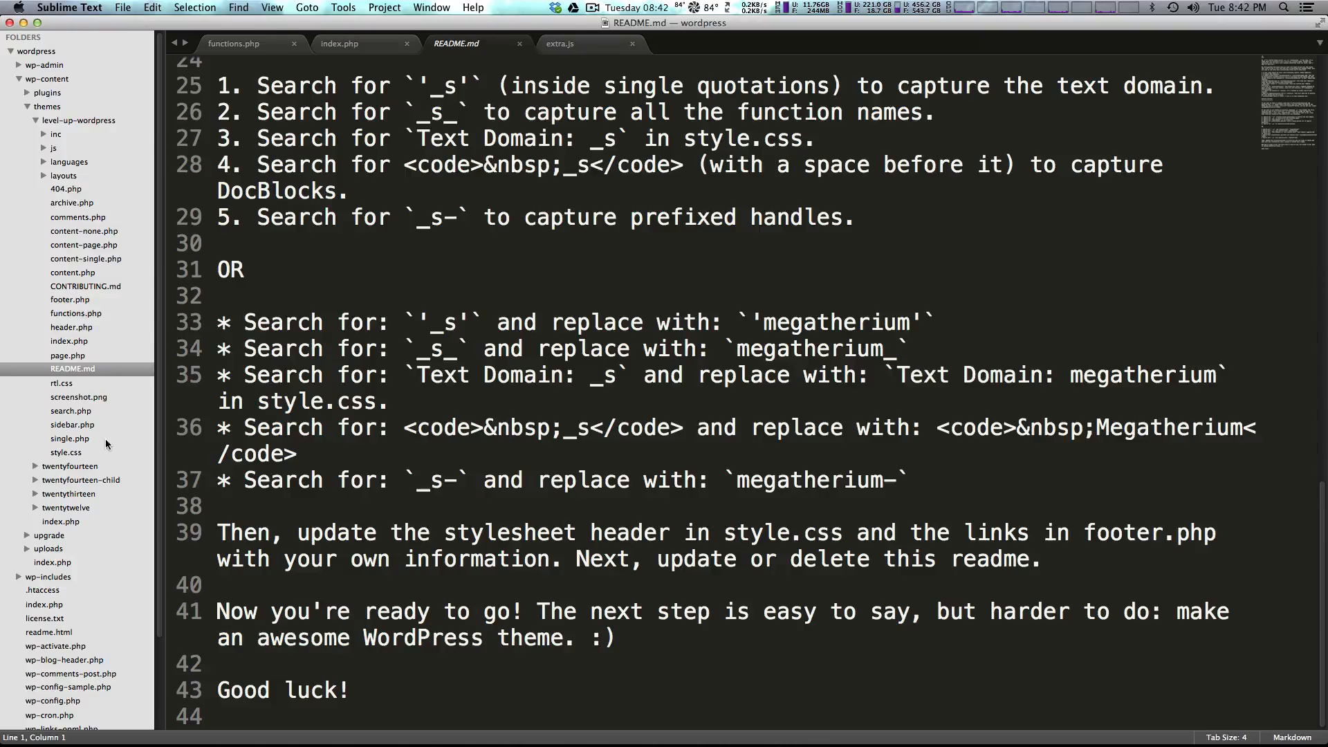
click(66, 452)
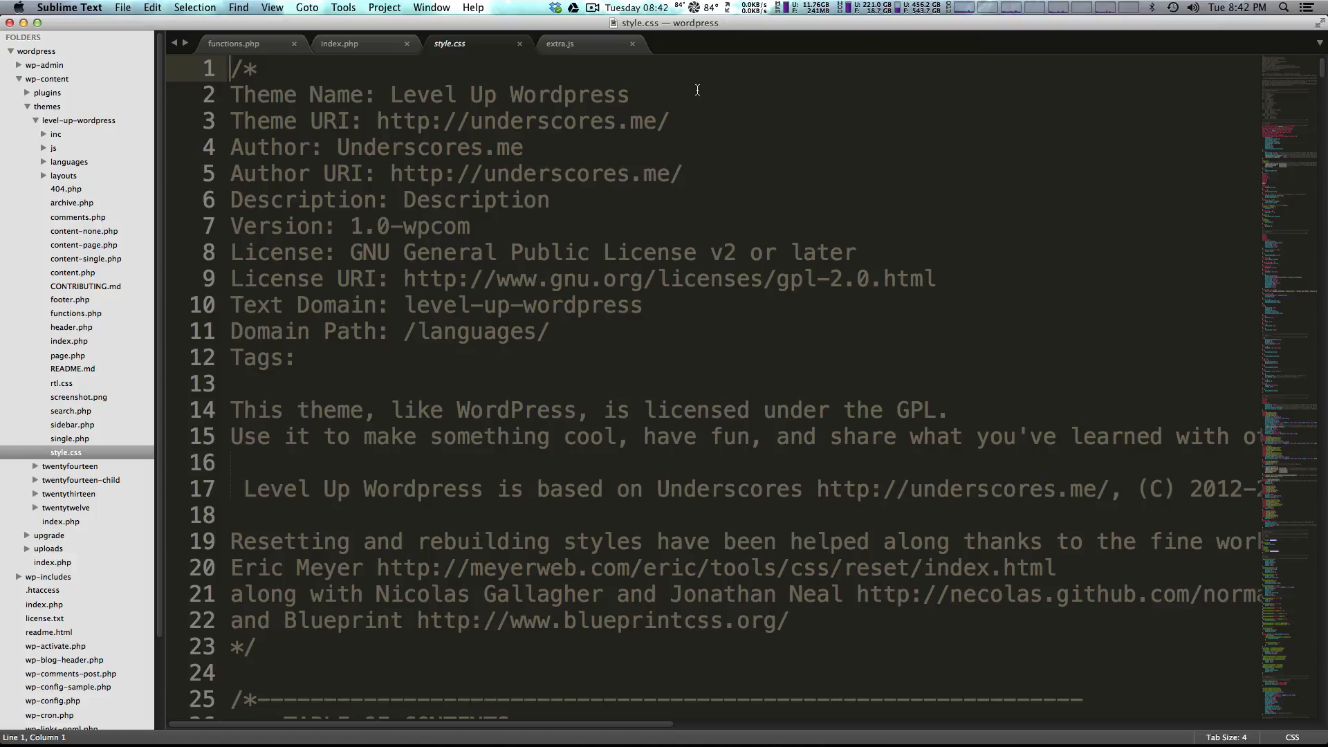
mouse_move(1153, 182)
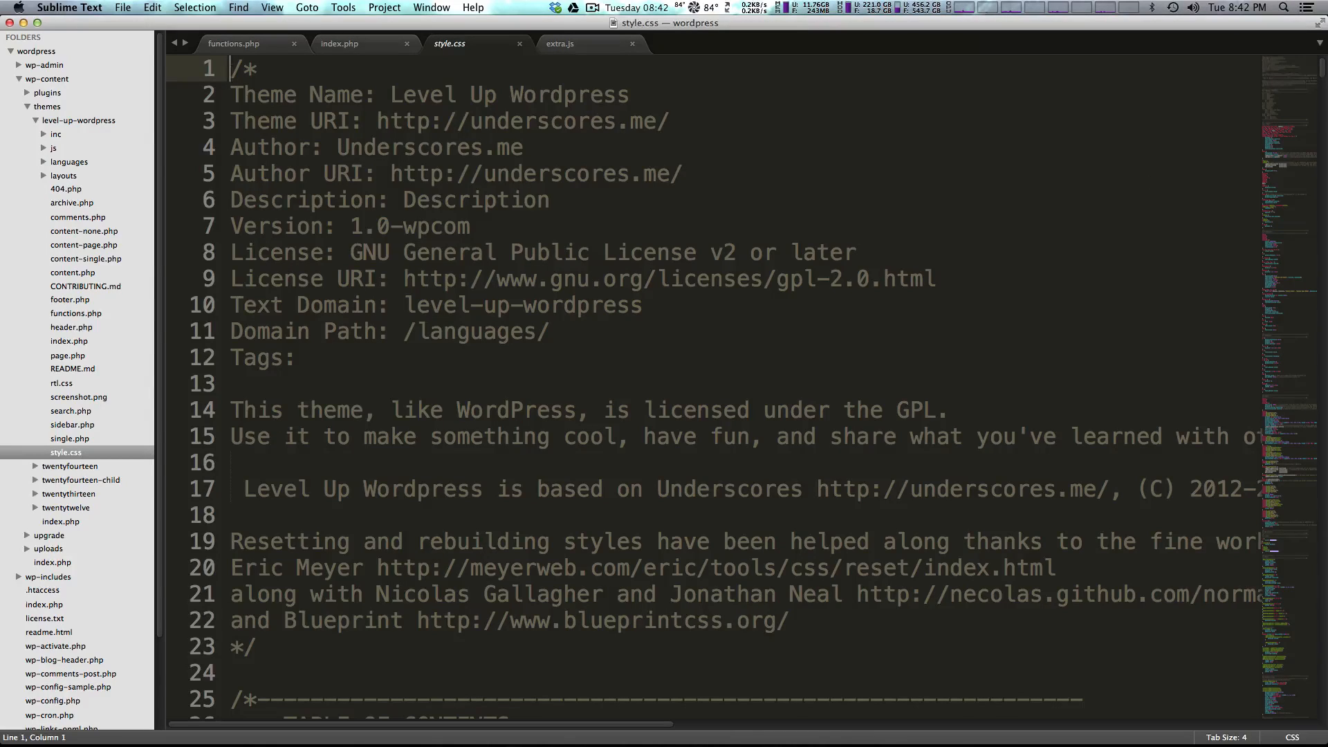
mouse_move(1281, 645)
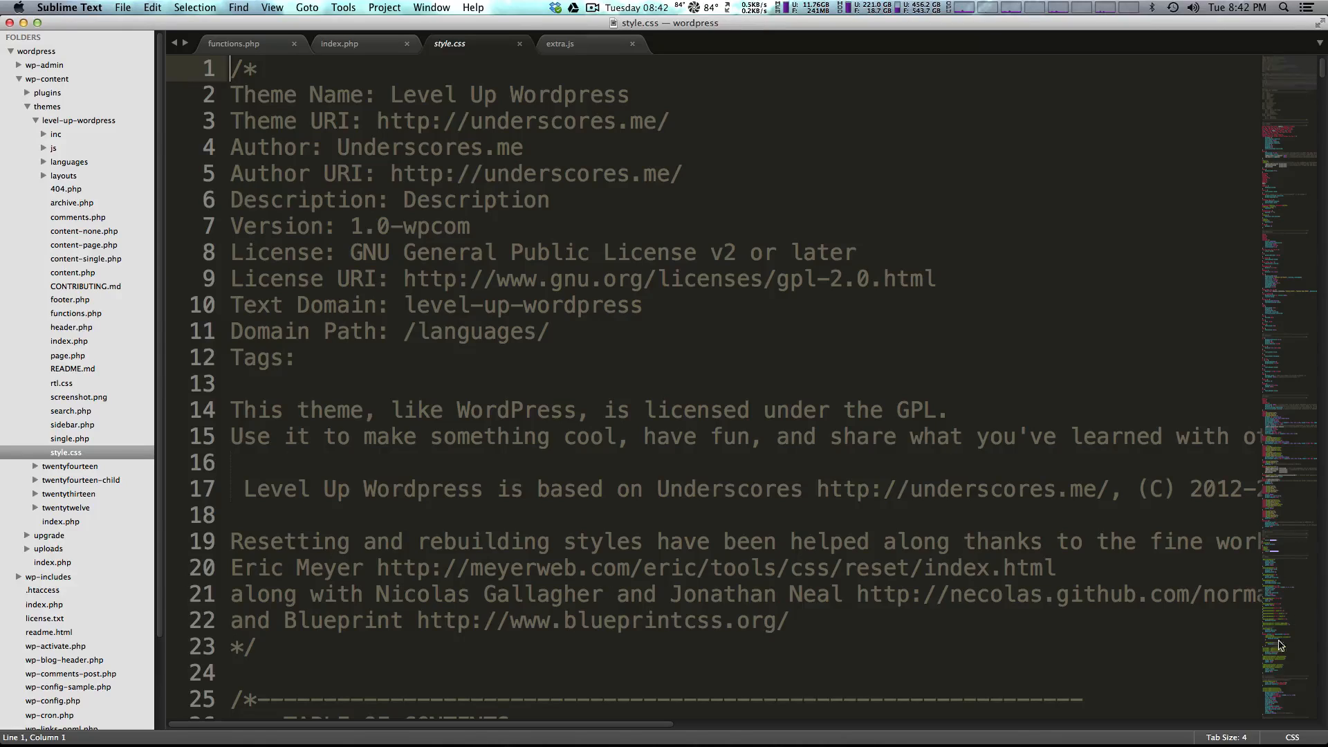
mouse_move(487, 365)
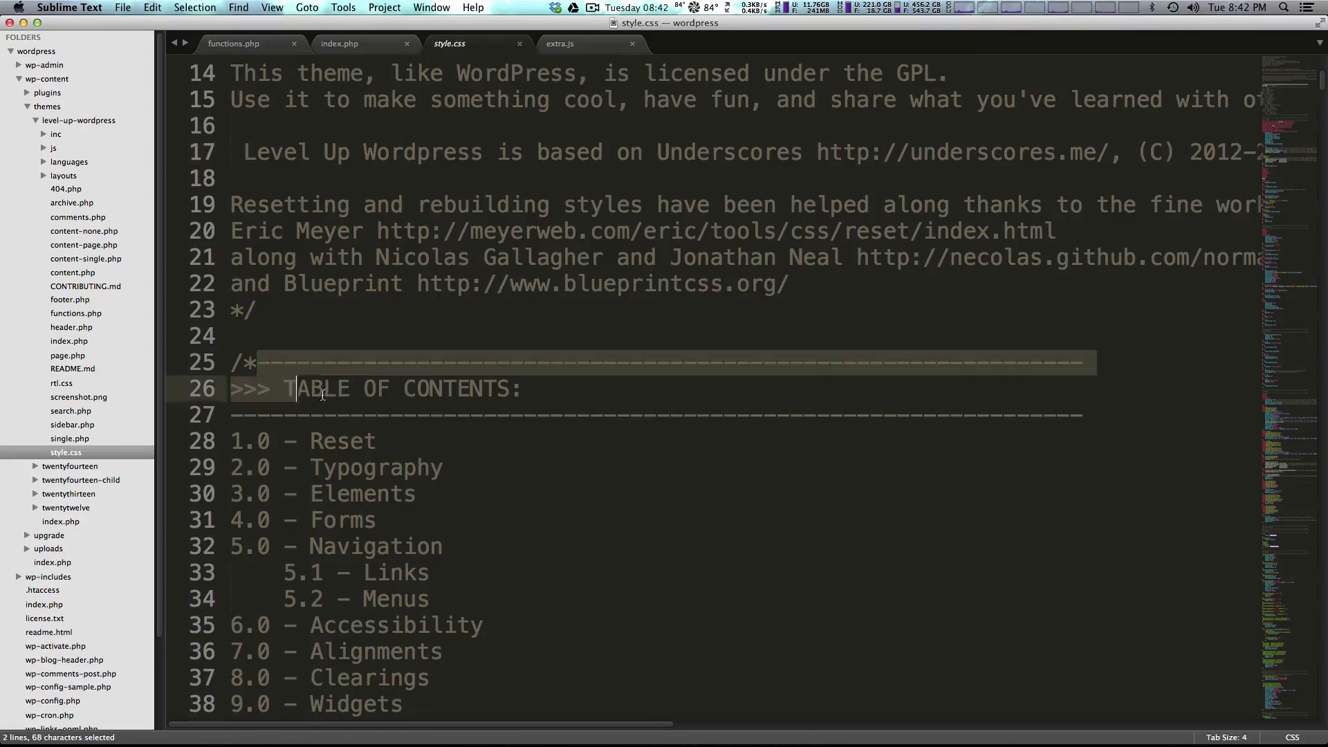
- Scroll style.css to its TABLE OF CONTENTS and highlight the heading and Navigation entry
scroll(down, 3)
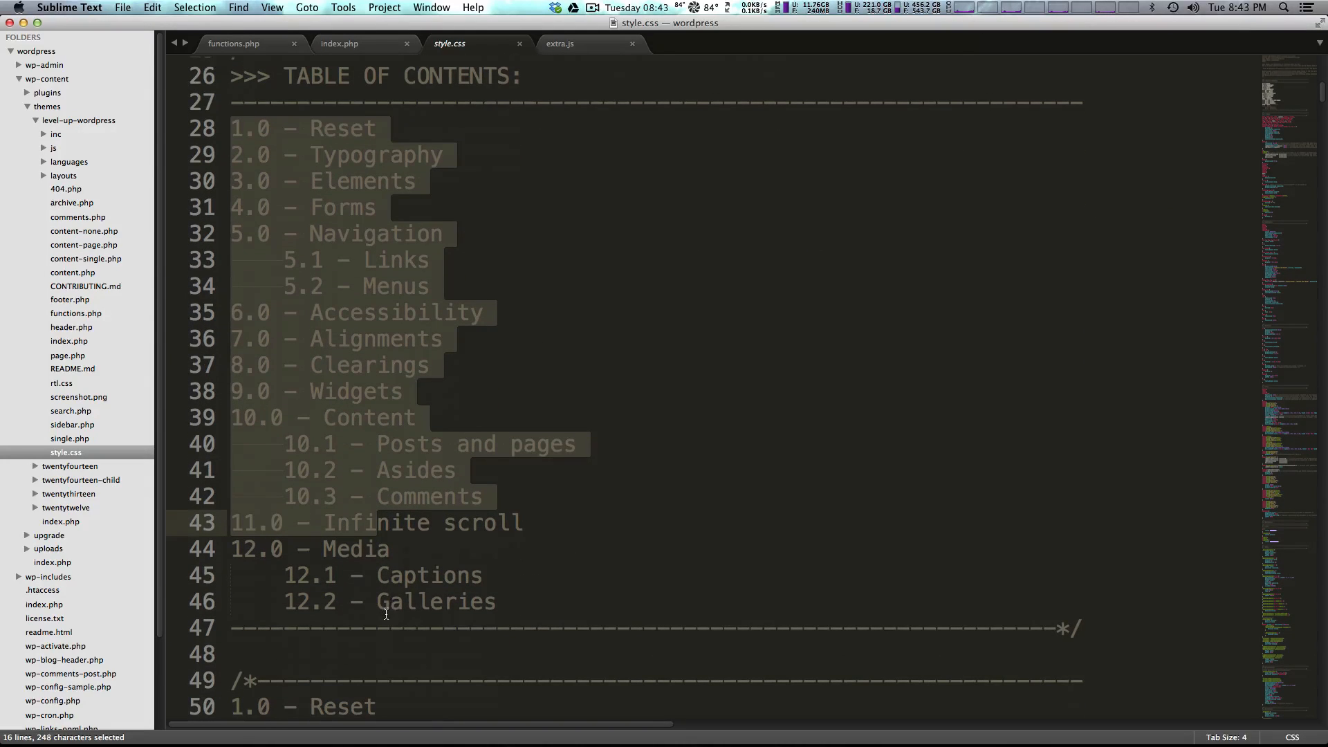
scroll(down, 3)
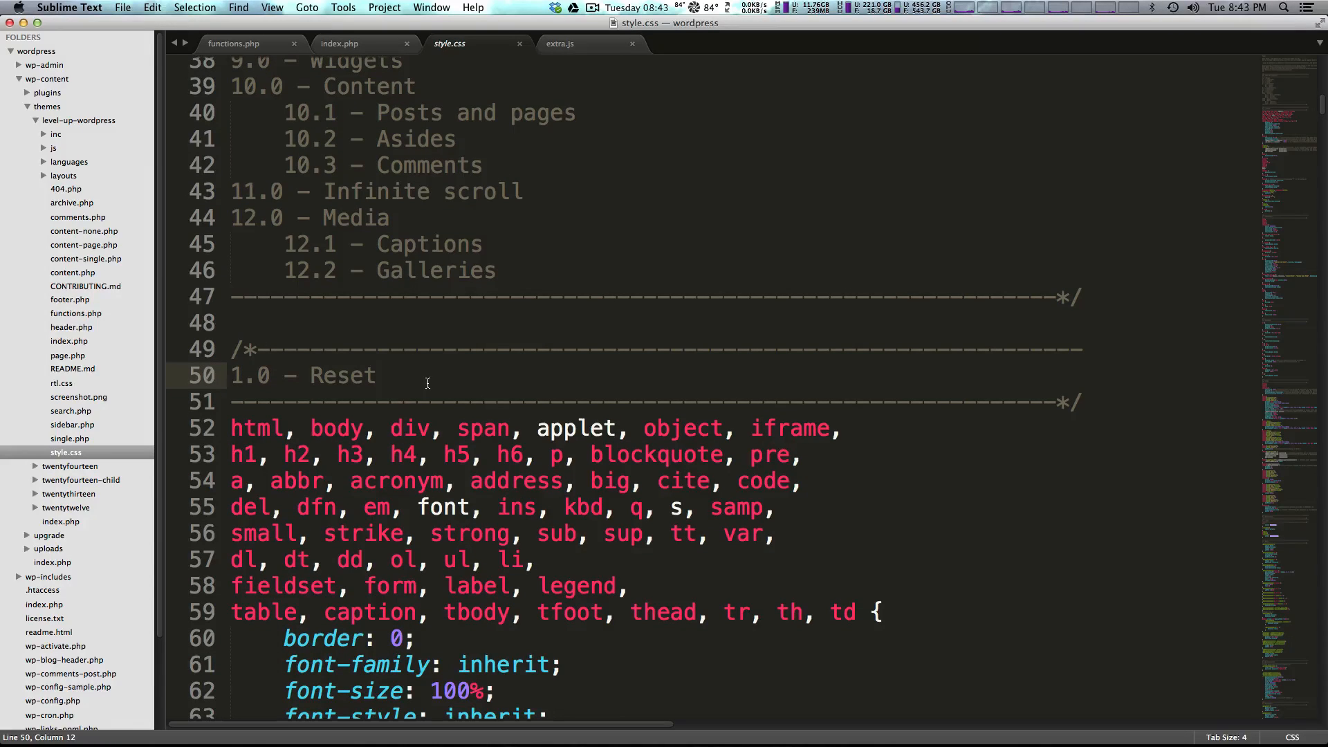
scroll(up, 3)
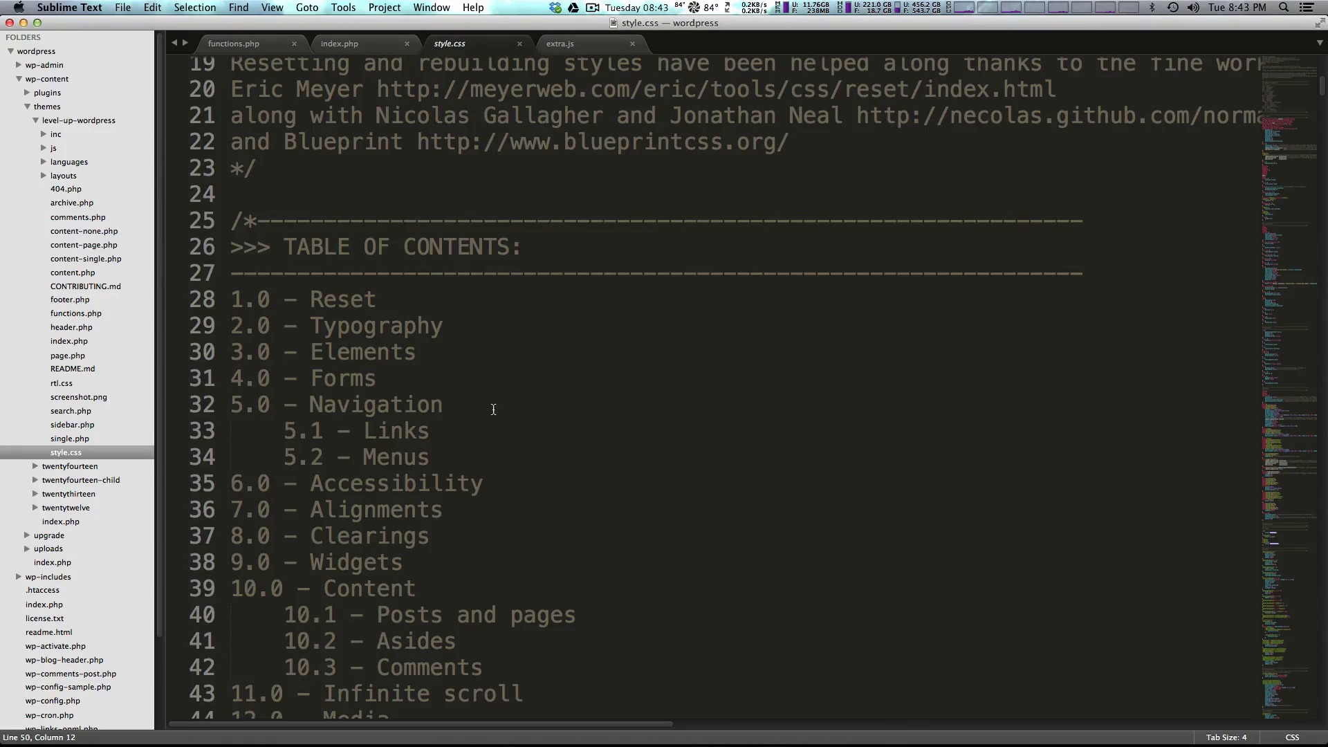
triple_click(373, 247)
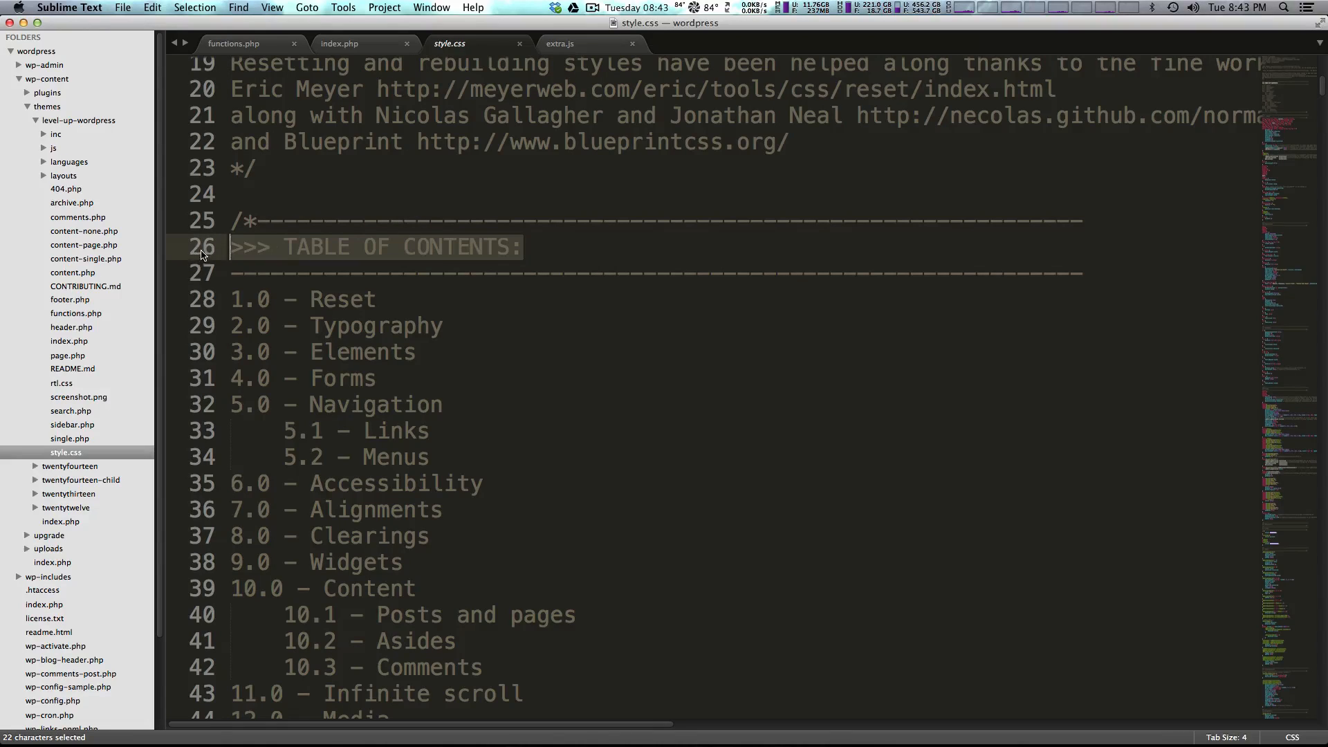
mouse_move(282, 378)
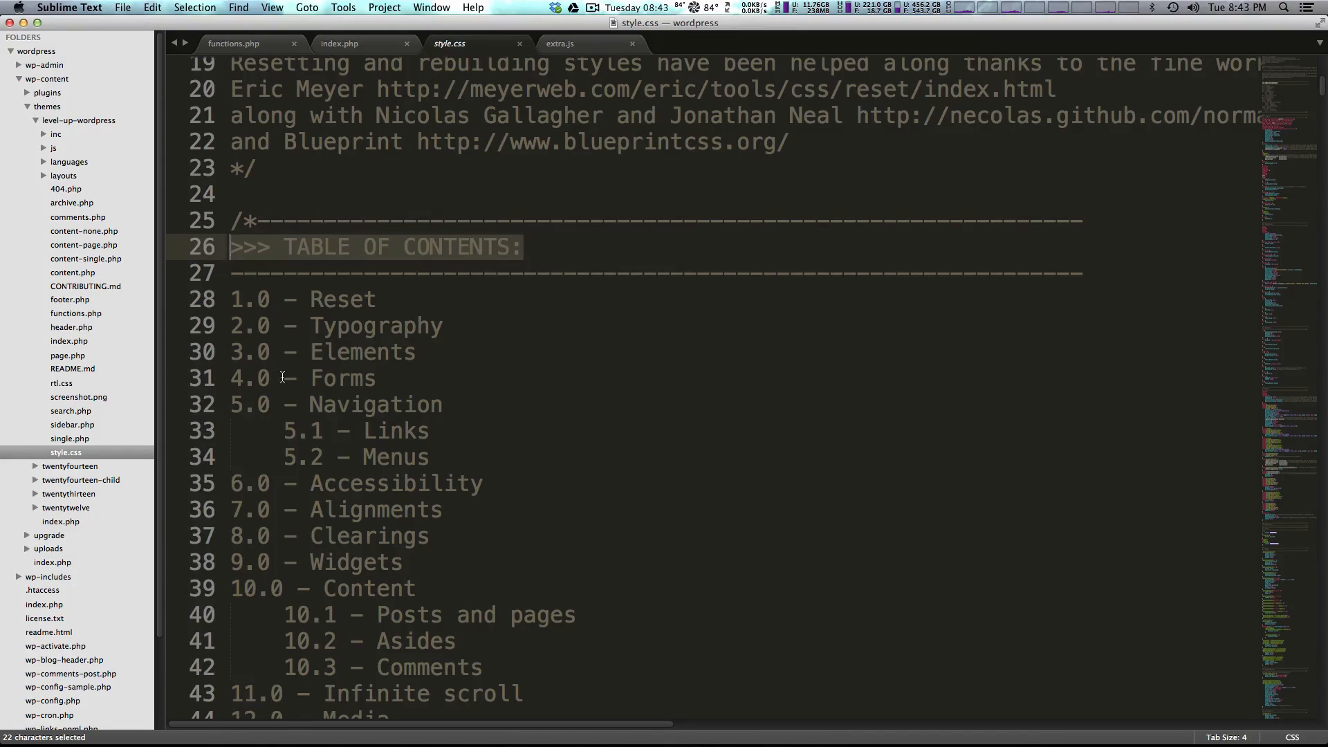
click(321, 378)
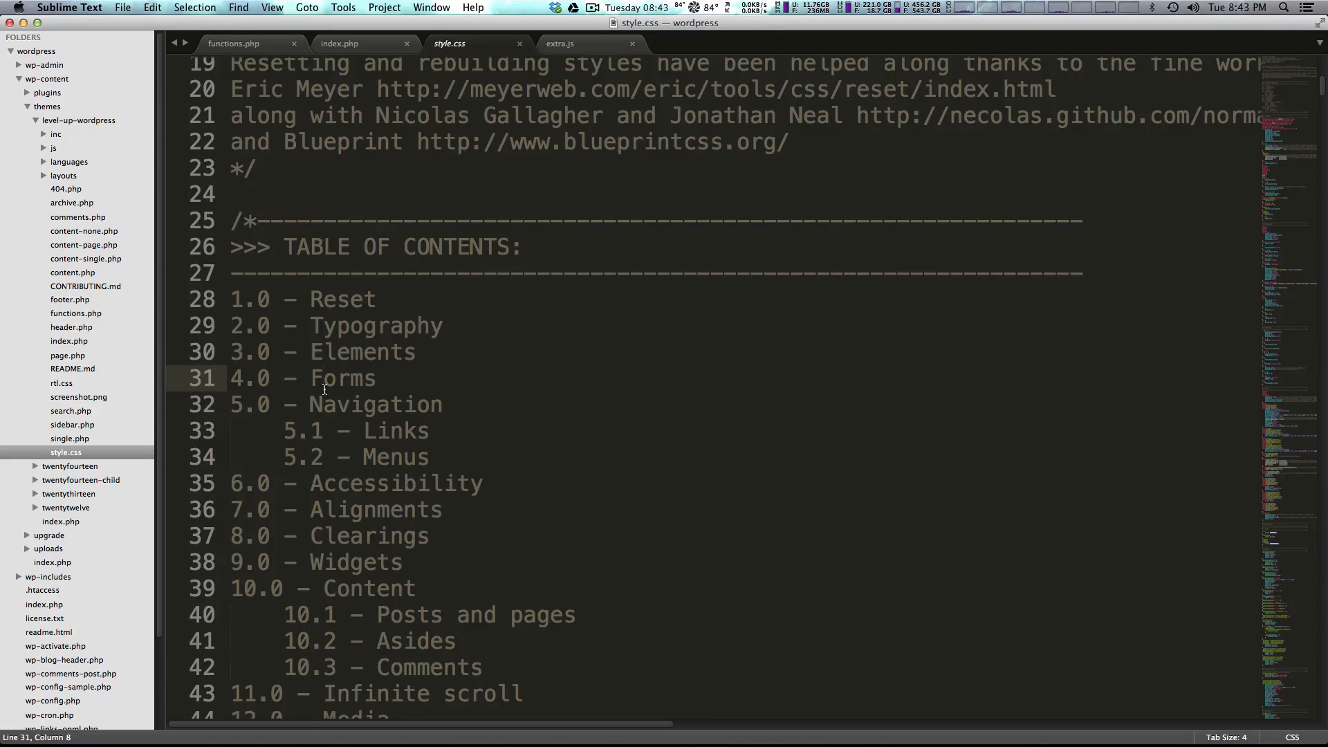
mouse_move(370, 404)
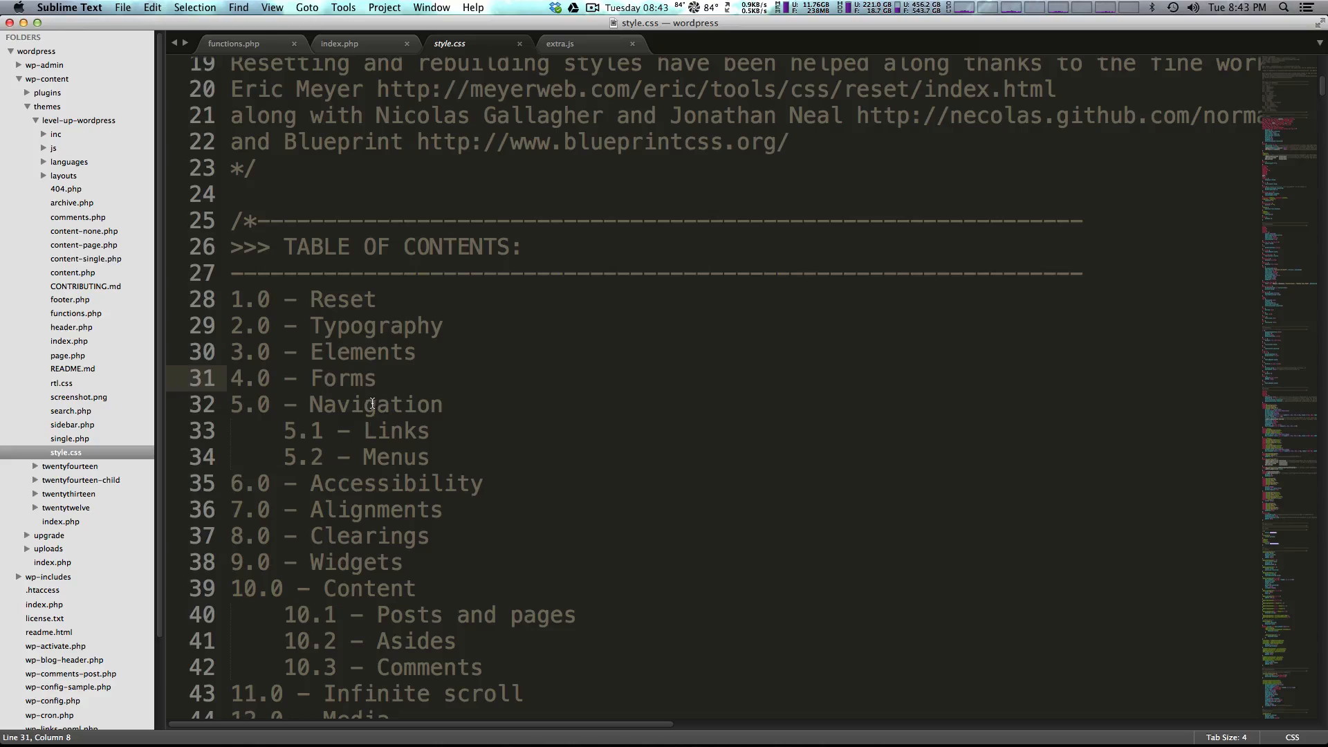
double_click(375, 404)
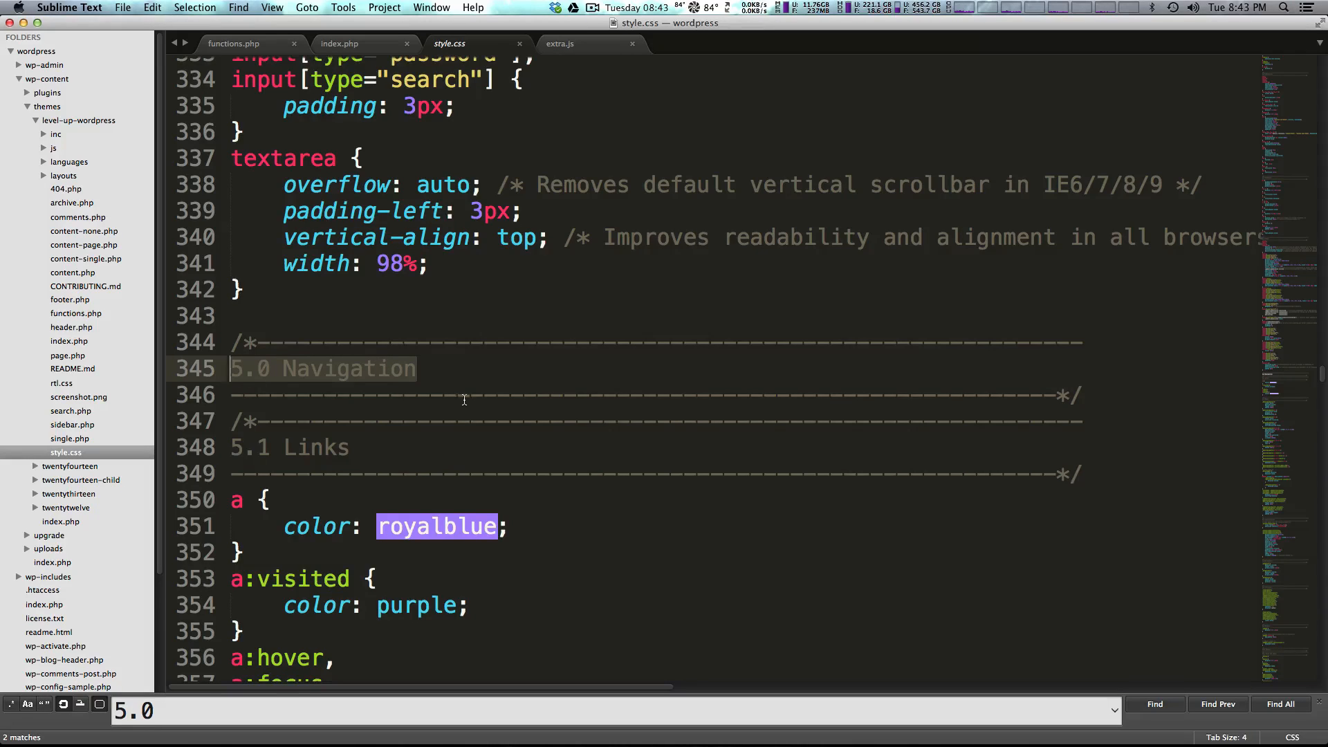
- Scroll through style.css's navigation rules, marking the li:hover rule on line 402
scroll(down, 3)
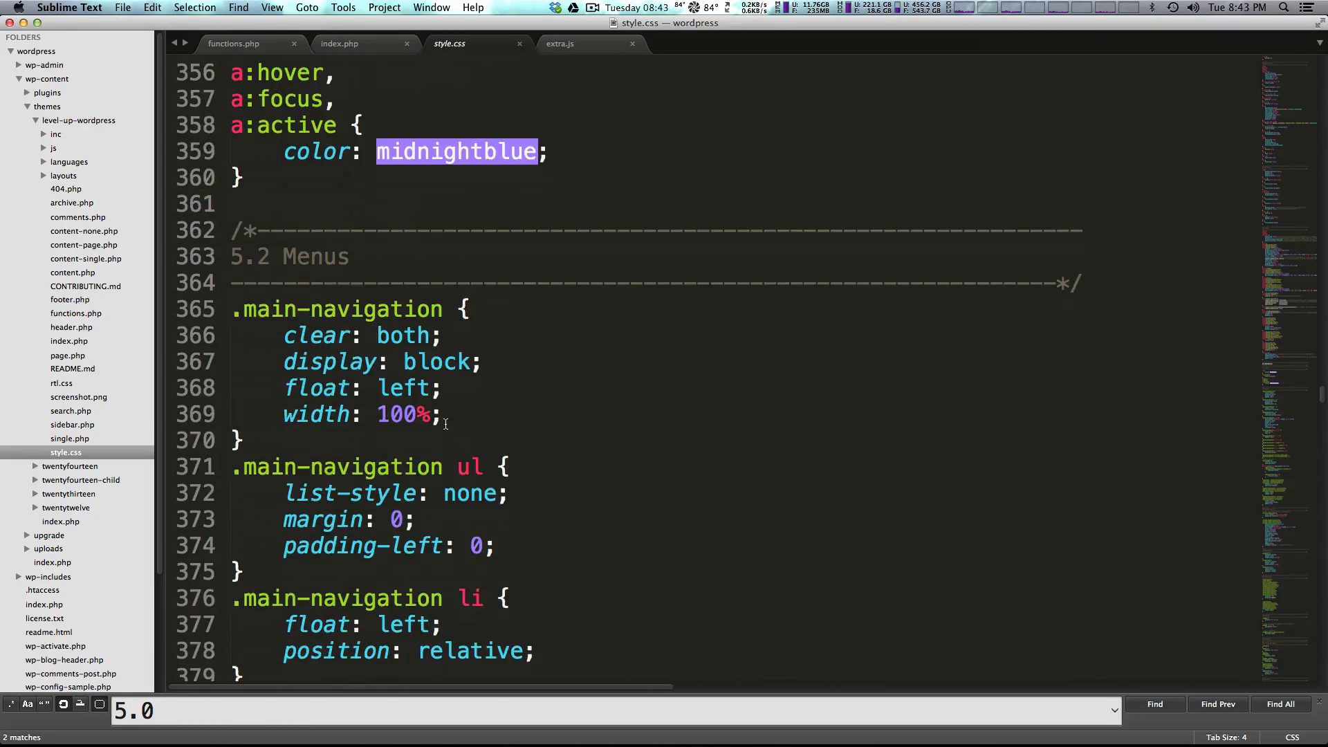
scroll(down, 3)
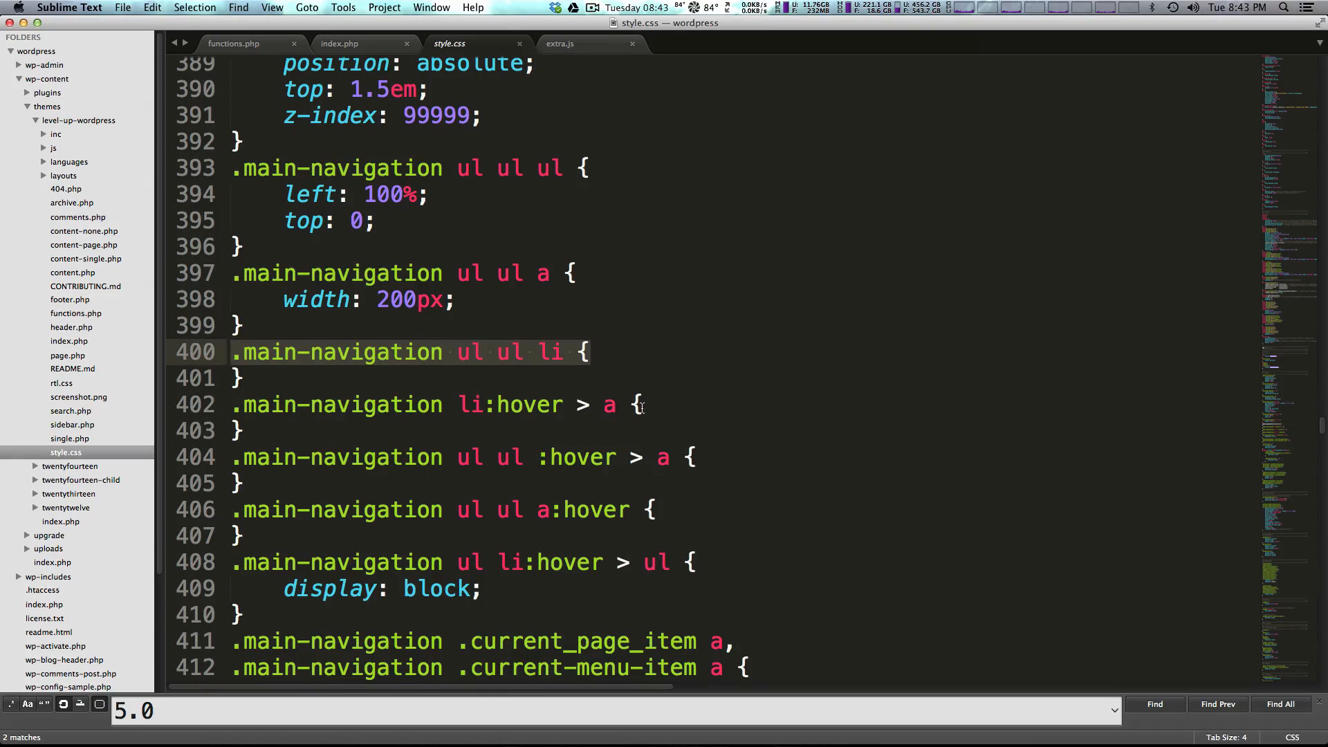
click(508, 404)
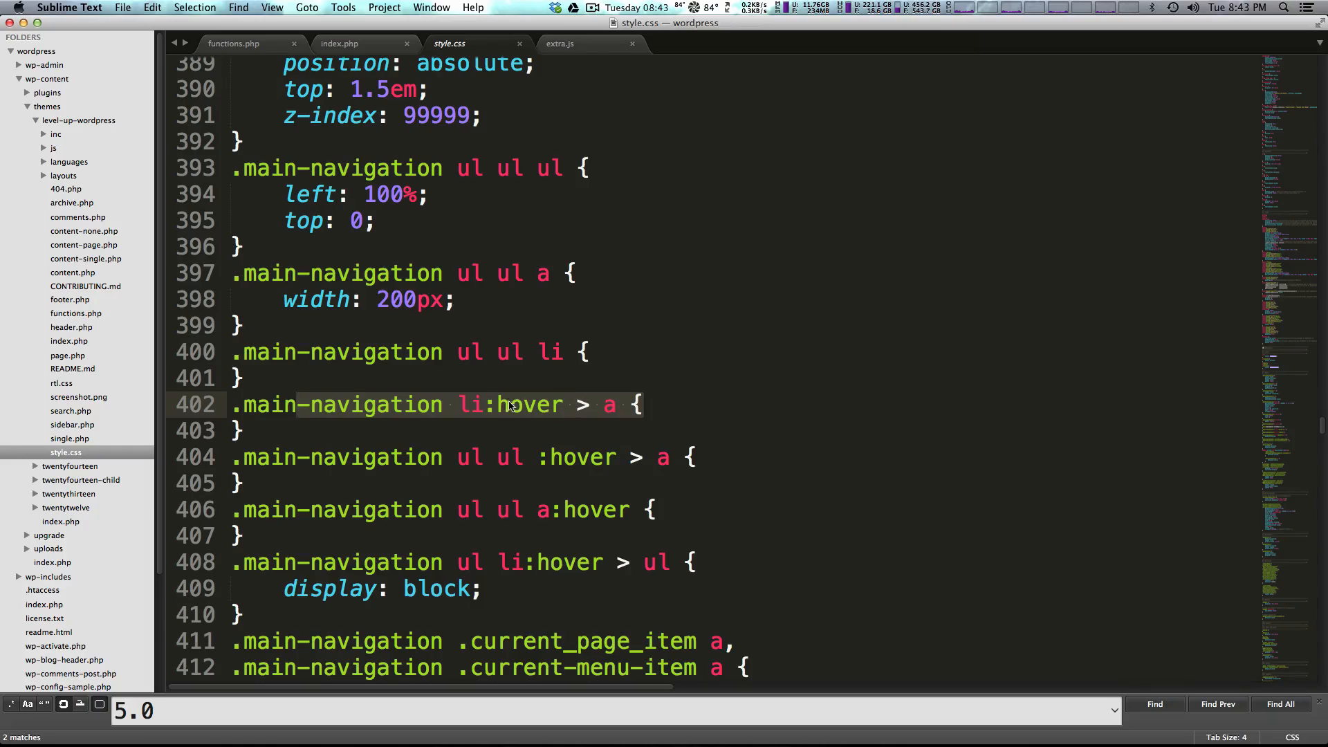
click(631, 405)
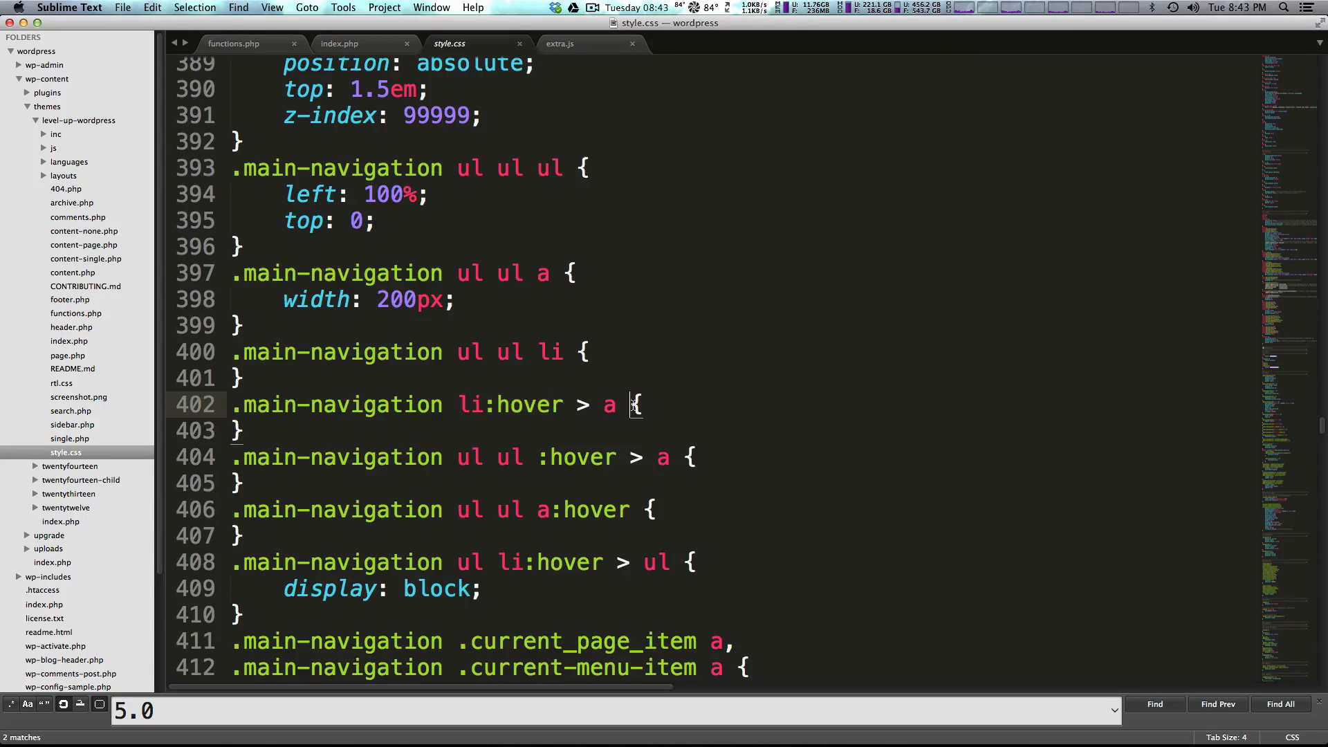
mouse_move(672, 406)
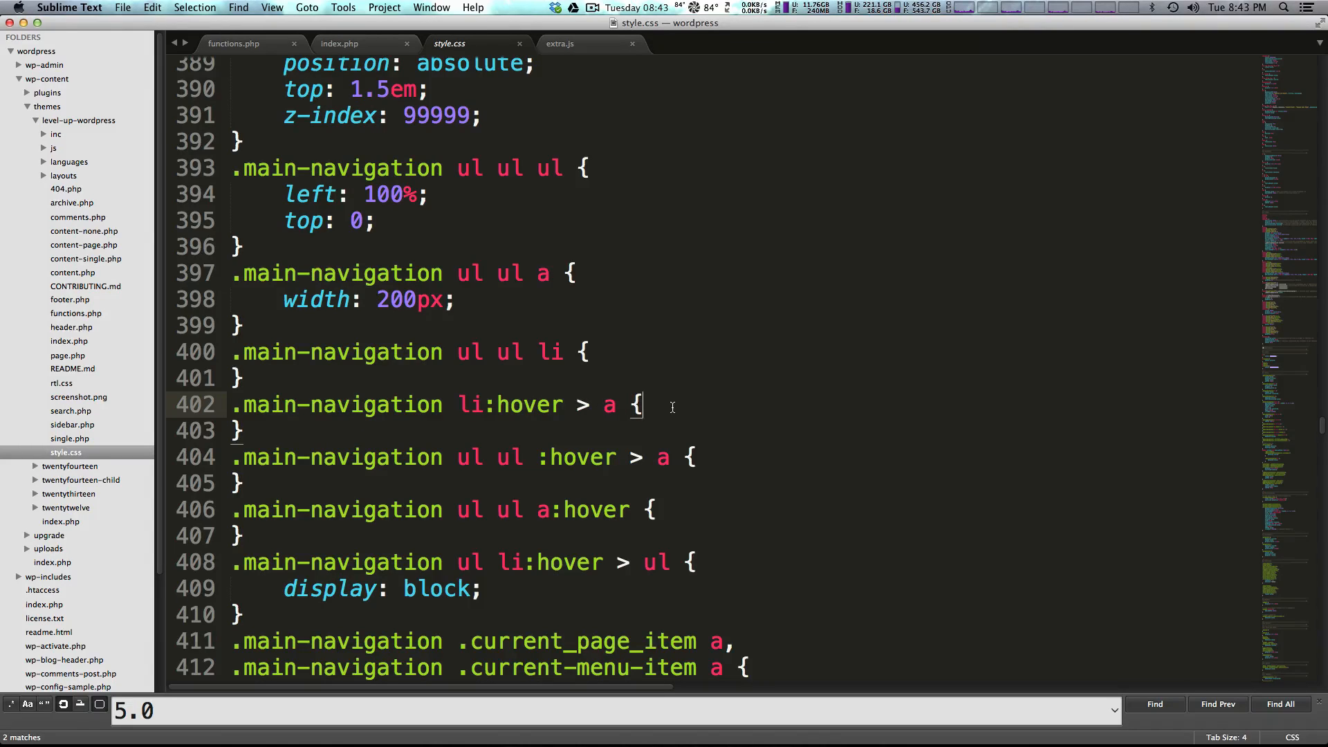
mouse_move(696, 408)
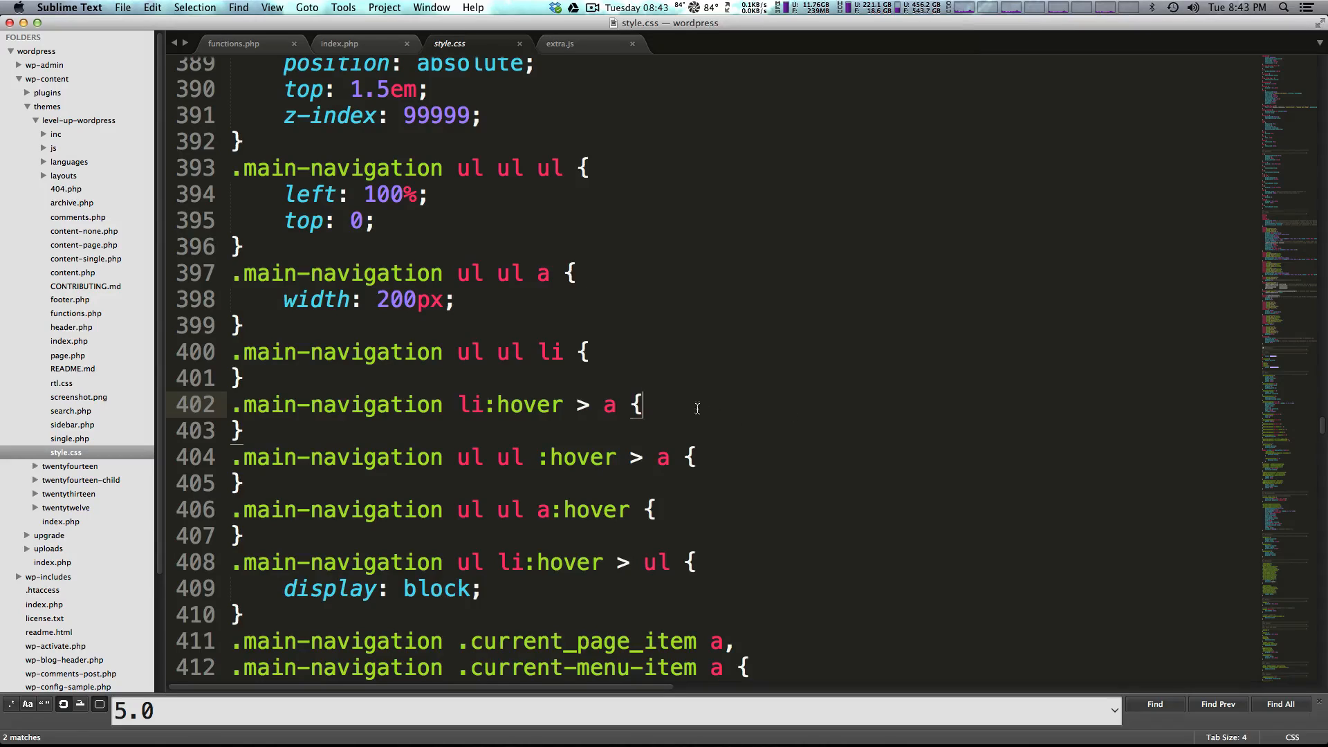
- Scroll back and forth through the forms, navigation and accessibility rules in style.css
scroll(down, 3)
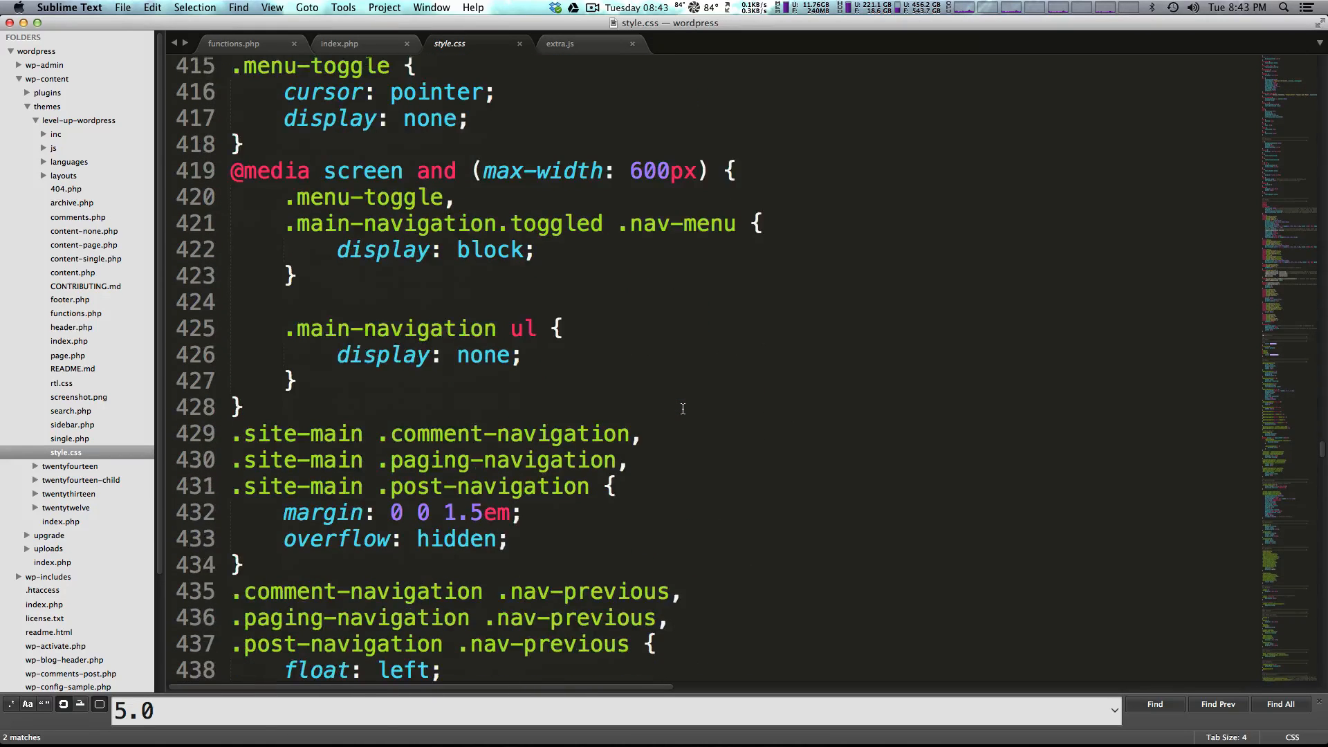
scroll(down, 3)
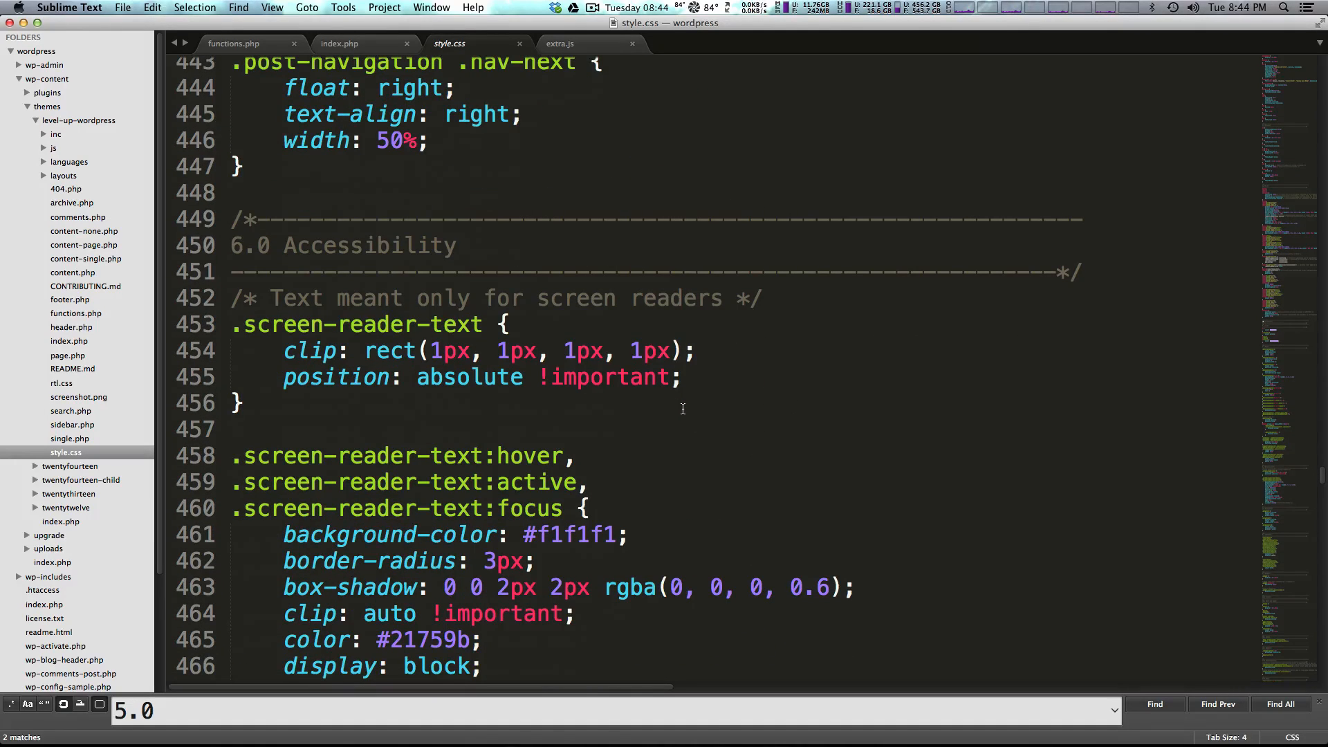
scroll(up, 3)
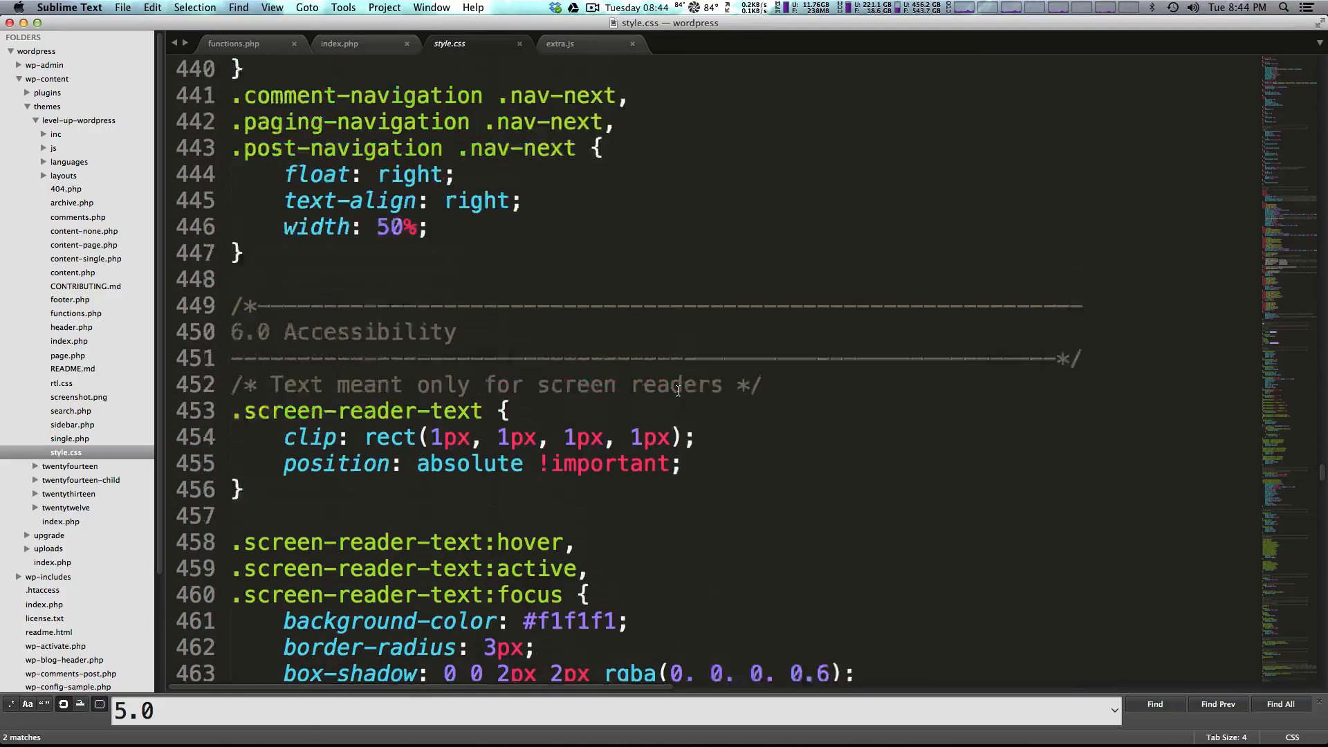
scroll(up, 3)
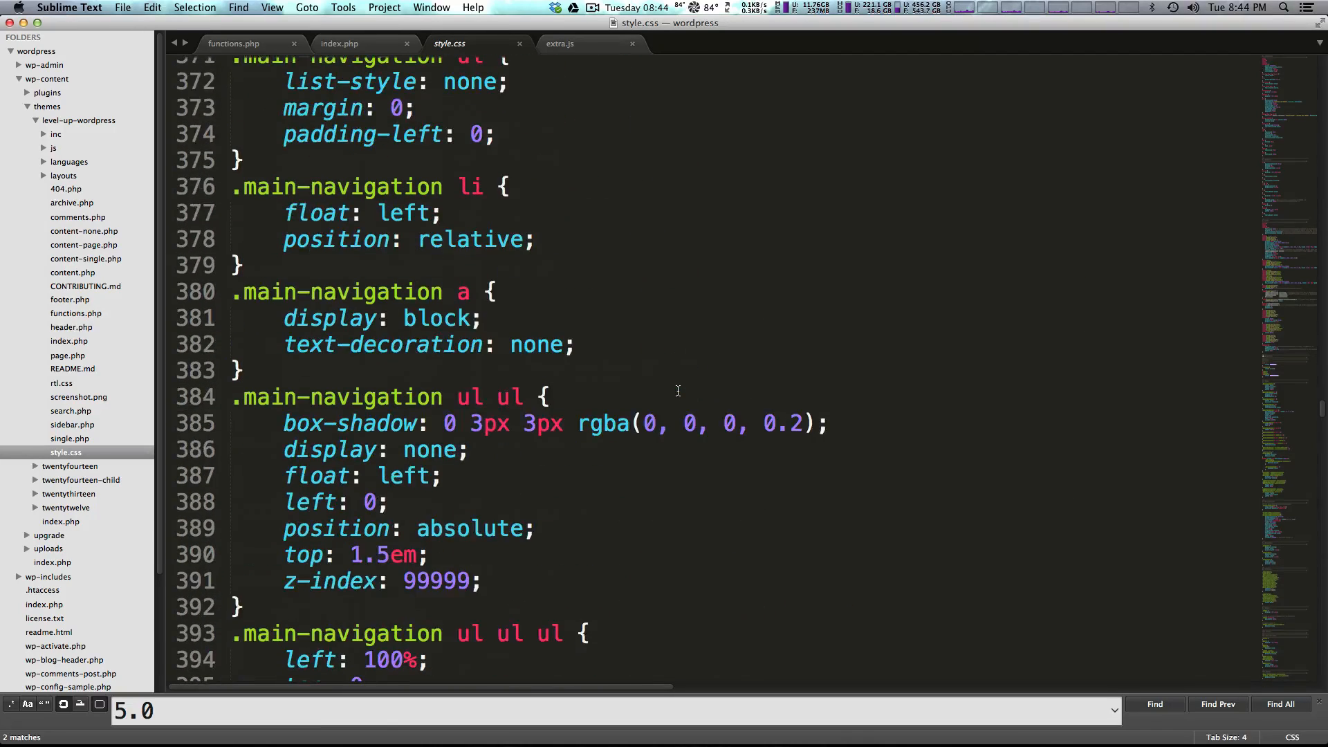
scroll(up, 3)
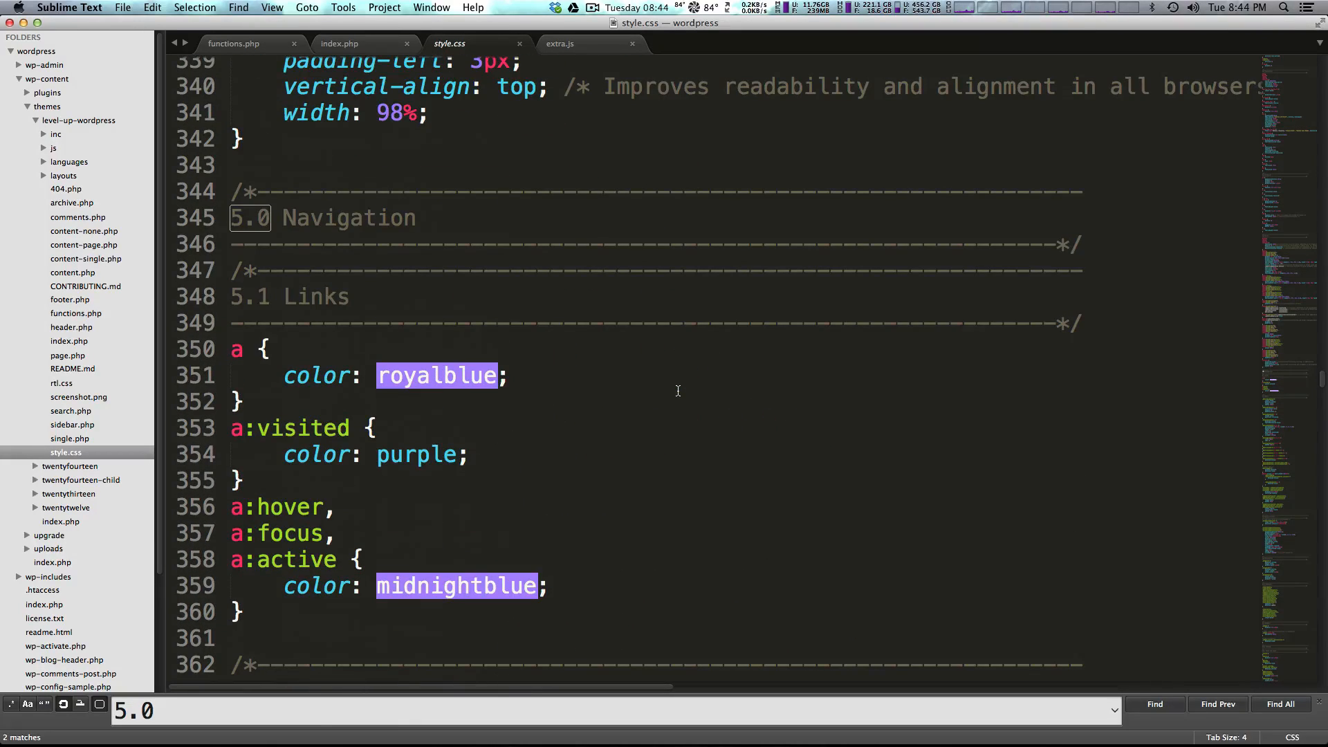
scroll(up, 3)
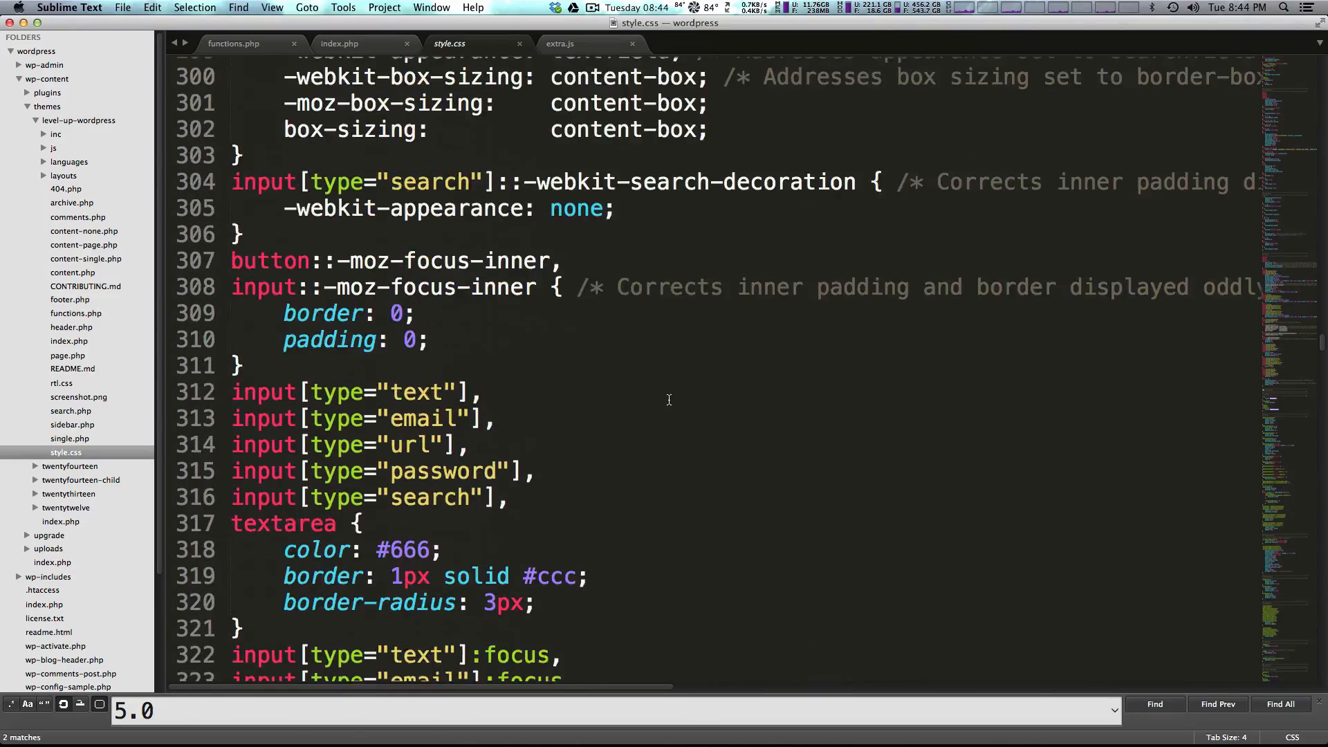
scroll(up, 3)
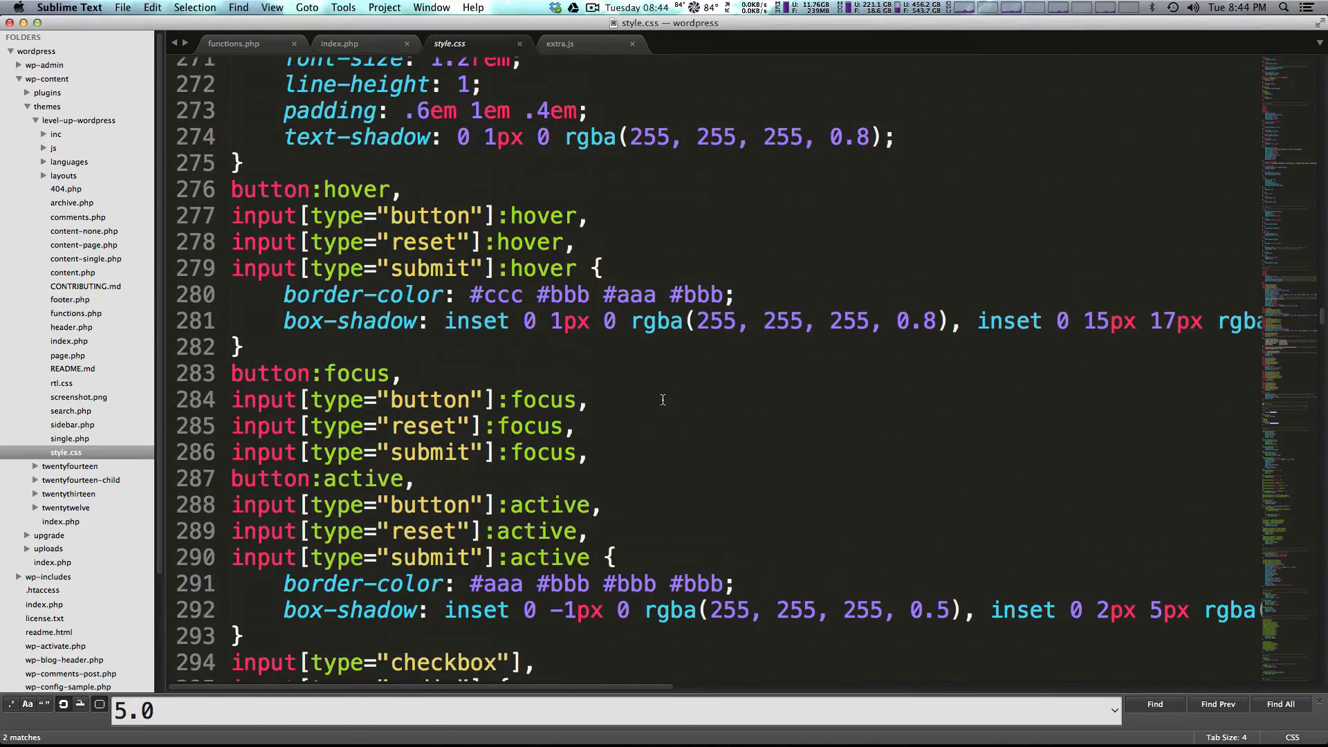
scroll(up, 3)
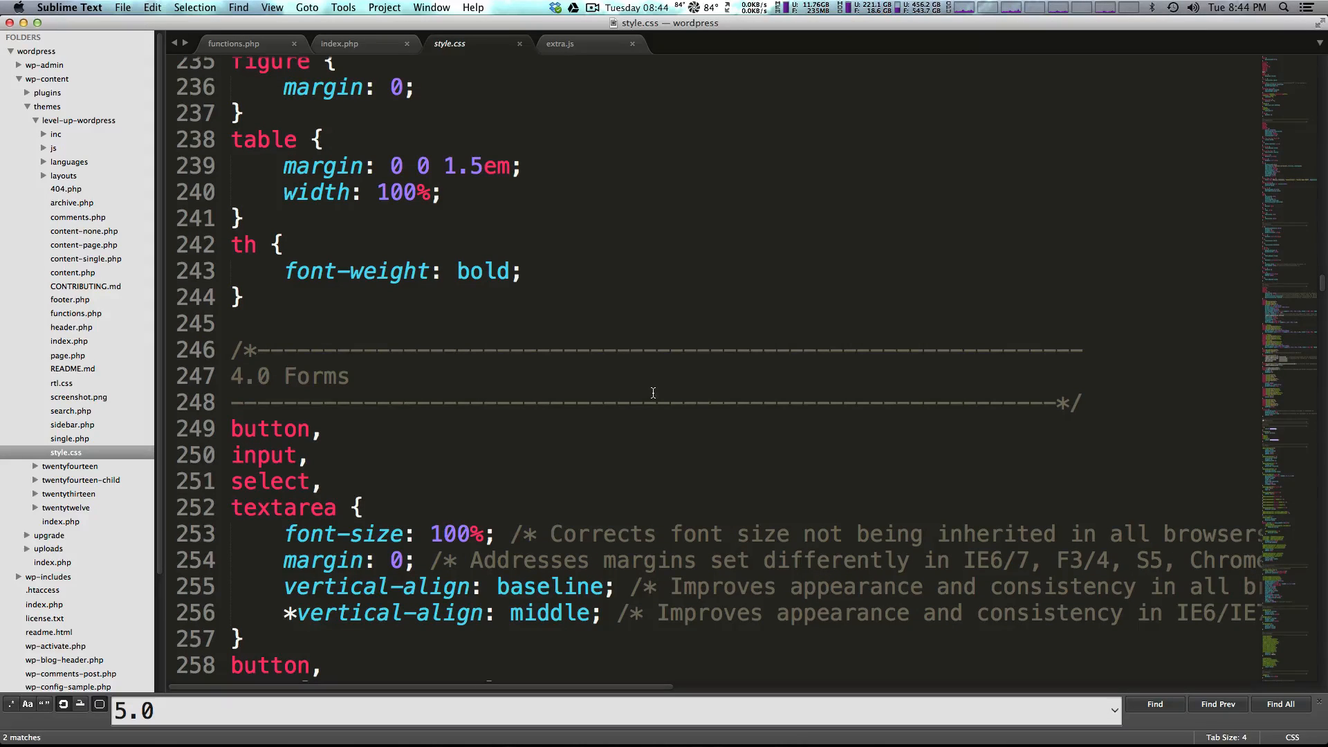
- Scroll to the 7.0 Alignments rules and expand the layouts folder
scroll(down, 3)
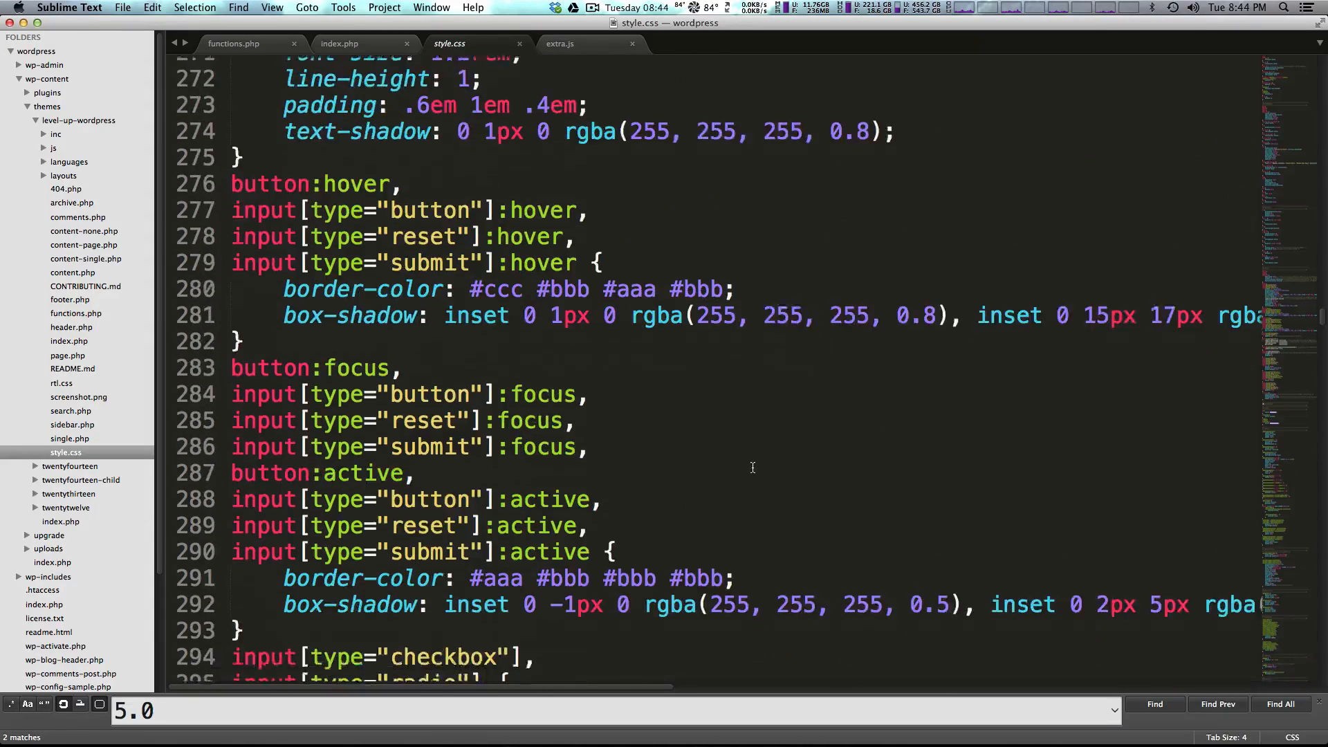
scroll(down, 3)
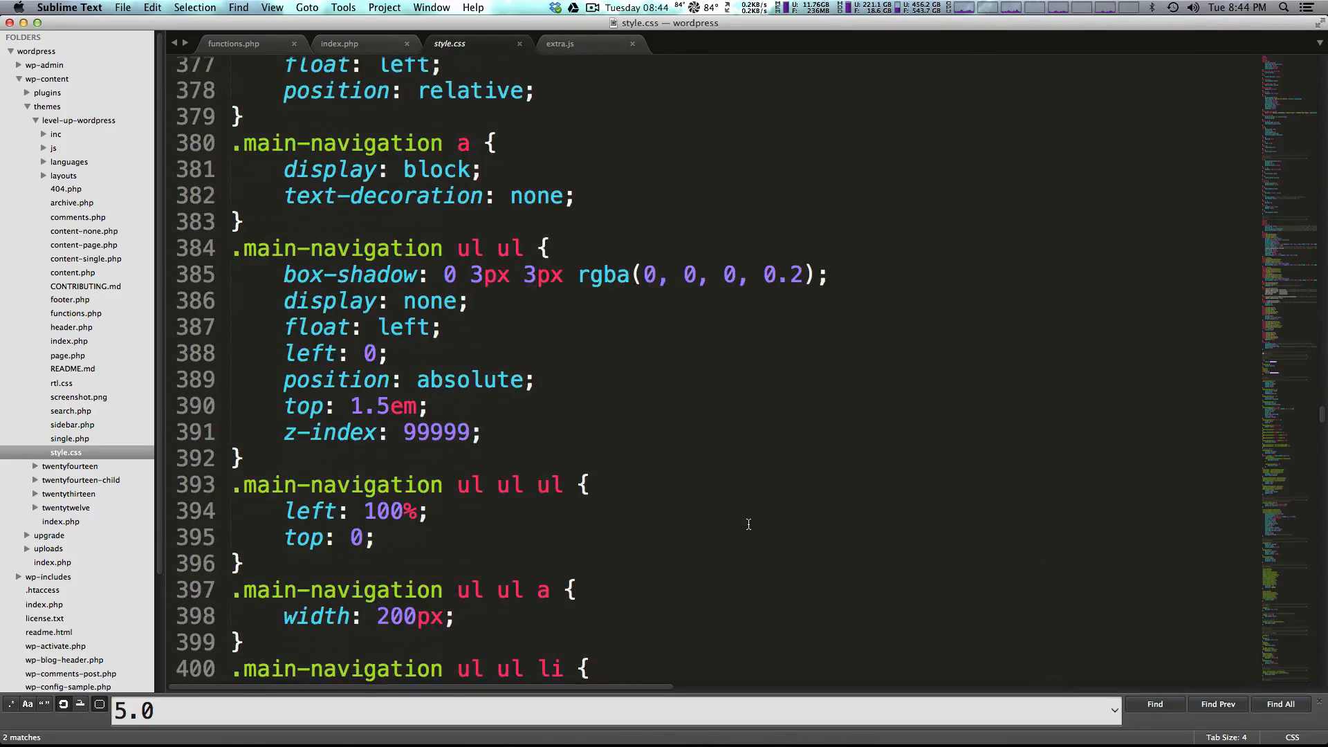
scroll(down, 3)
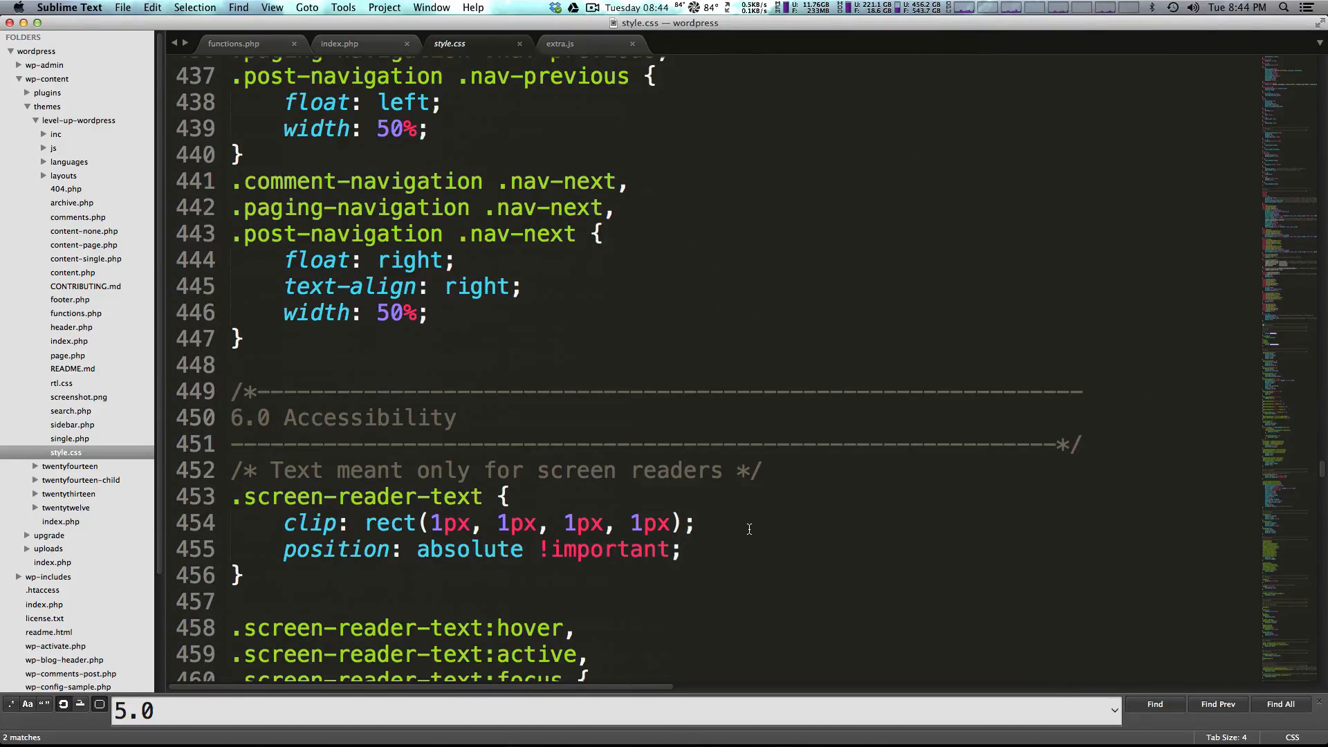
scroll(down, 3)
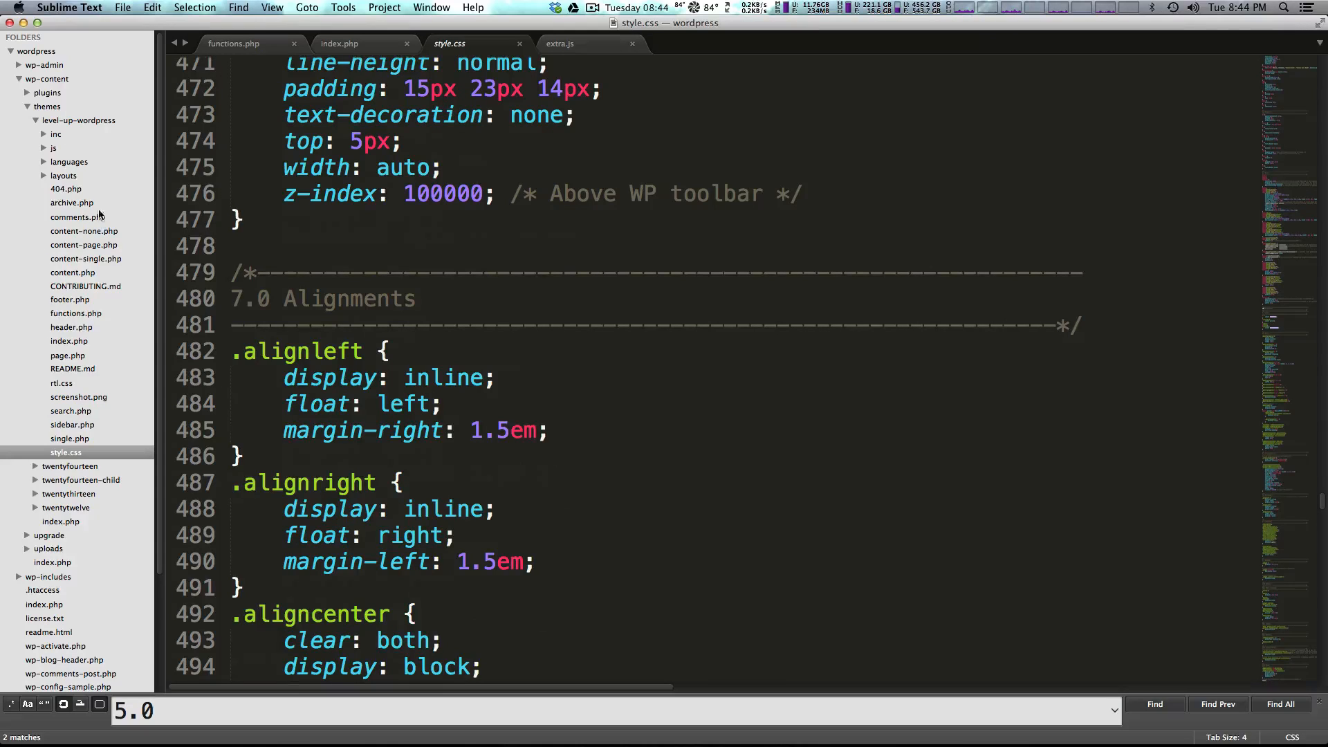
click(44, 175)
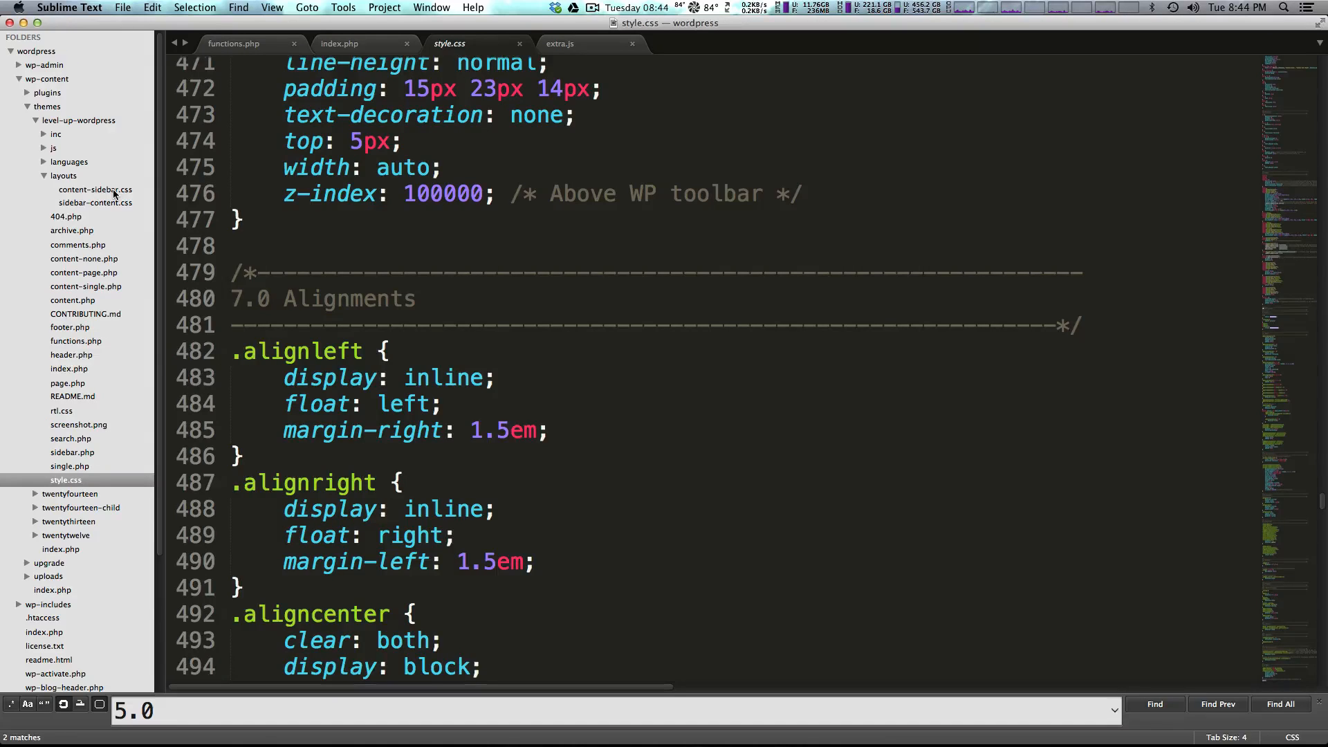
- Open sidebar-content.css and content-sidebar.css, copy content-sidebar's rules, and return to style.css
click(94, 203)
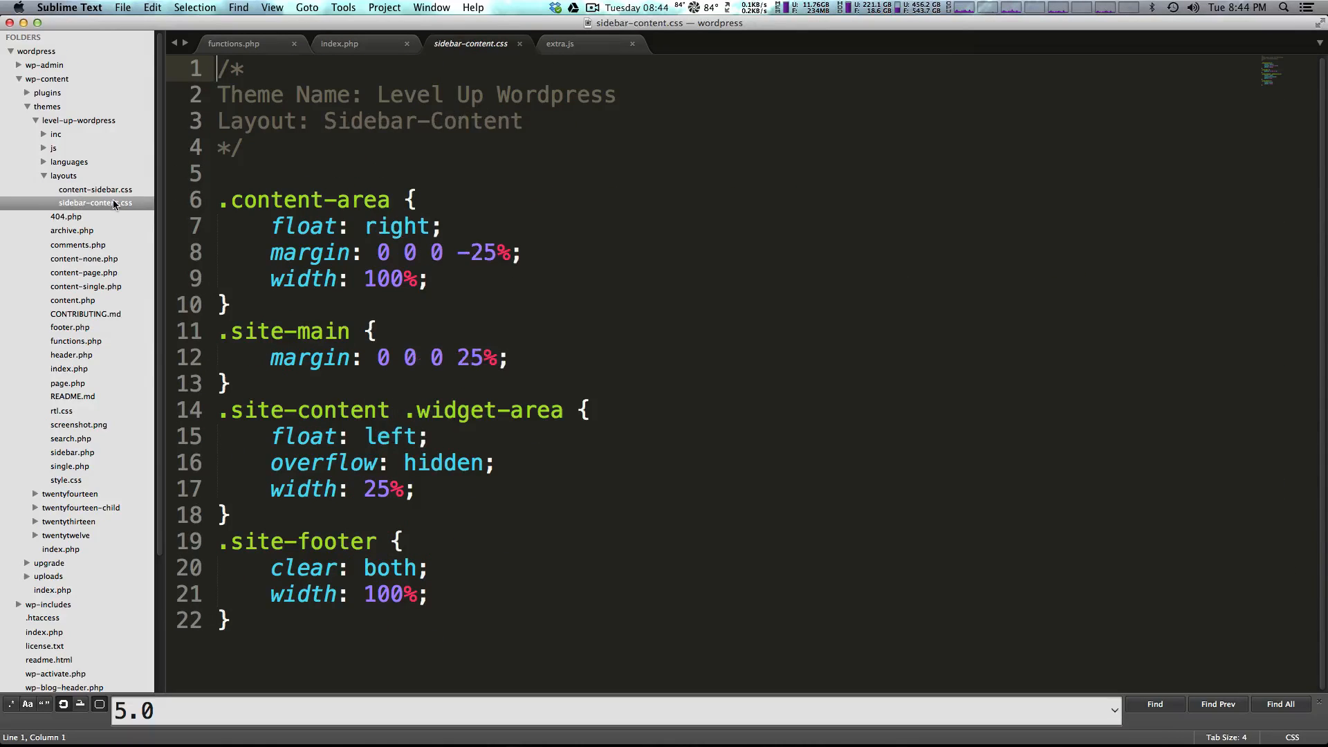
mouse_move(153, 212)
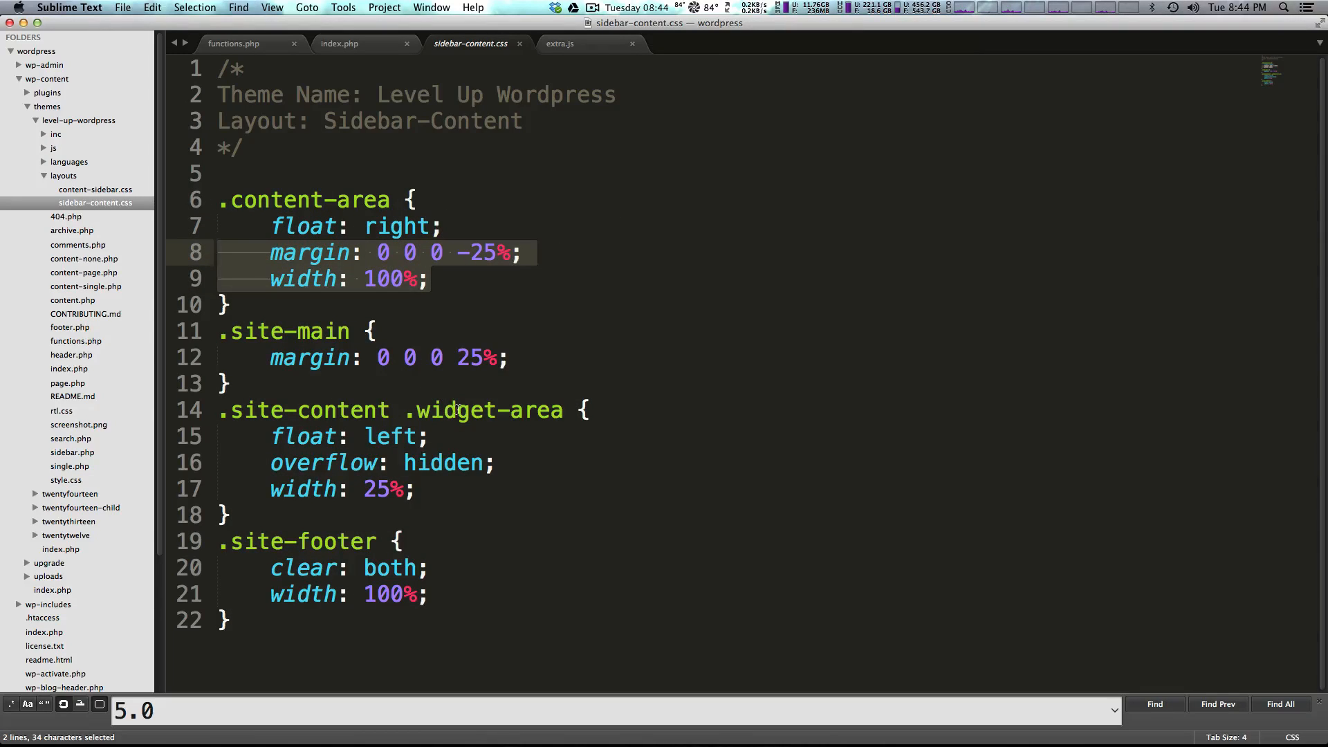
click(95, 189)
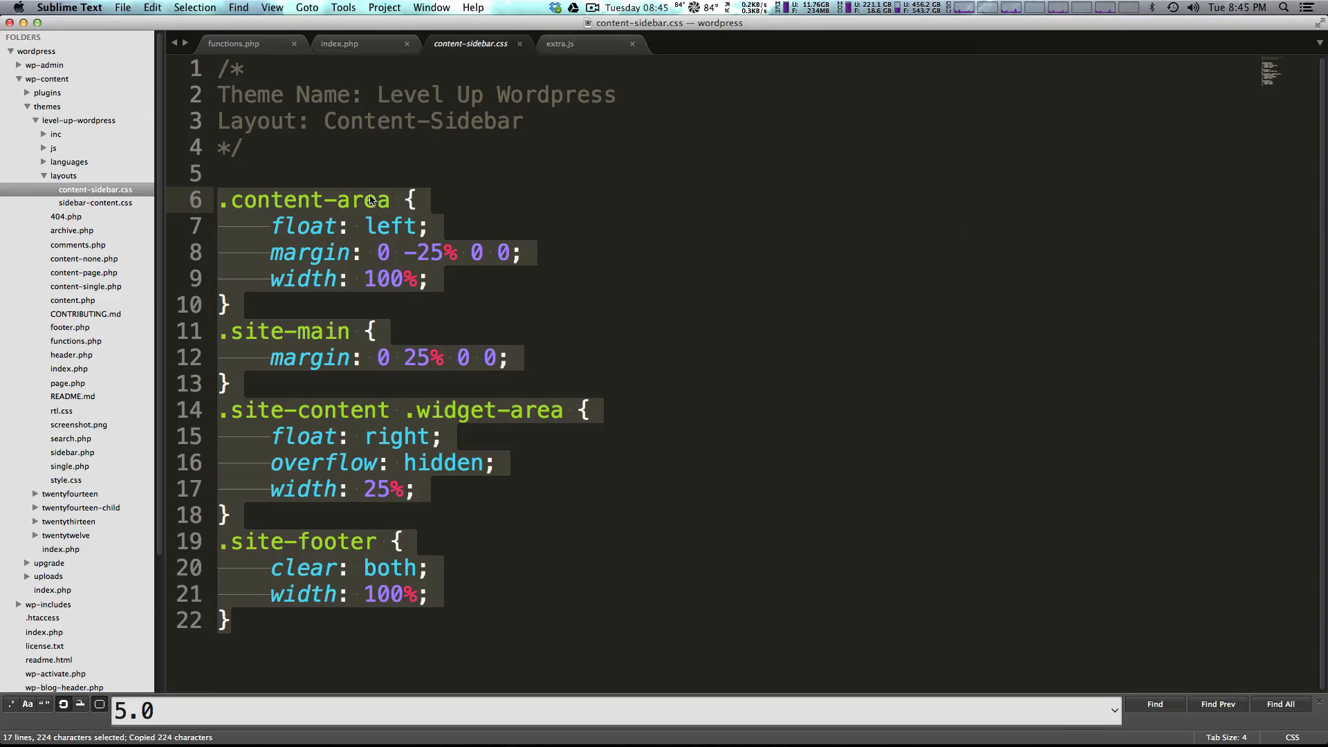
mouse_move(116, 227)
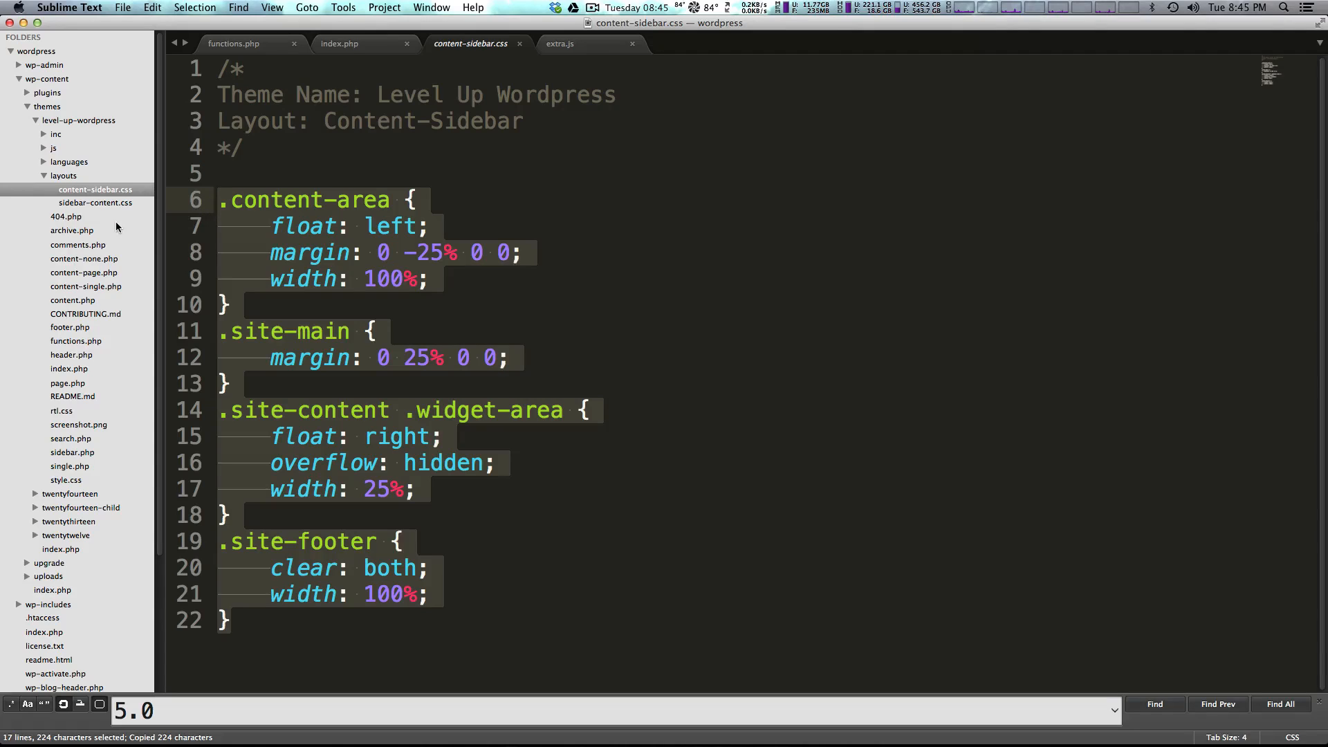
click(67, 479)
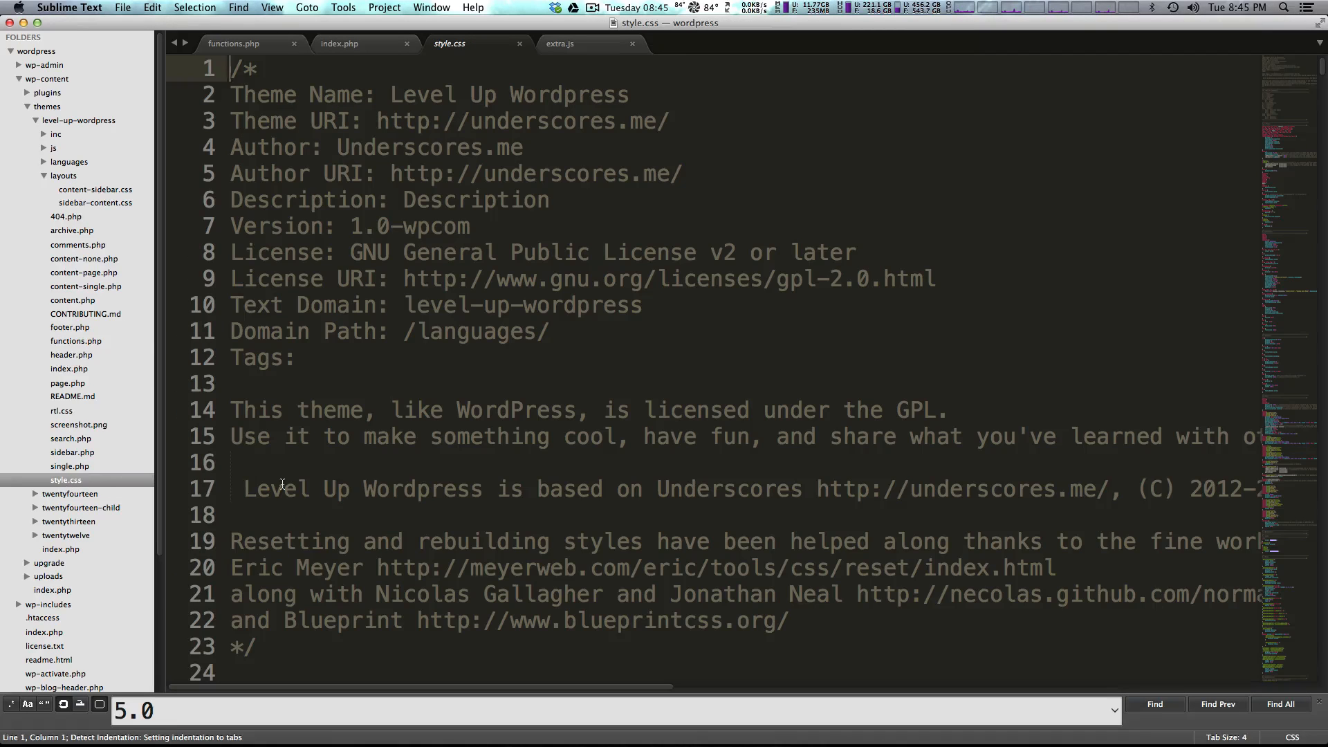
- Find '10.0' to reach the Content section and paste the layout rules under 10.1
scroll(down, 3)
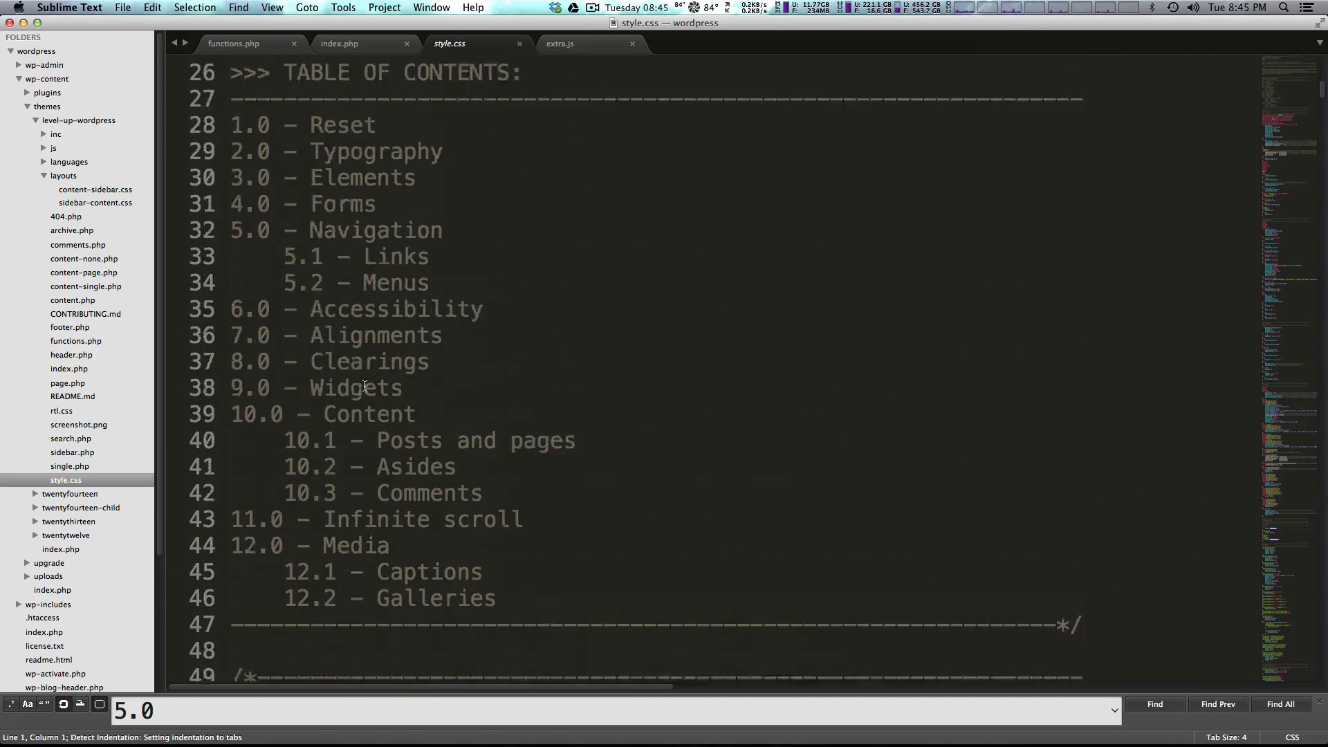
scroll(up, 3)
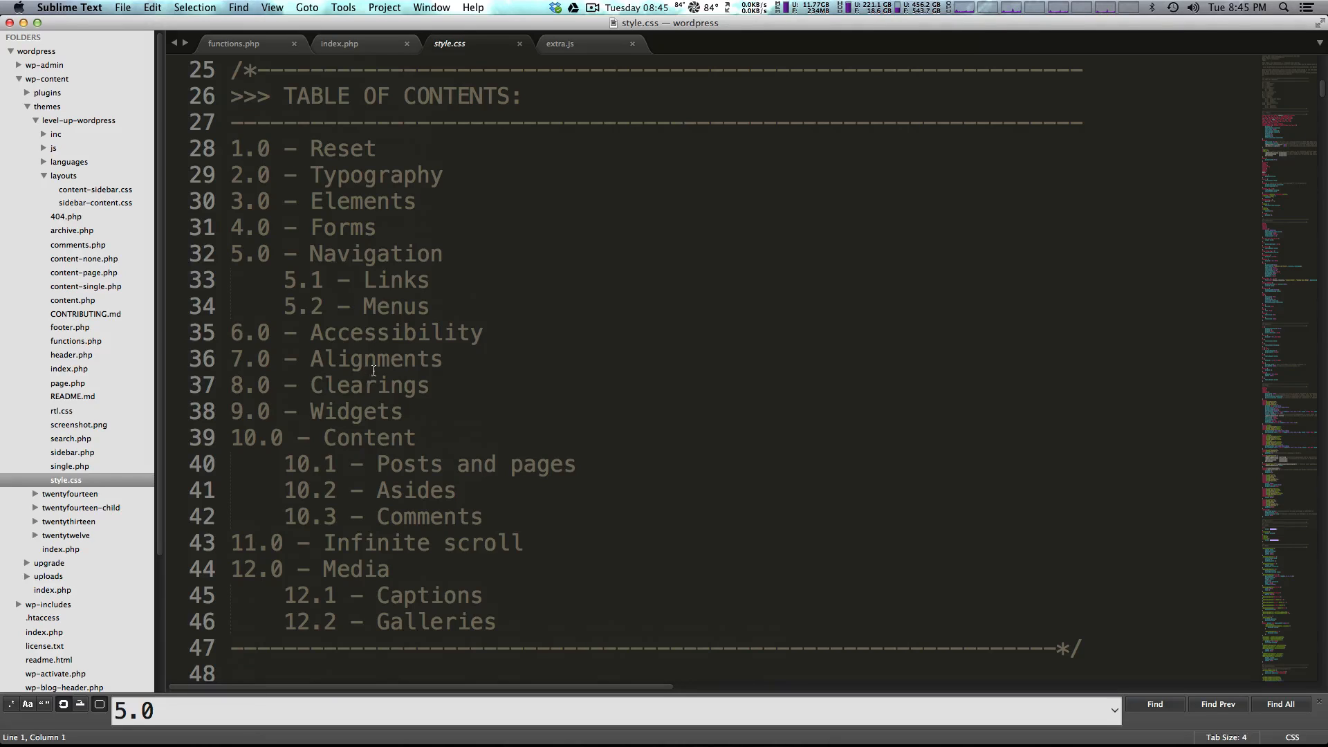
mouse_move(400, 453)
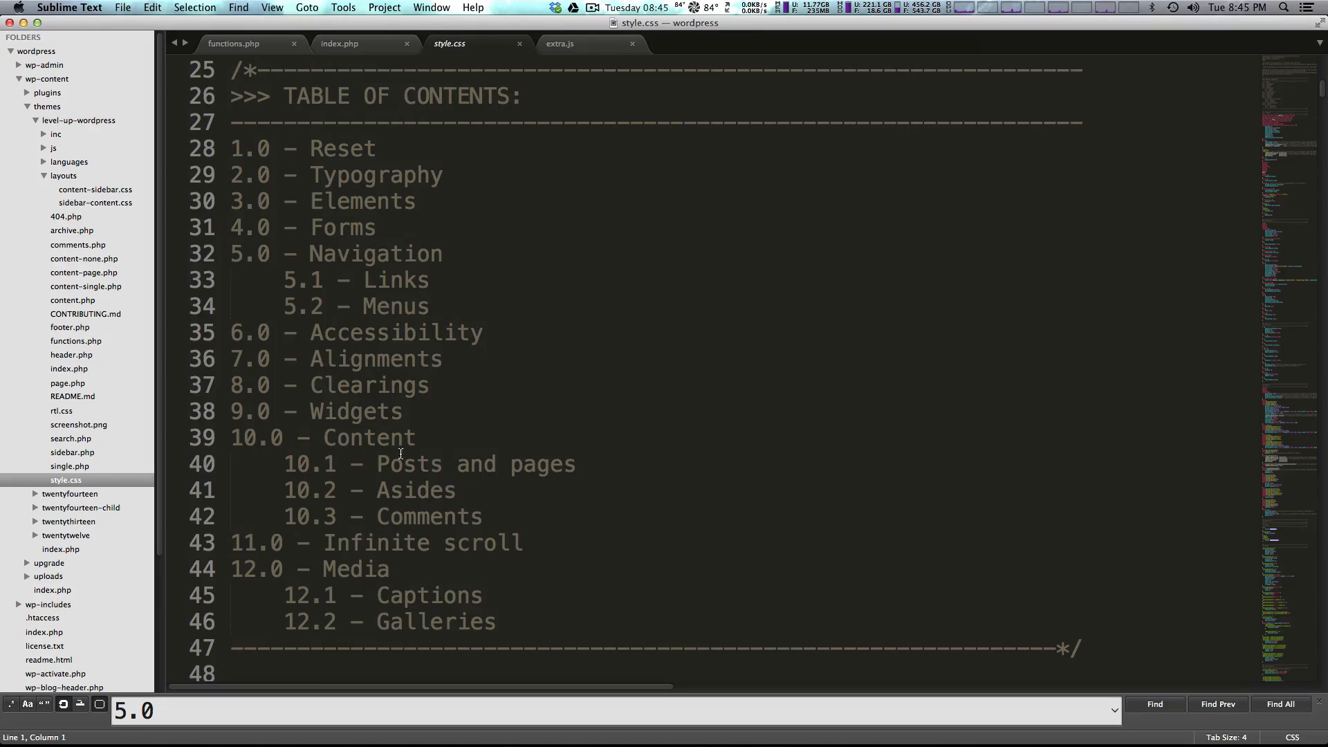
double_click(322, 438)
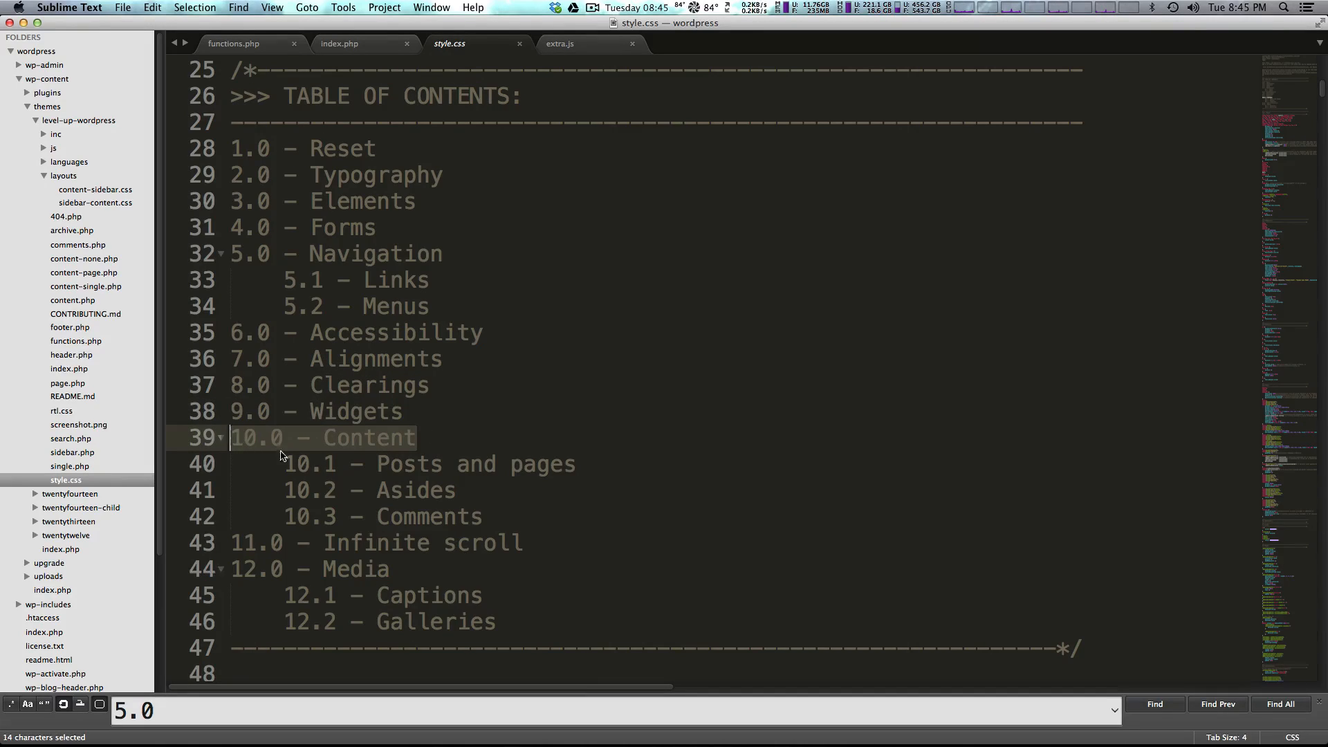
mouse_move(416, 235)
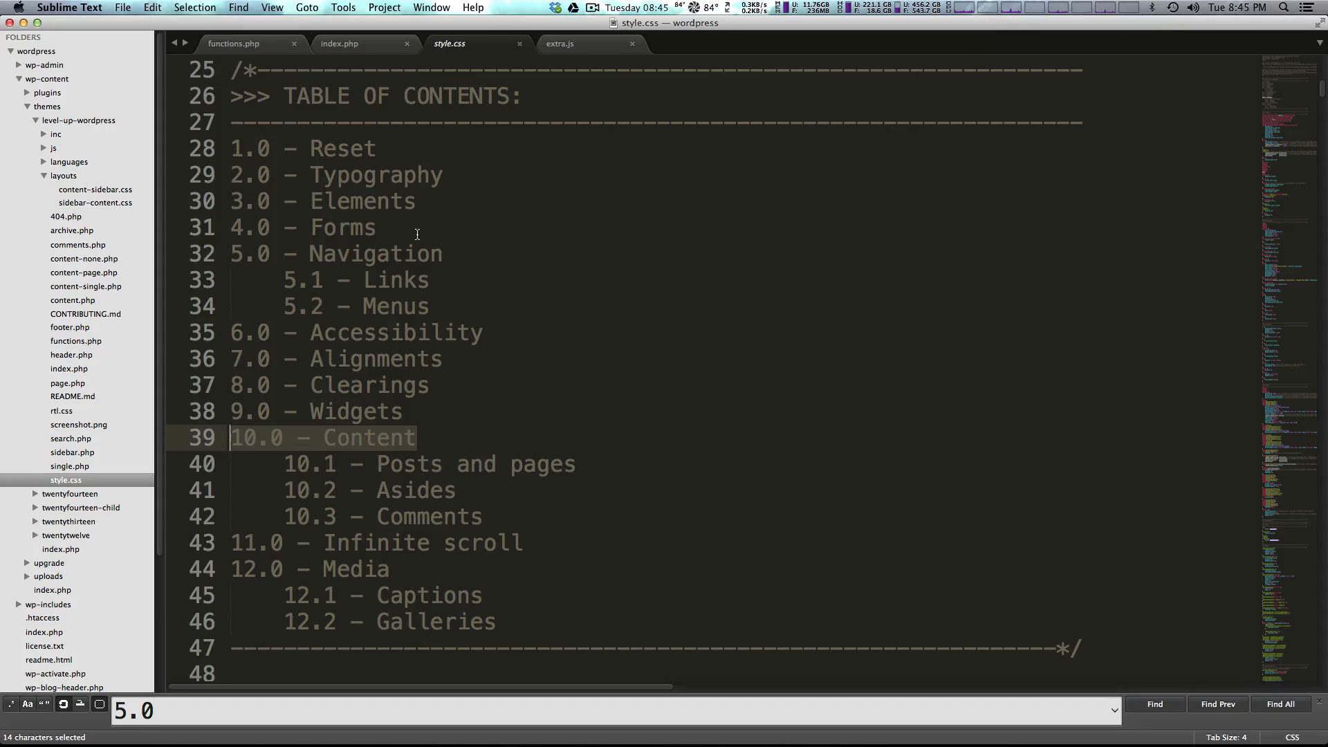
mouse_move(309, 437)
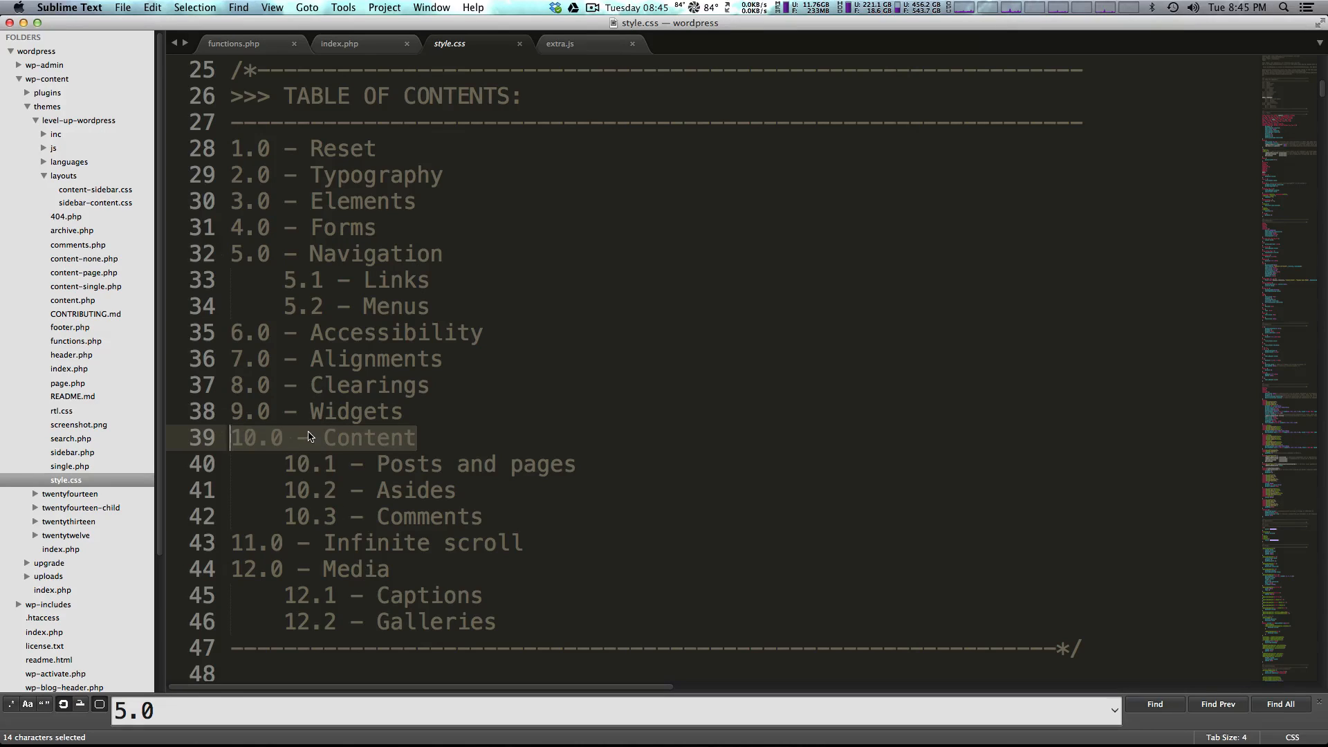
mouse_move(343, 434)
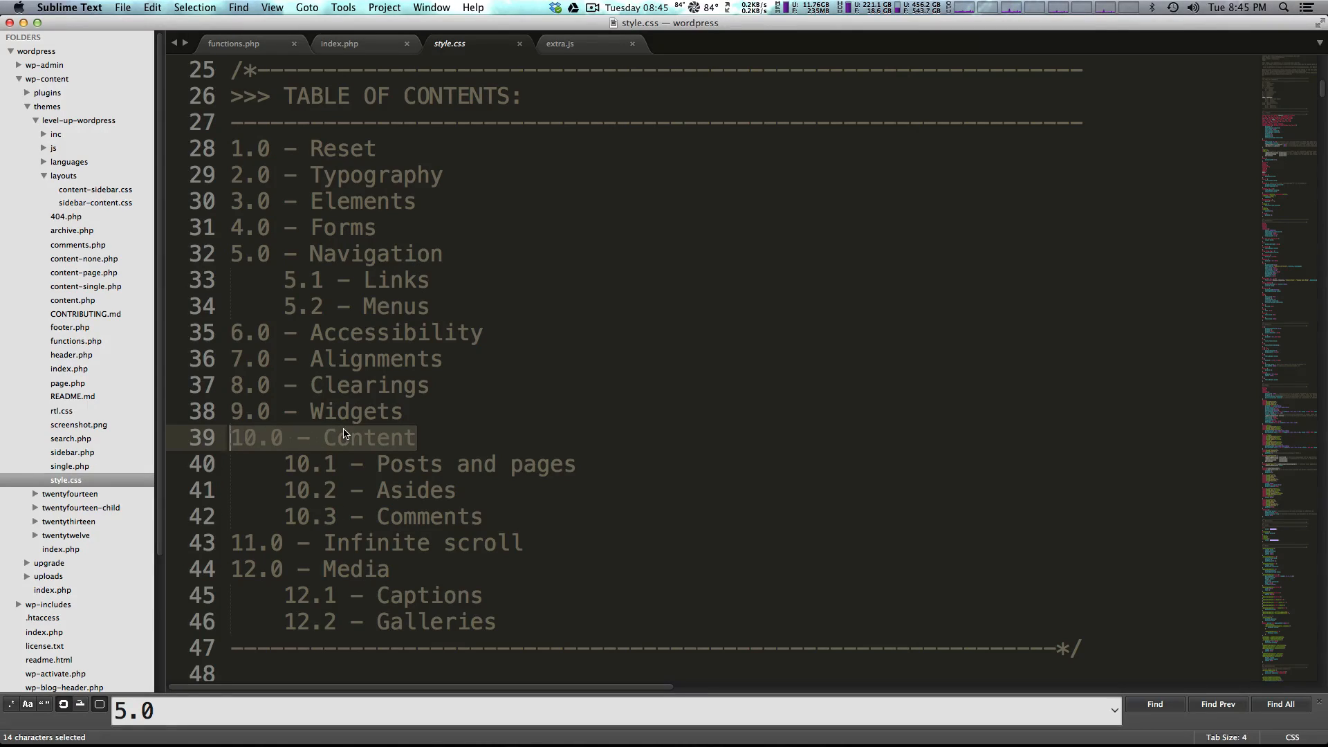
text(10)
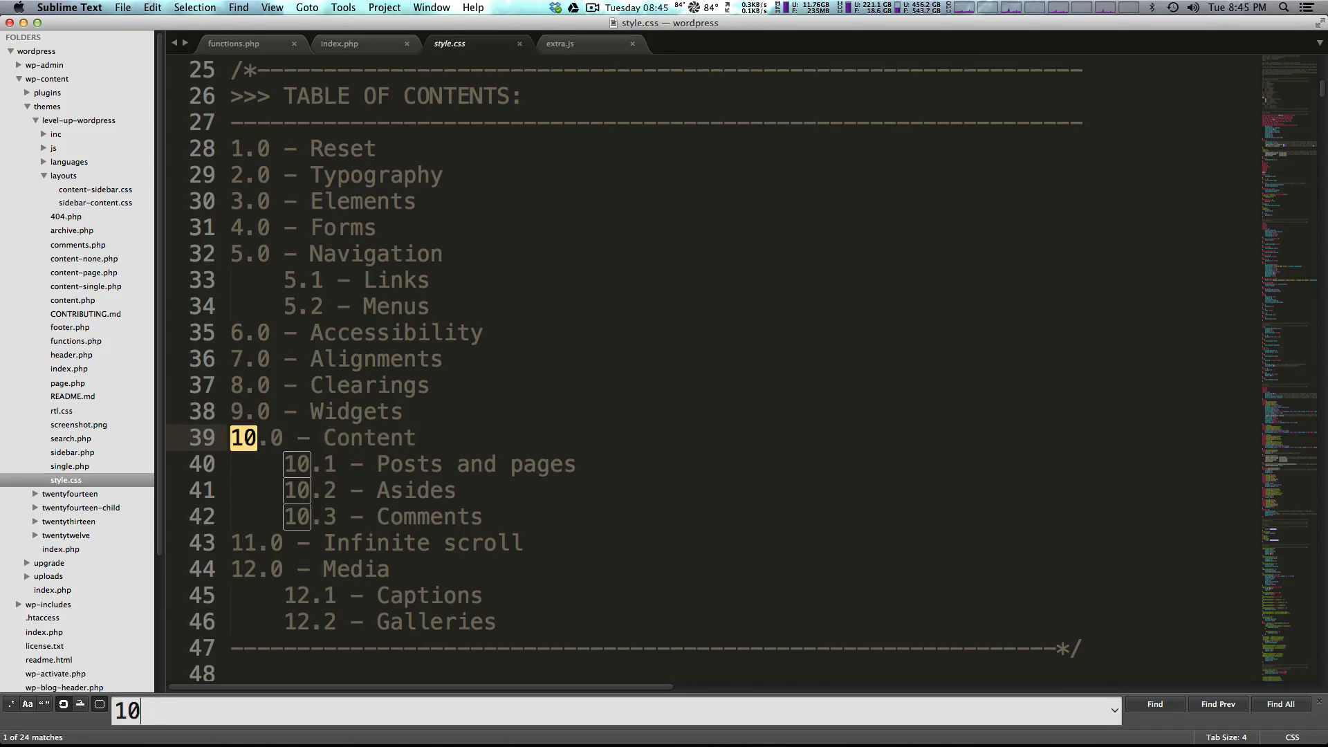
text(.0)
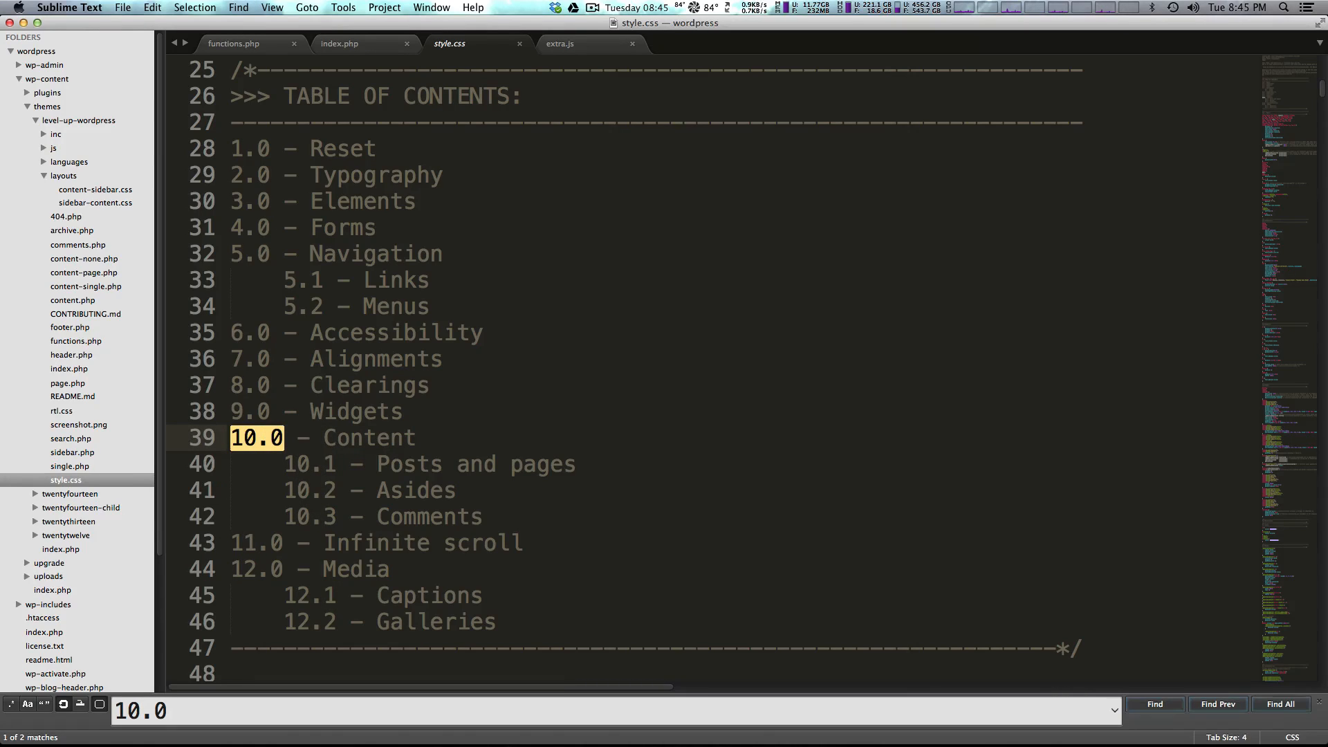
click(1154, 704)
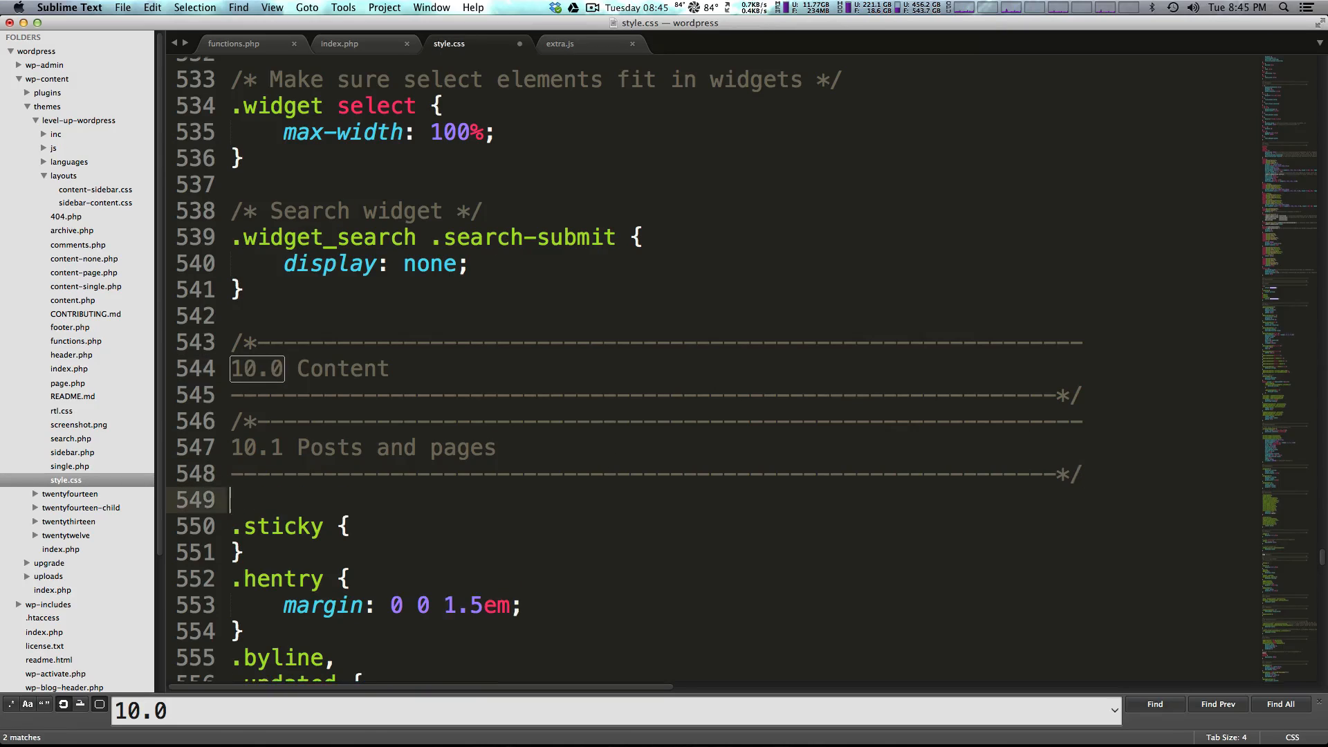
scroll(down, 3)
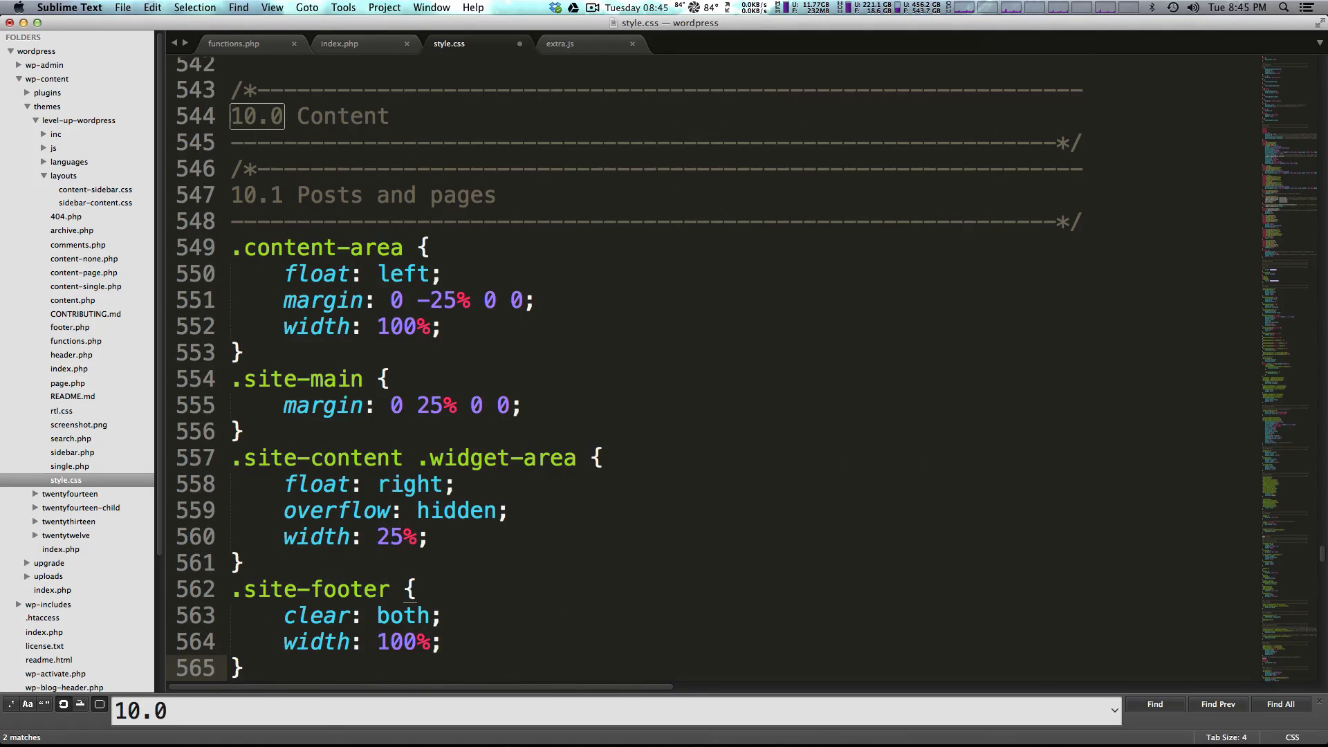
key(cmd+s)
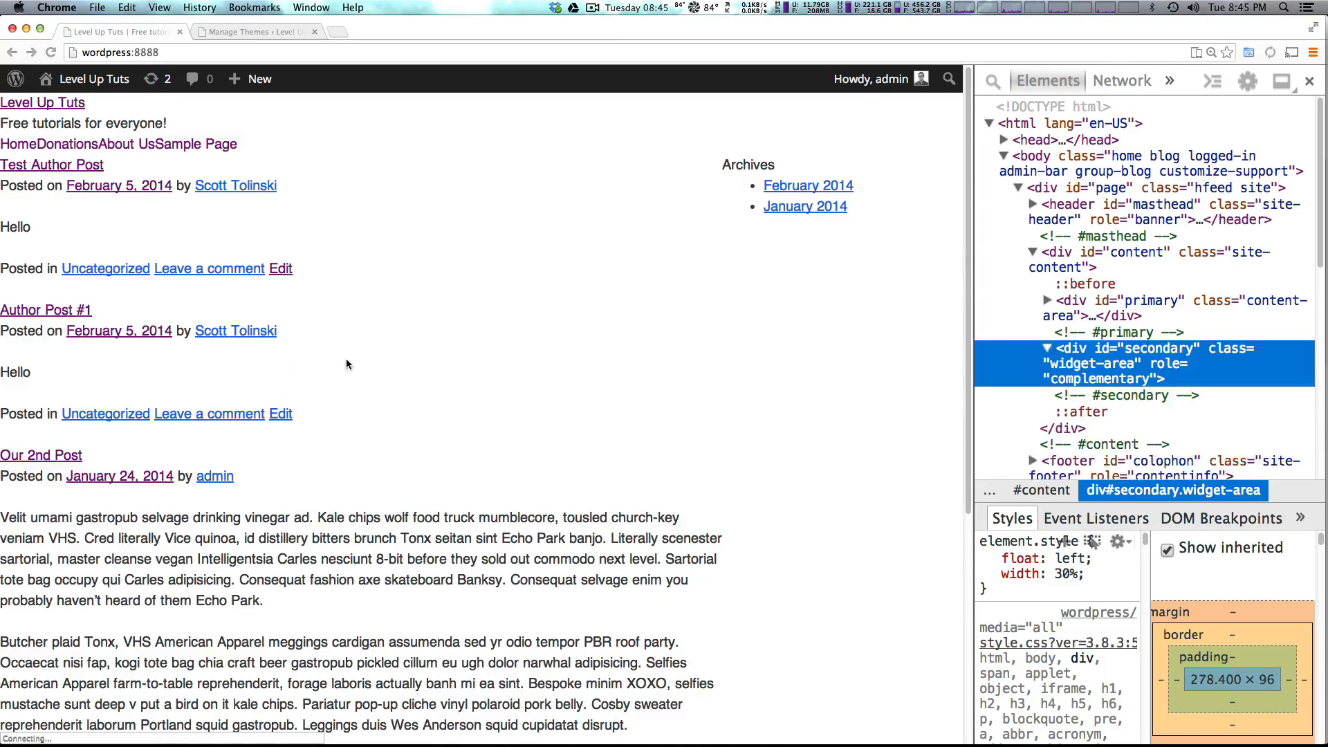
- Reload the site in Chrome to see the Archives sidebar beside the posts
click(1035, 348)
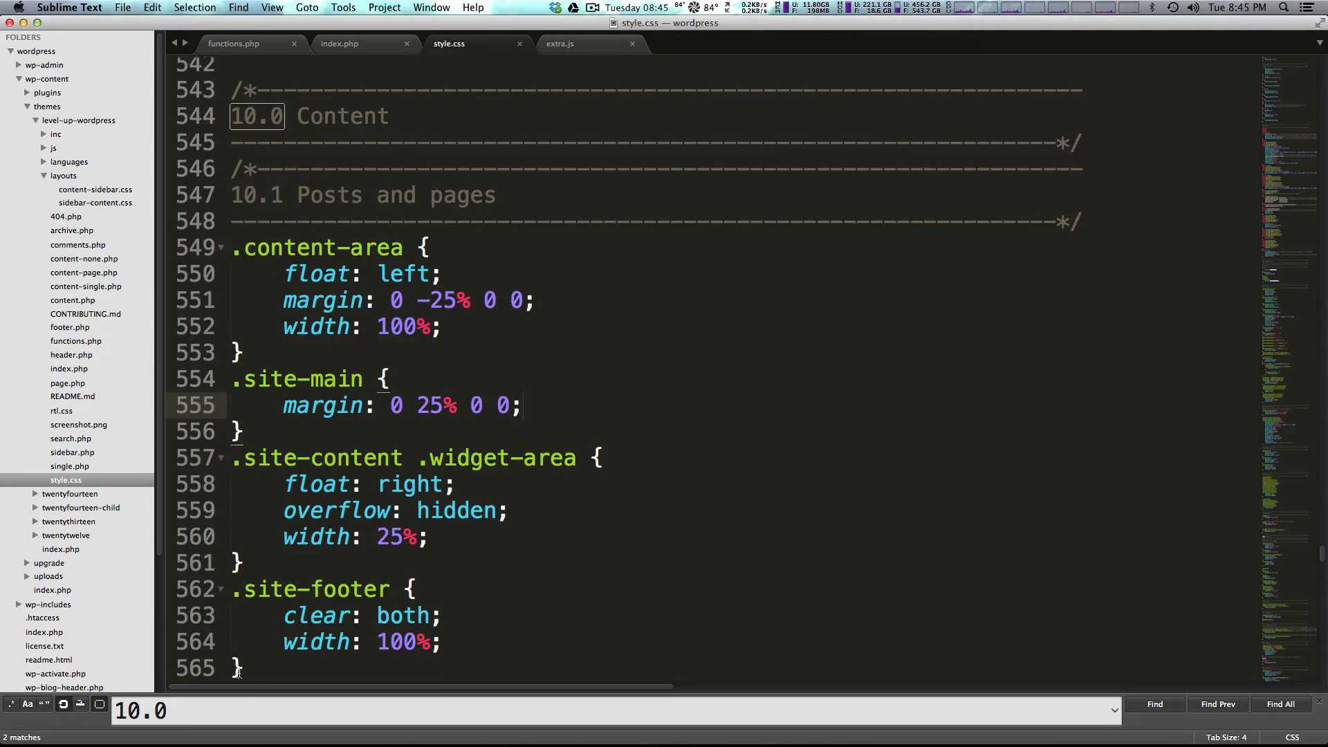
click(369, 404)
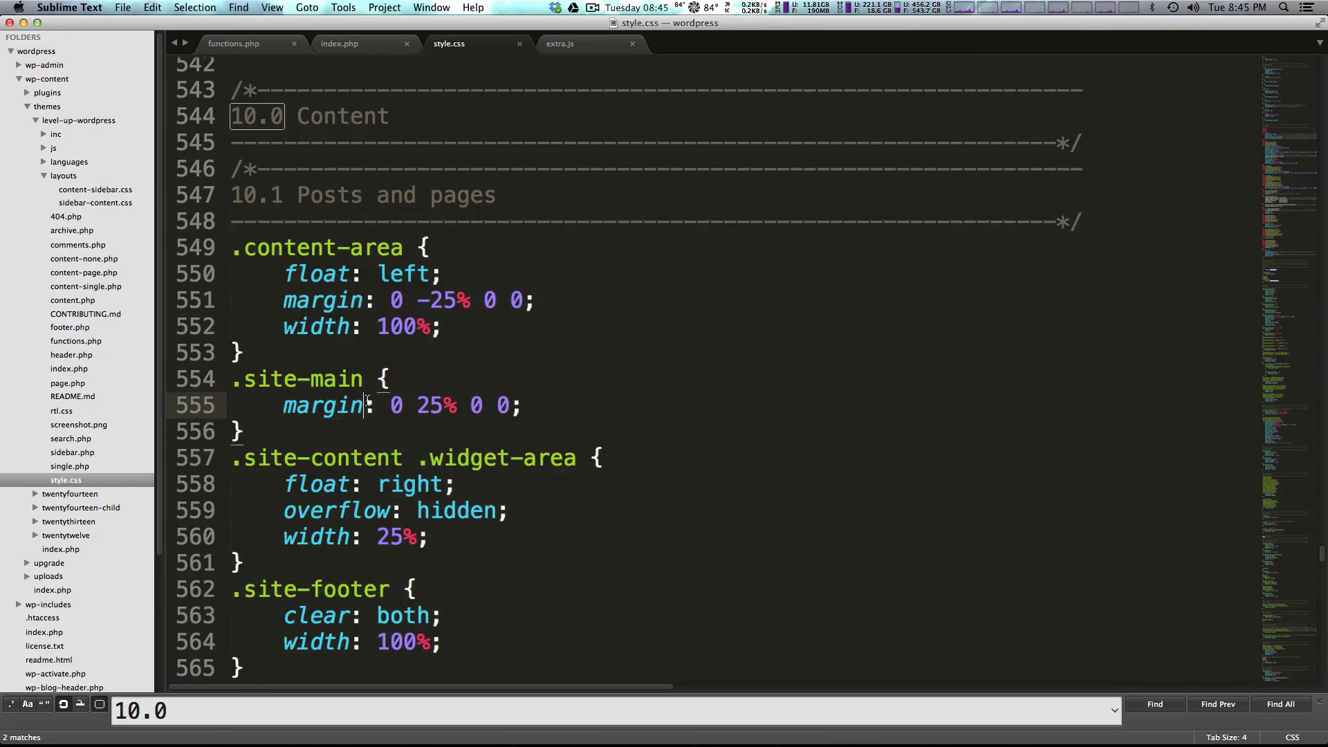